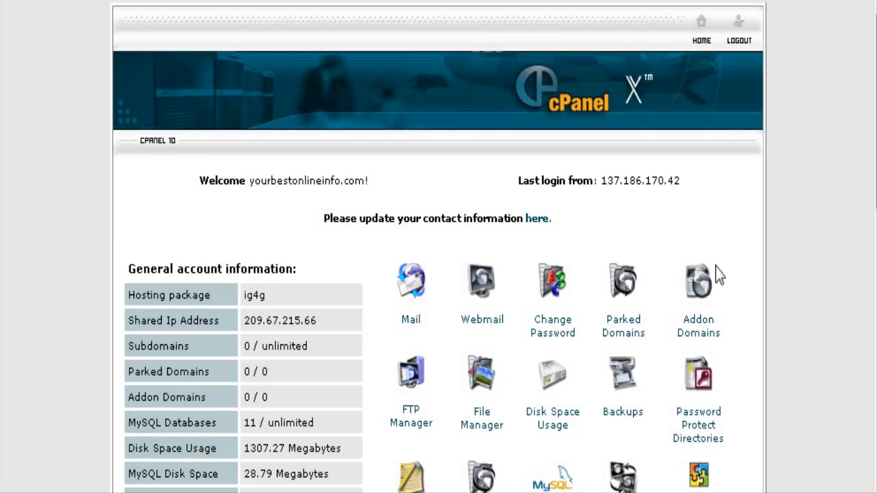
pyautogui.moveTo(801, 259)
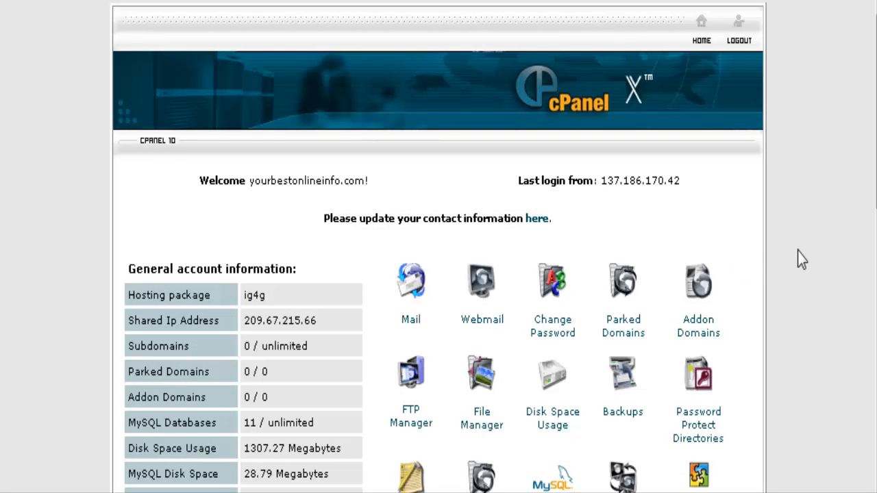
pyautogui.moveTo(760, 350)
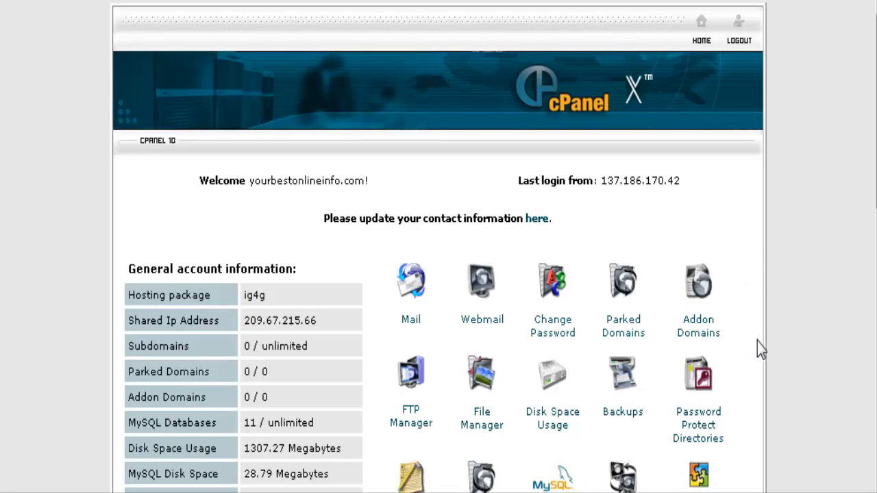
pyautogui.moveTo(787, 346)
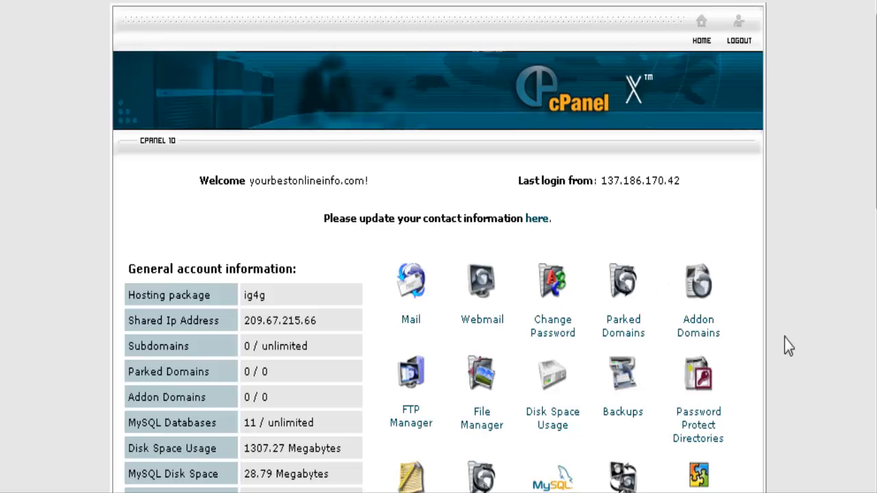
# - Launch the Fantastico script installer from the cPanel home page
pyautogui.scroll(-3)
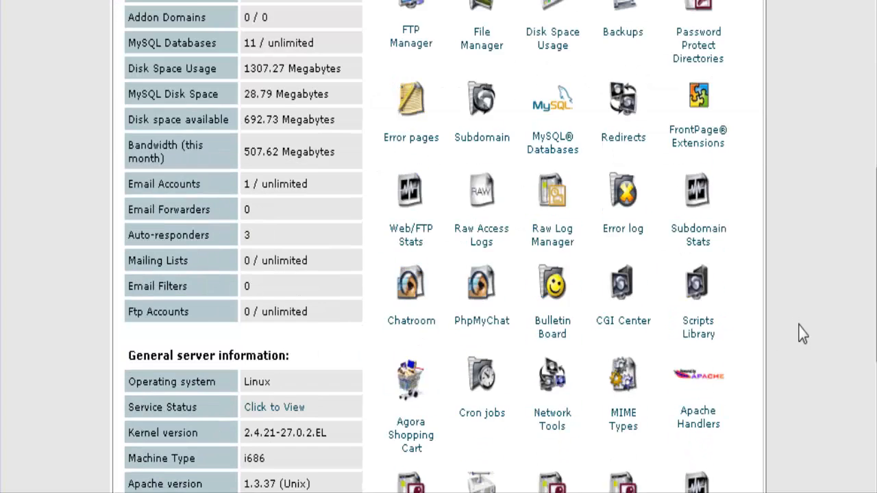
pyautogui.scroll(-3)
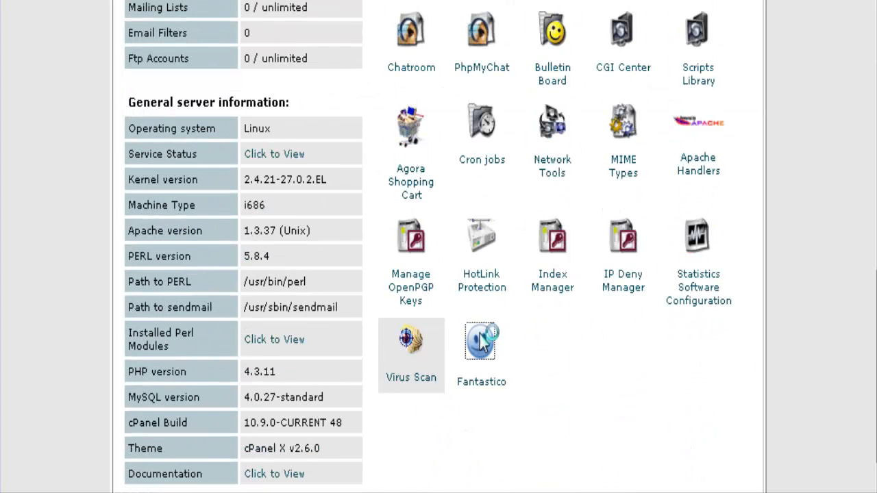
pyautogui.click(481, 339)
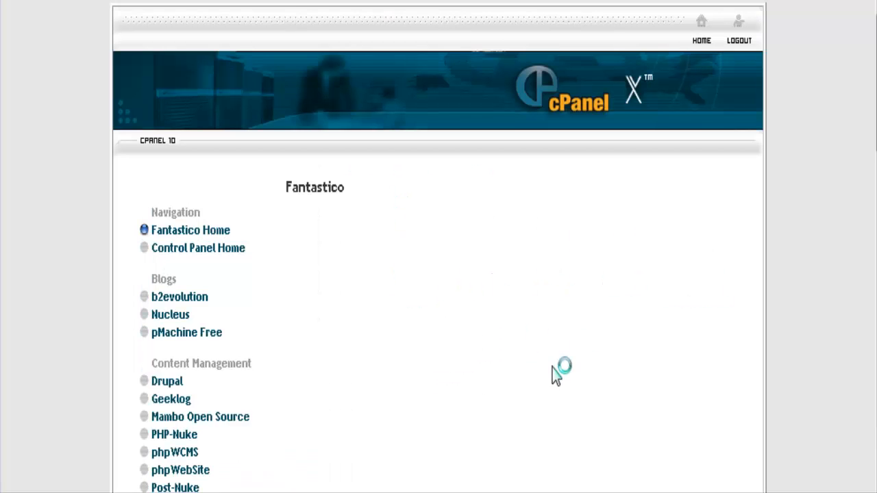
# - Show the phpBB2 package details under Discussion Boards, revealing no current installations
pyautogui.scroll(-3)
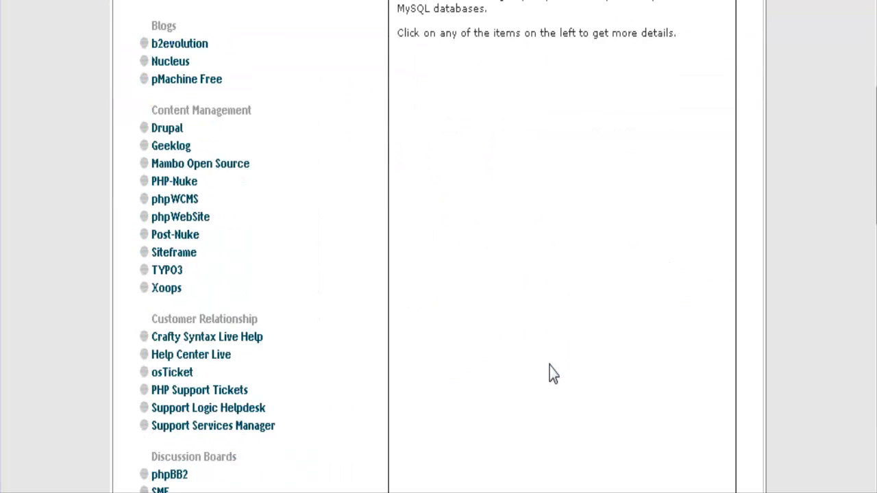
pyautogui.scroll(-3)
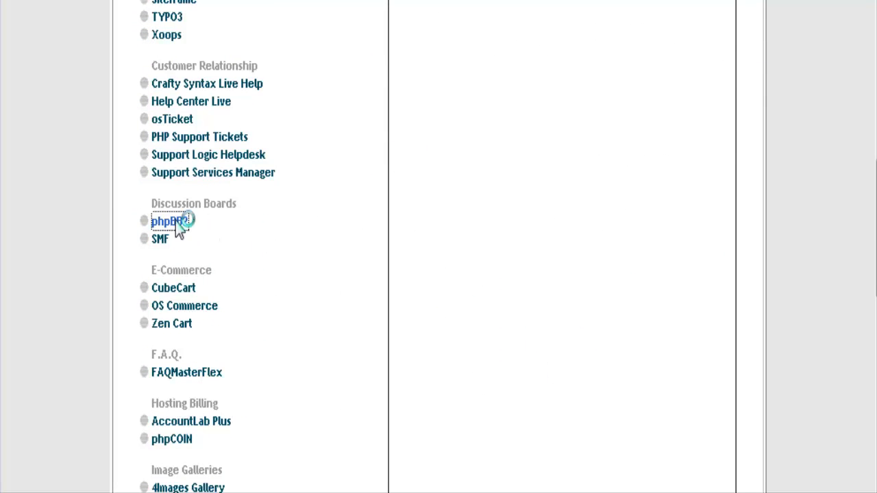
pyautogui.moveTo(803, 276)
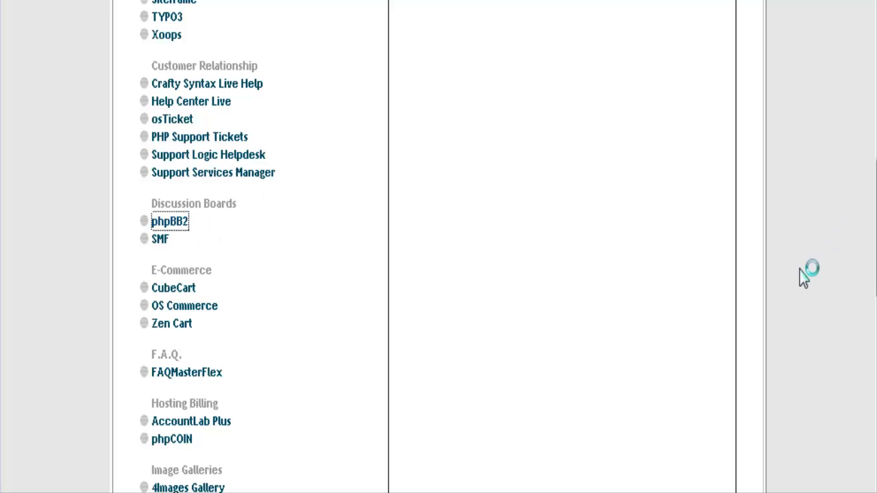
pyautogui.click(170, 222)
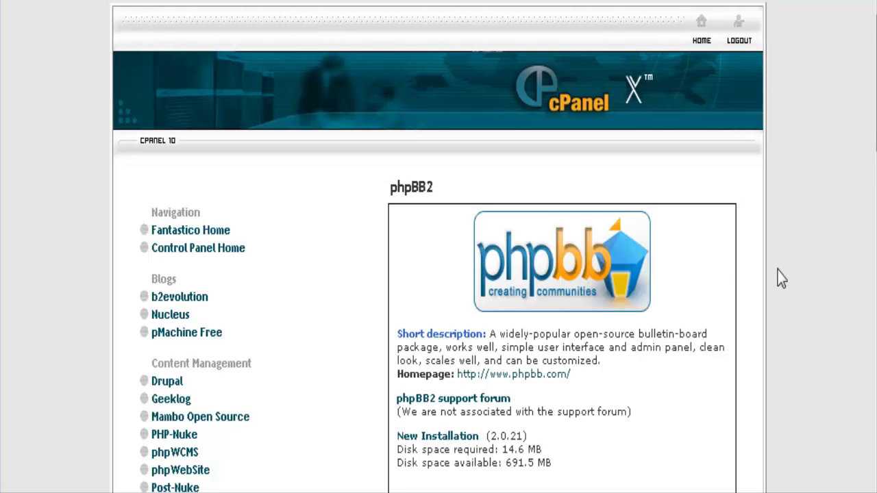
pyautogui.scroll(-3)
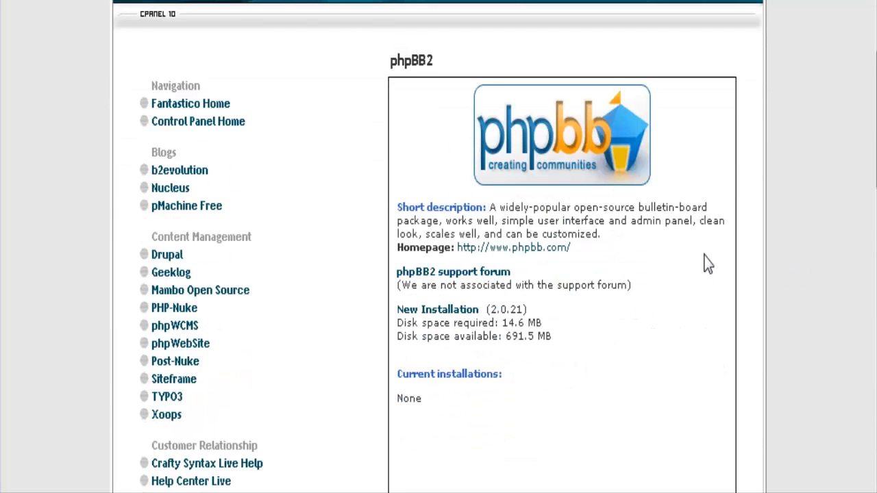
pyautogui.scroll(-3)
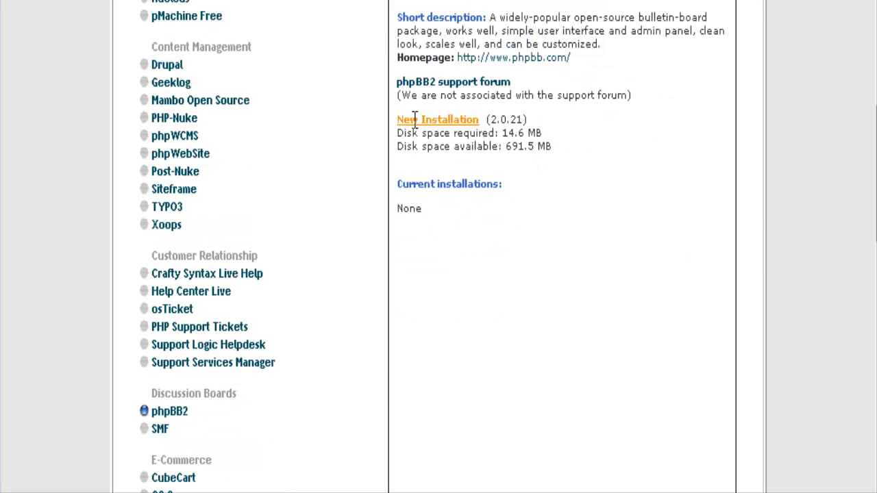
pyautogui.moveTo(439, 123)
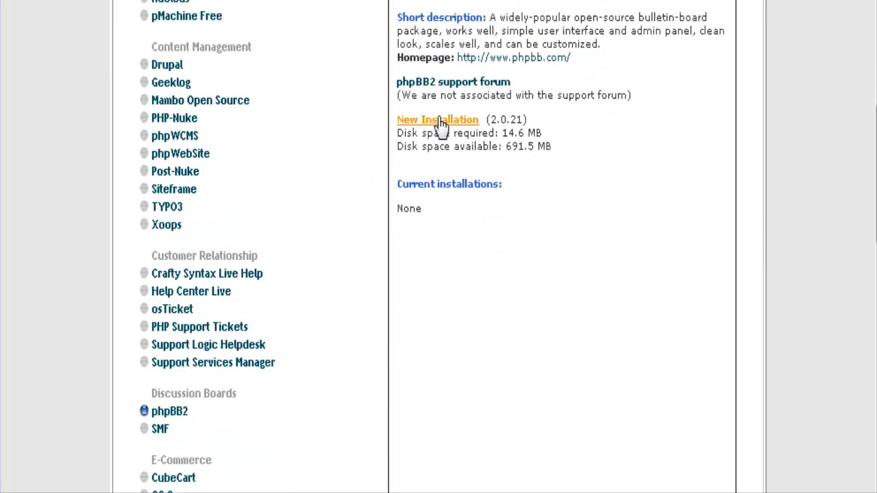
# - Start a new phpBB2 installation on yourbestonlineinfo.com into the 'phpbb' directory
pyautogui.click(438, 119)
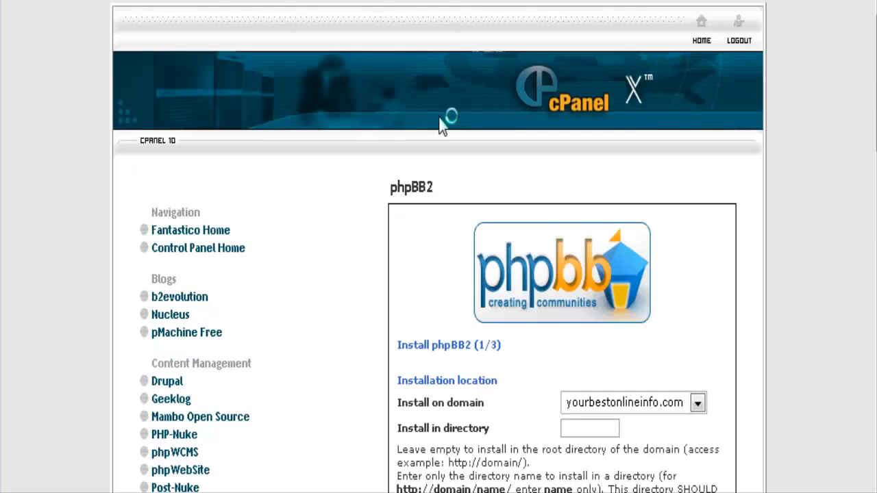
pyautogui.scroll(-3)
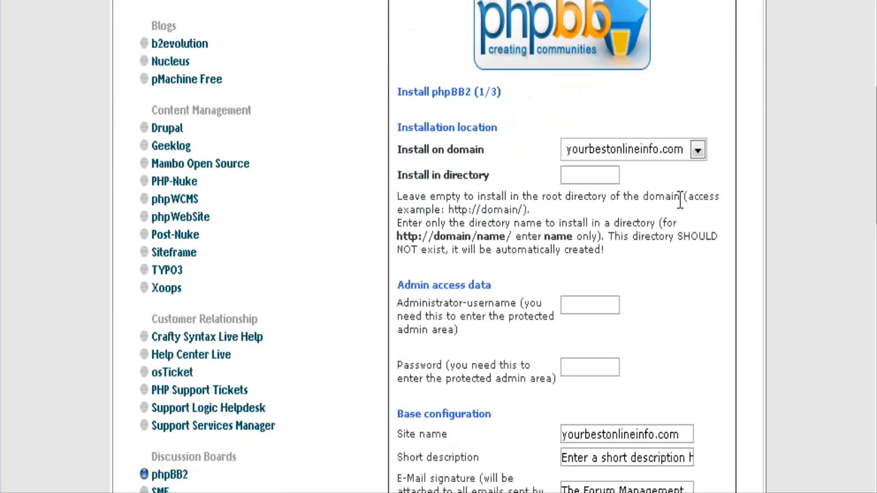
pyautogui.moveTo(492, 123)
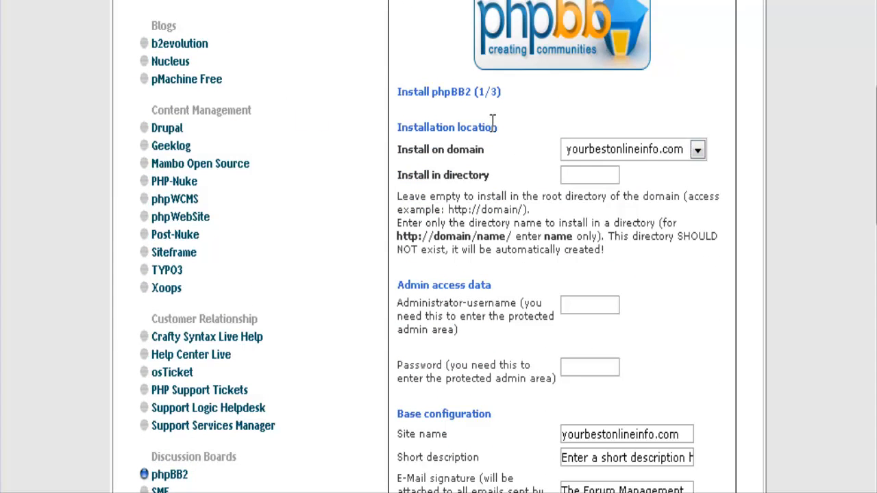
pyautogui.moveTo(414, 140)
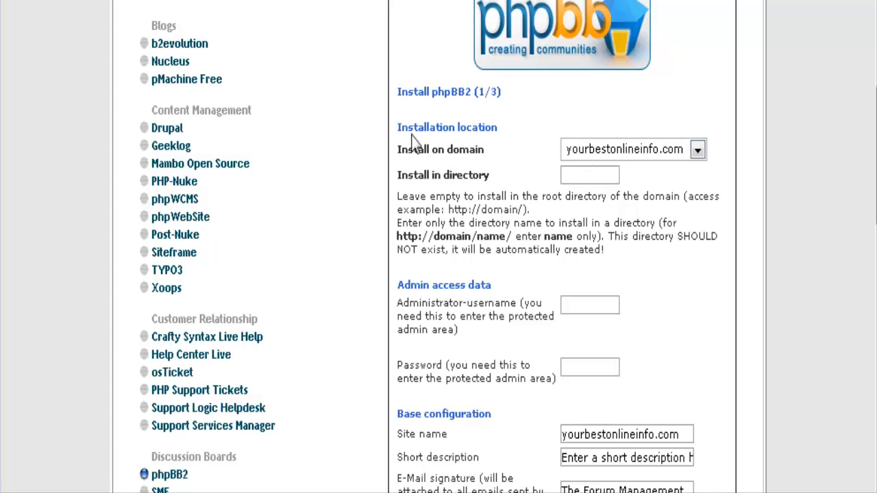
pyautogui.moveTo(633, 176)
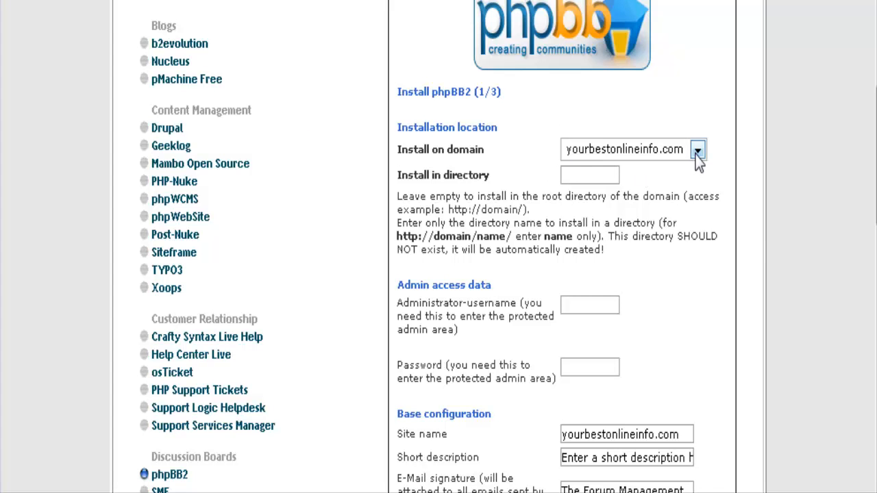
pyautogui.moveTo(773, 247)
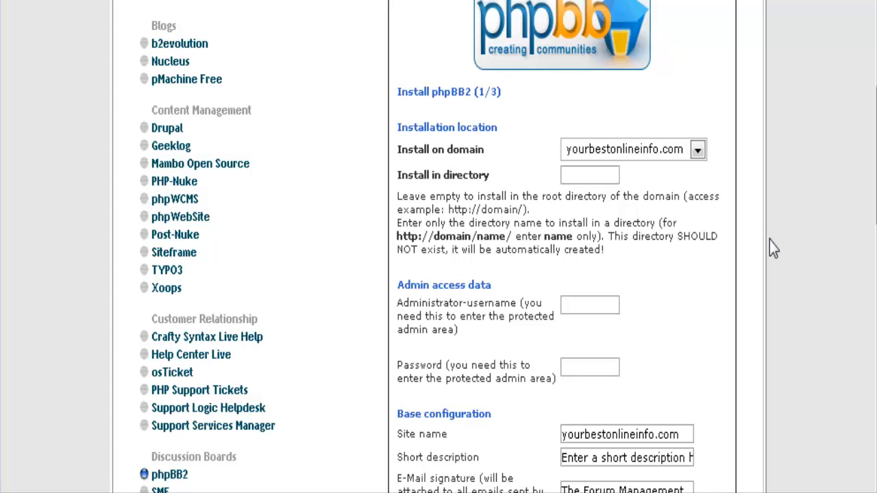
pyautogui.write('p')
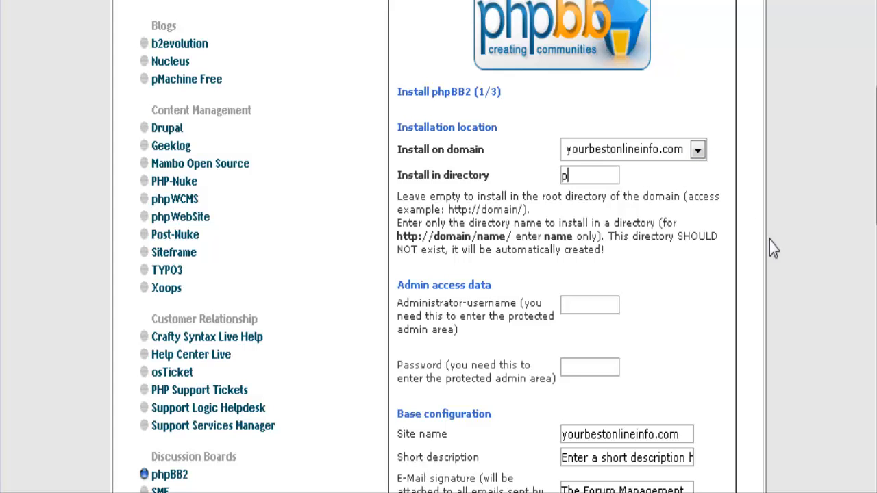
pyautogui.write('hpbb')
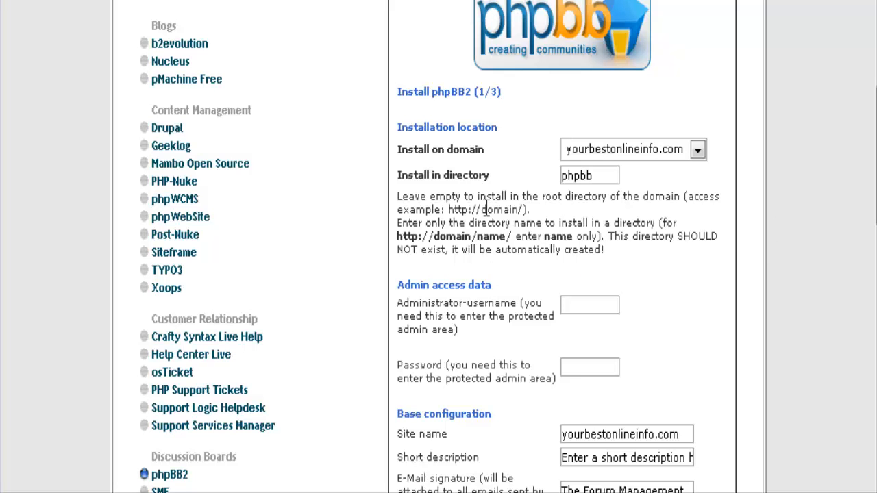
pyautogui.moveTo(582, 195)
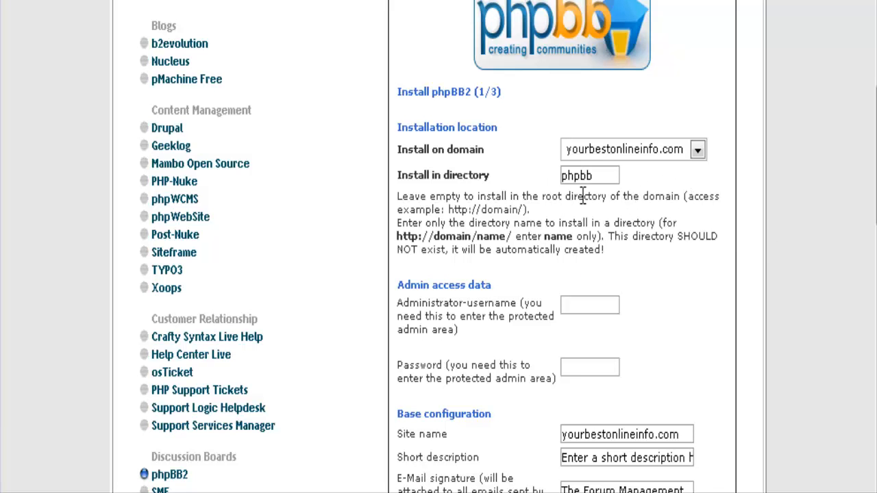
pyautogui.scroll(-3)
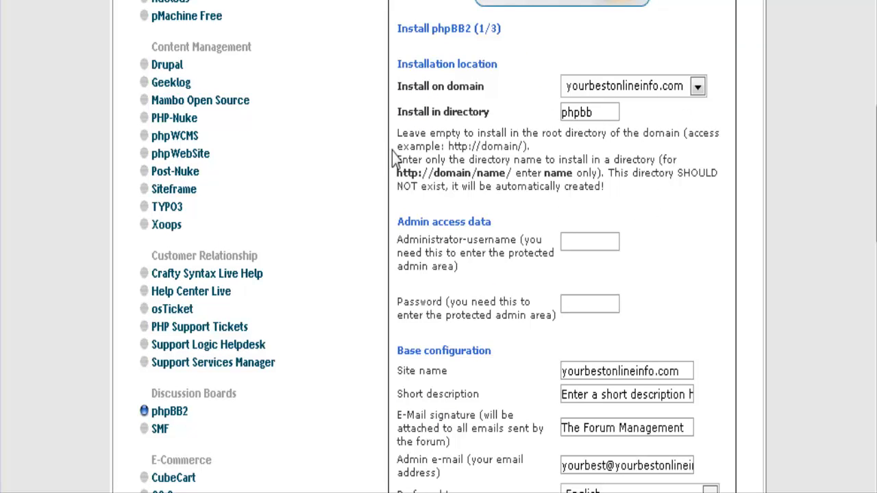
pyautogui.scroll(-3)
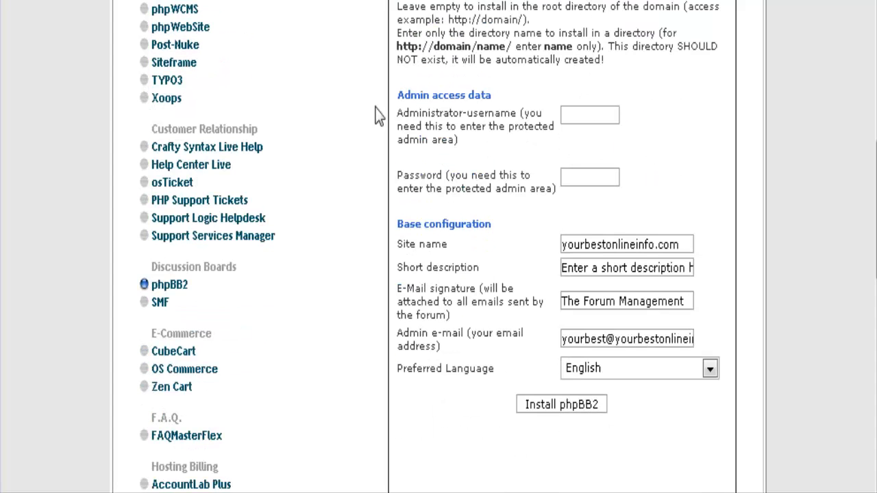
pyautogui.moveTo(466, 107)
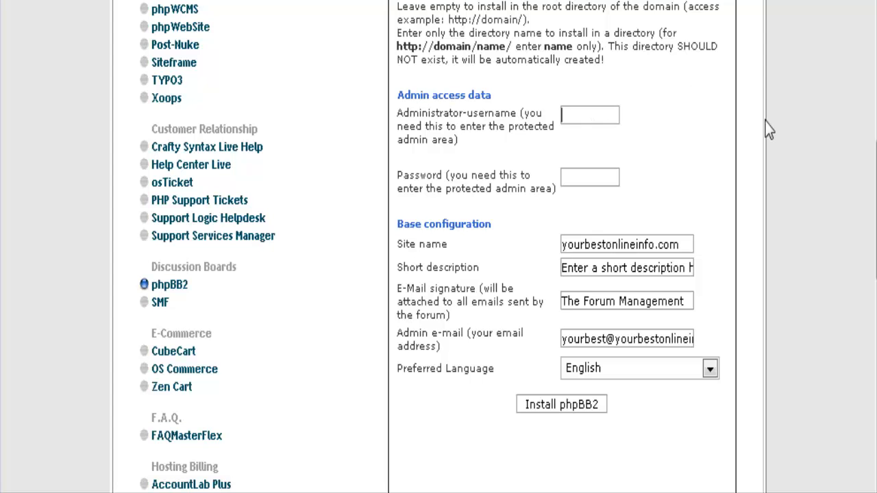
pyautogui.write('tim')
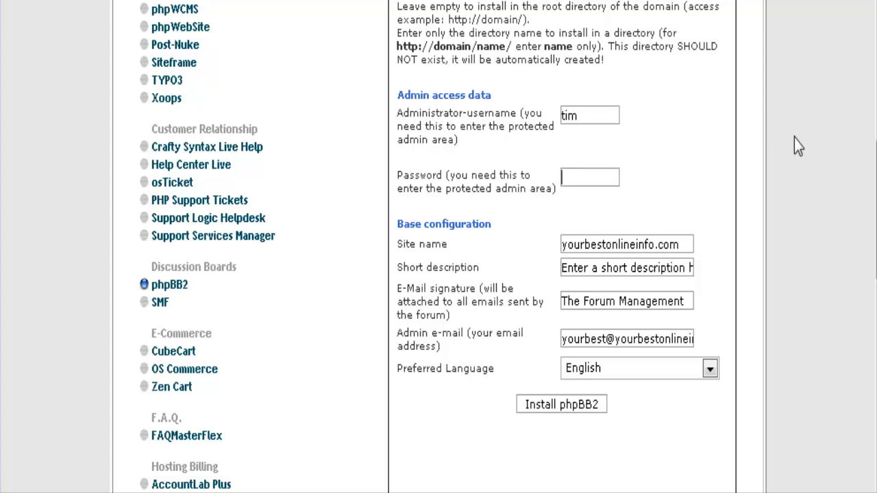
pyautogui.write('p')
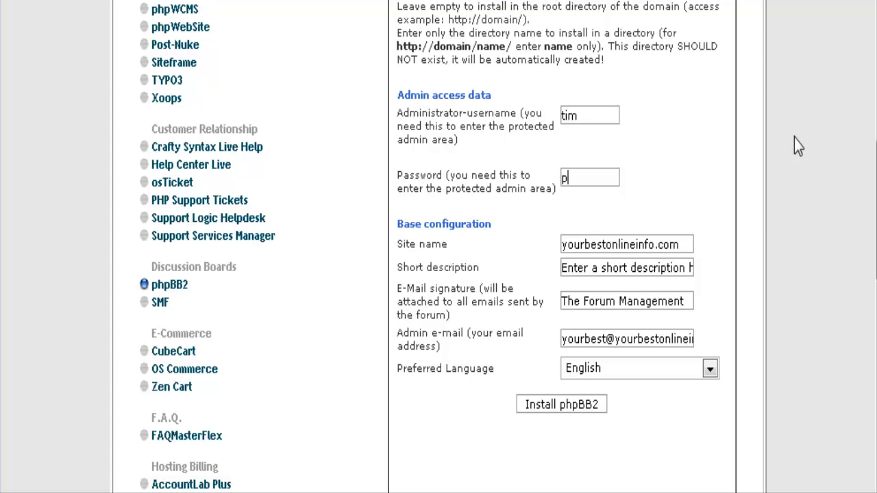
pyautogui.write('assword')
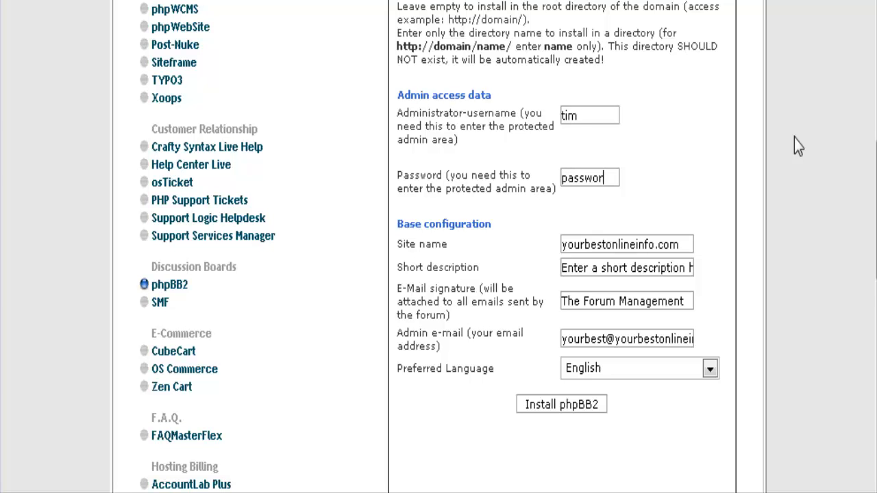
pyautogui.scroll(-3)
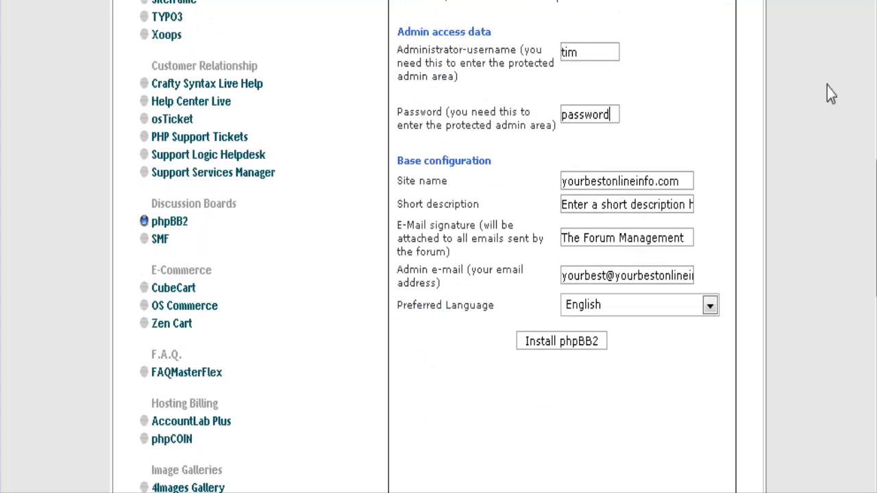
pyautogui.scroll(-3)
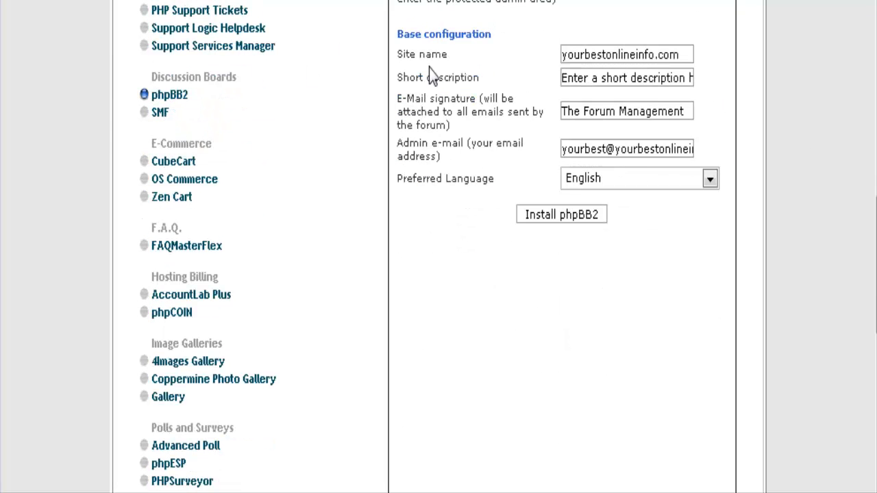
# - Replace the site name with 'Test Forum'
pyautogui.click(619, 54)
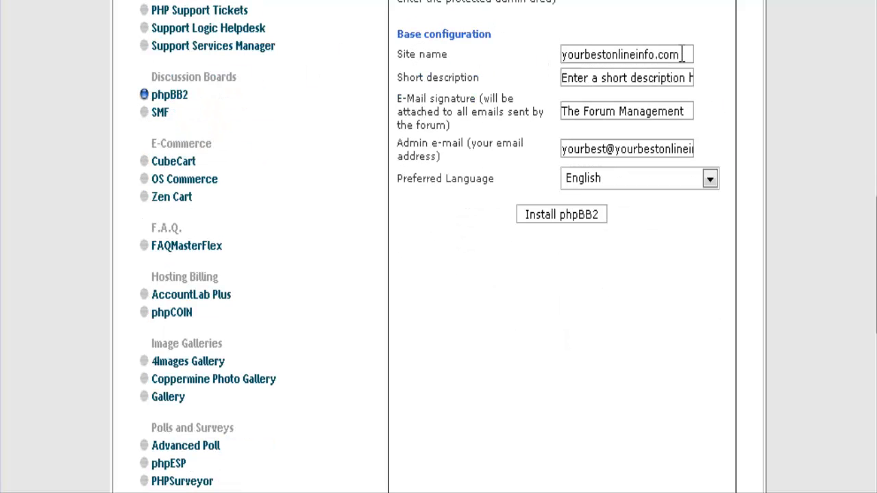
pyautogui.tripleClick(619, 54)
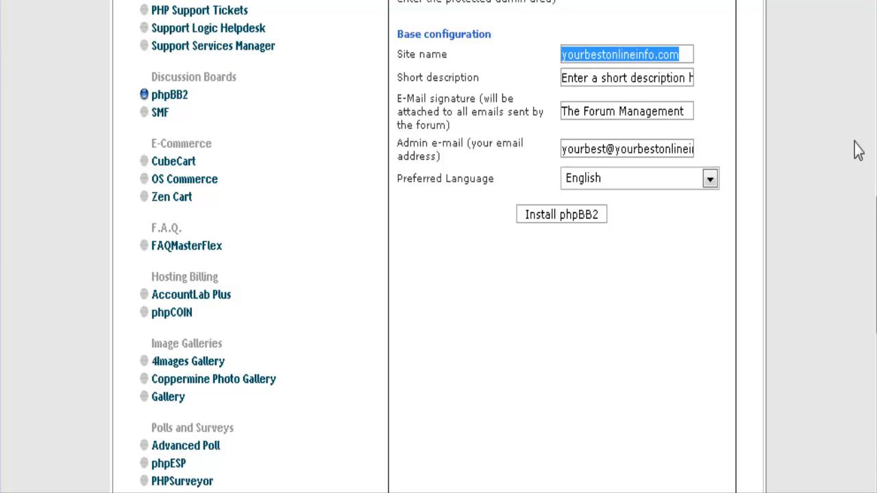
pyautogui.write('Test')
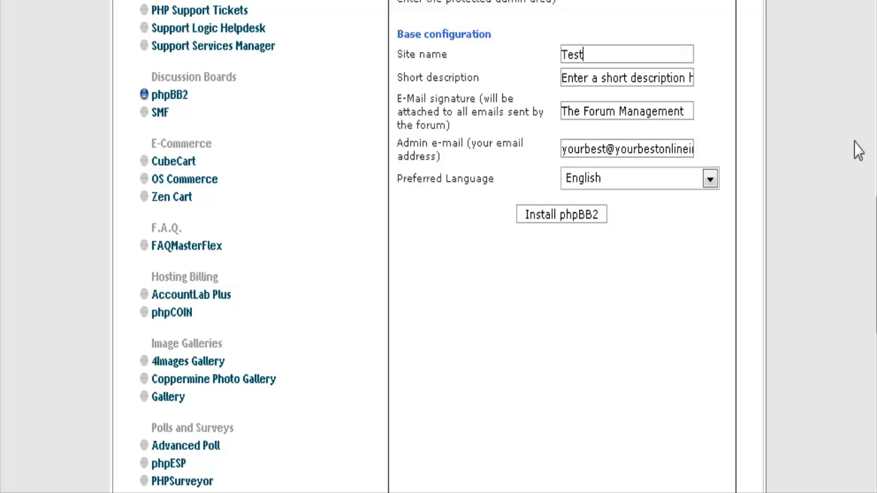
pyautogui.write('F')
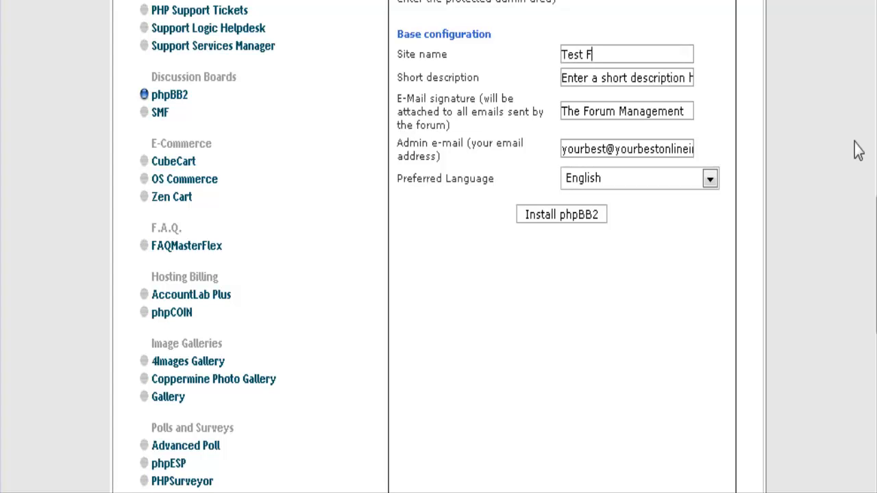
pyautogui.write('orum')
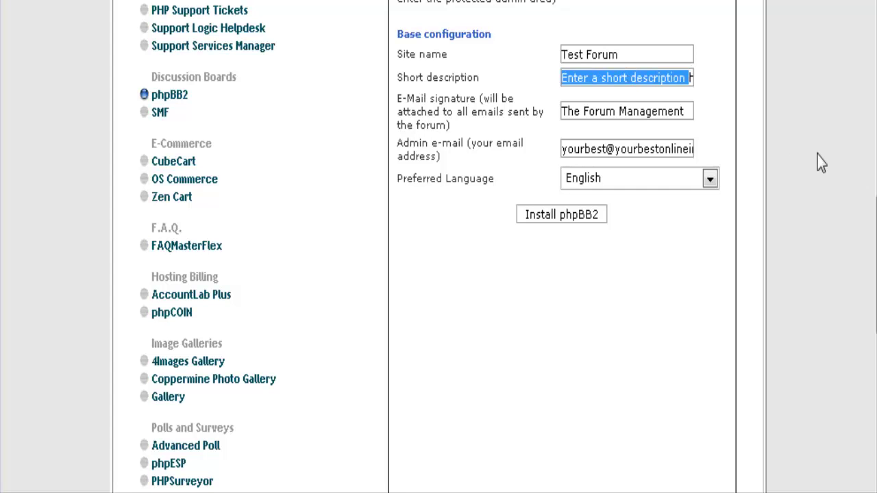
# - Enter the short description 'A test Forum' and submit the phpBB2 install settings
pyautogui.press('Delete')
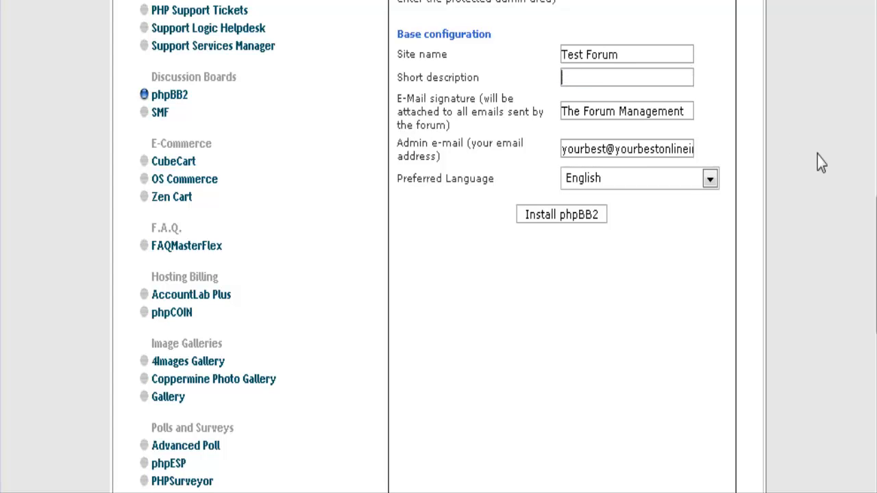
pyautogui.write('A t')
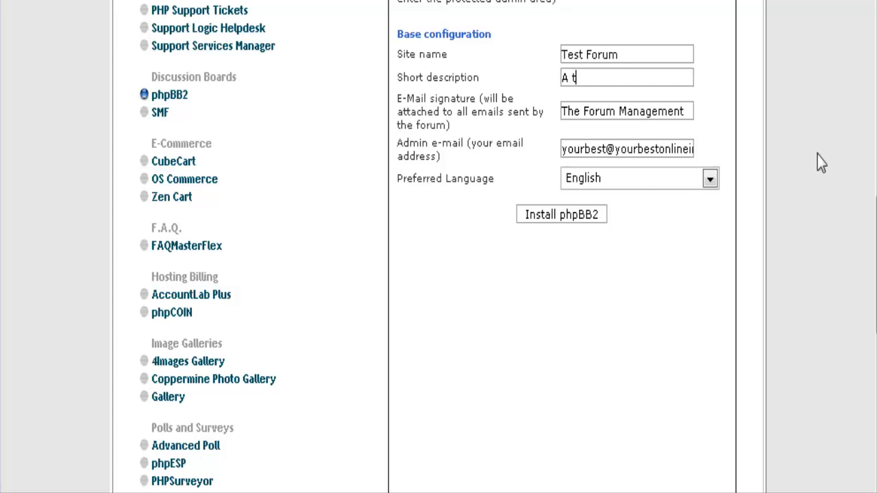
pyautogui.write('est F')
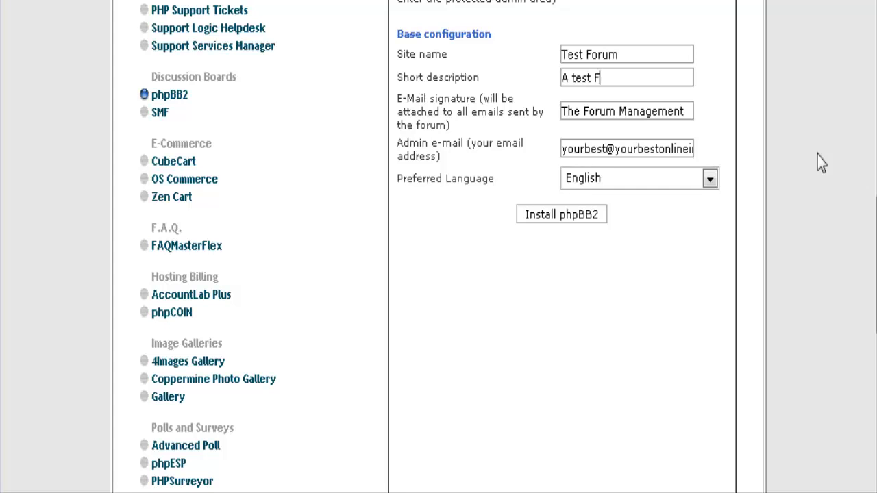
pyautogui.write('oru')
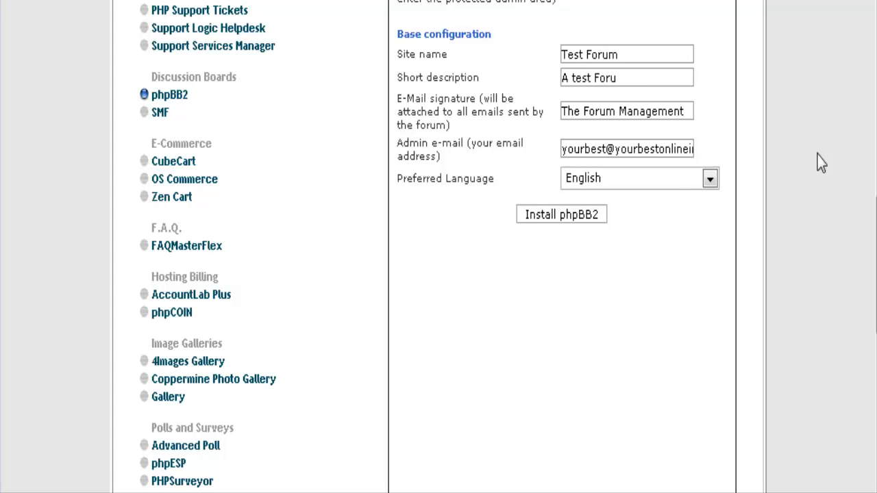
pyautogui.write('m')
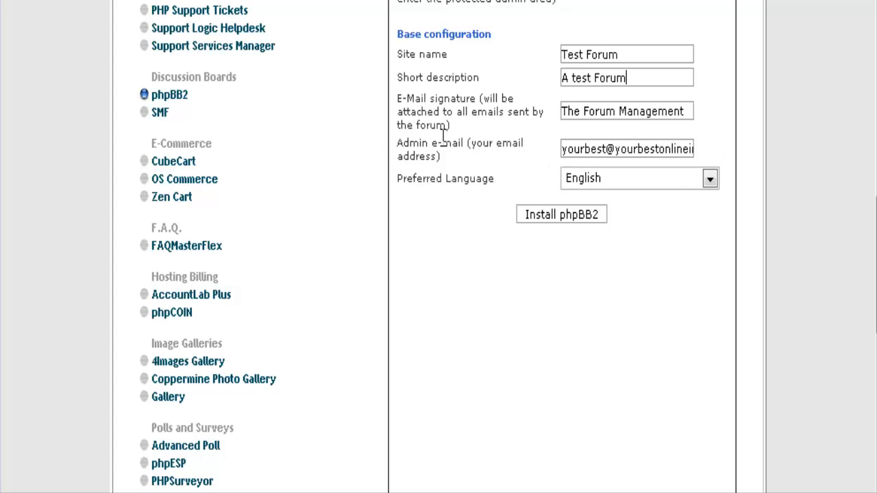
pyautogui.moveTo(726, 144)
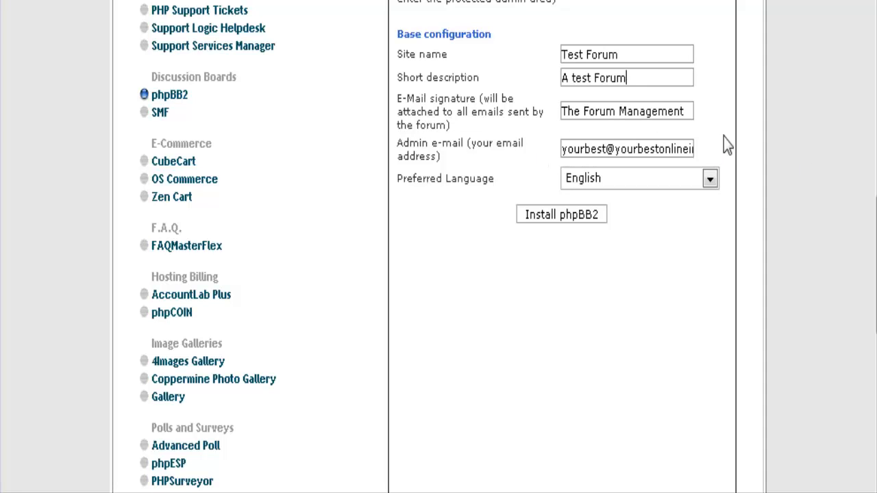
pyautogui.scroll(-3)
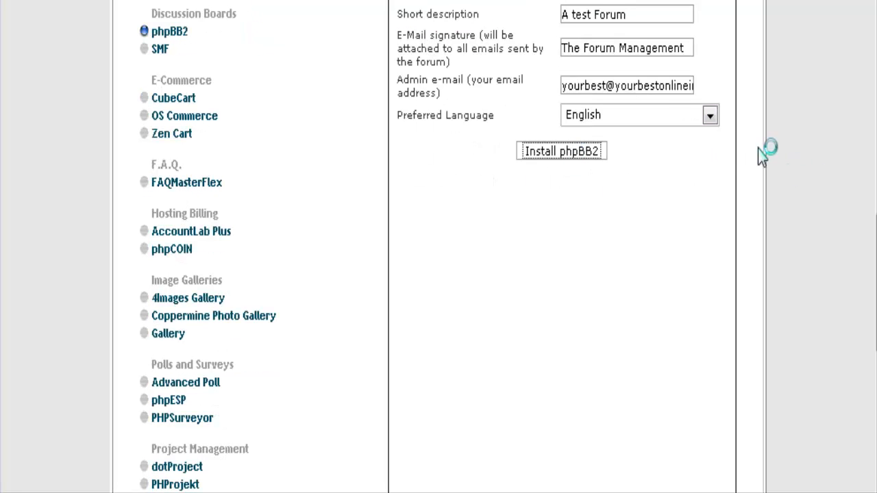
pyautogui.click(562, 151)
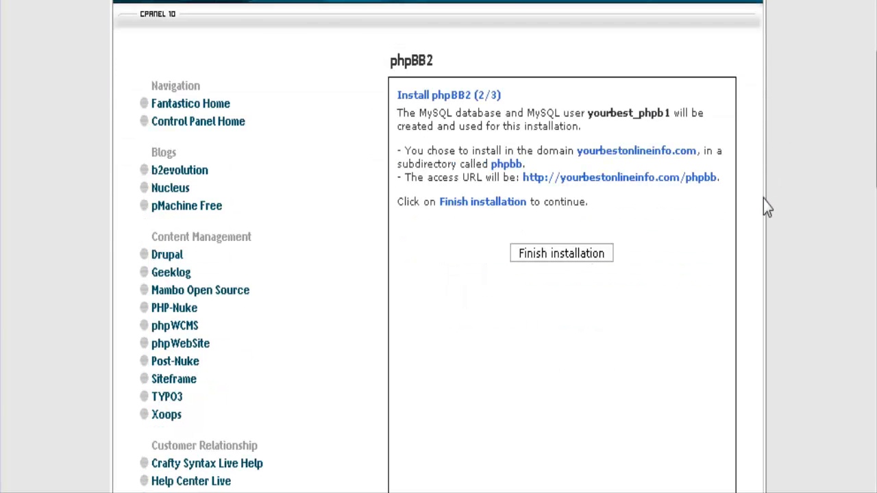
pyautogui.moveTo(670, 232)
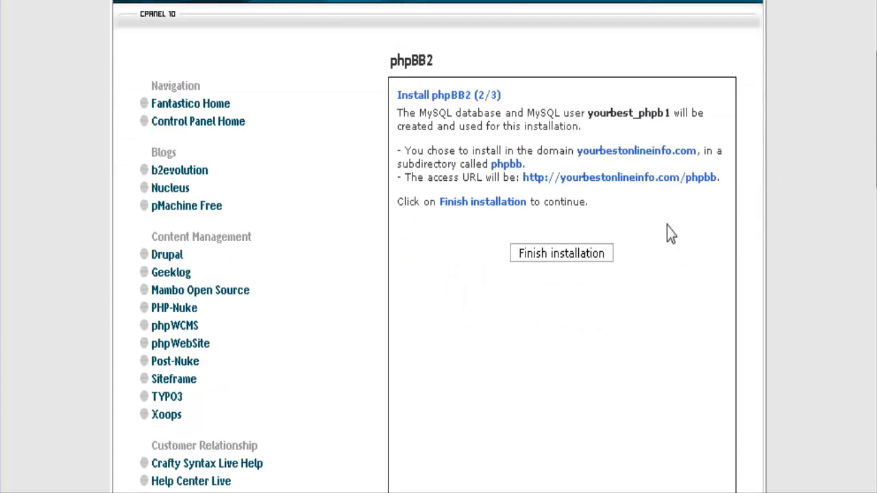
# - Finish the phpBB2 installation on the step 2 of 3 page
pyautogui.scroll(-3)
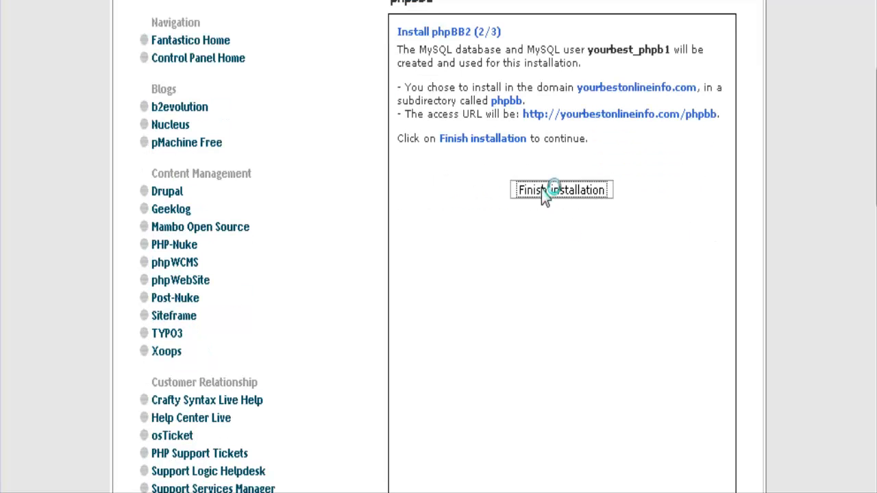
pyautogui.click(561, 189)
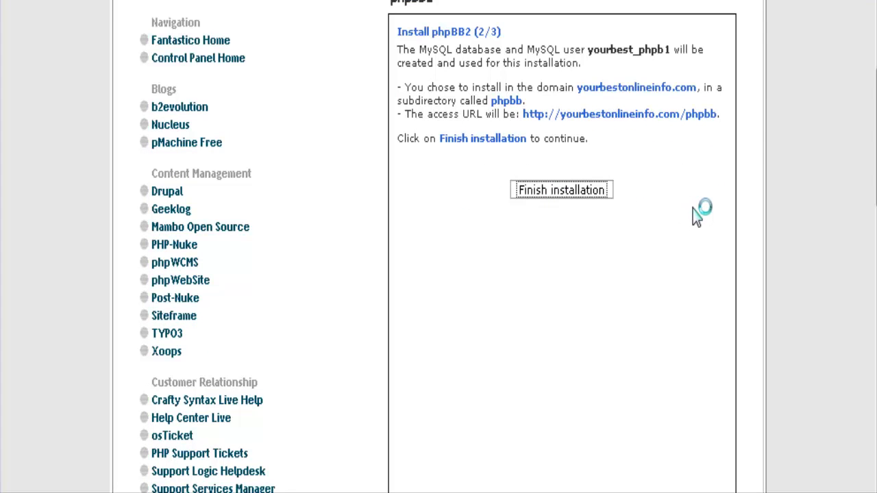
# - Reach the step 3 of 3 summary and bring up link options for the new forum's URL
pyautogui.click(562, 189)
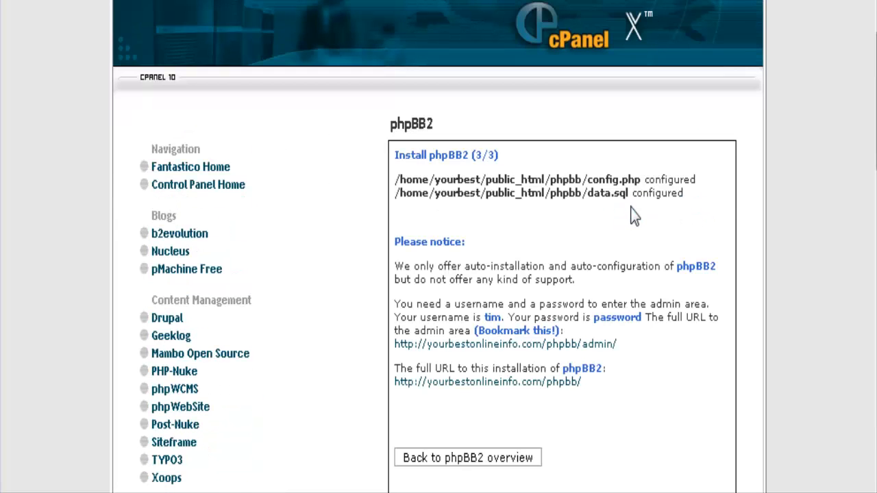
pyautogui.scroll(-3)
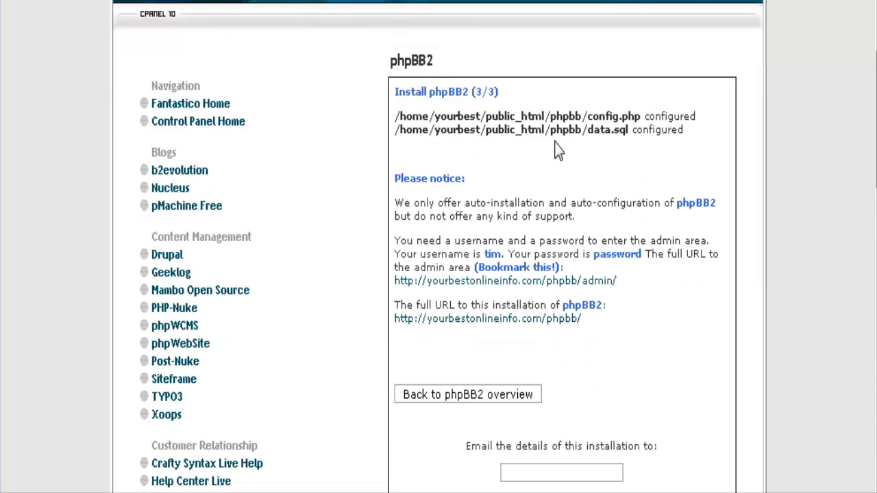
pyautogui.moveTo(524, 167)
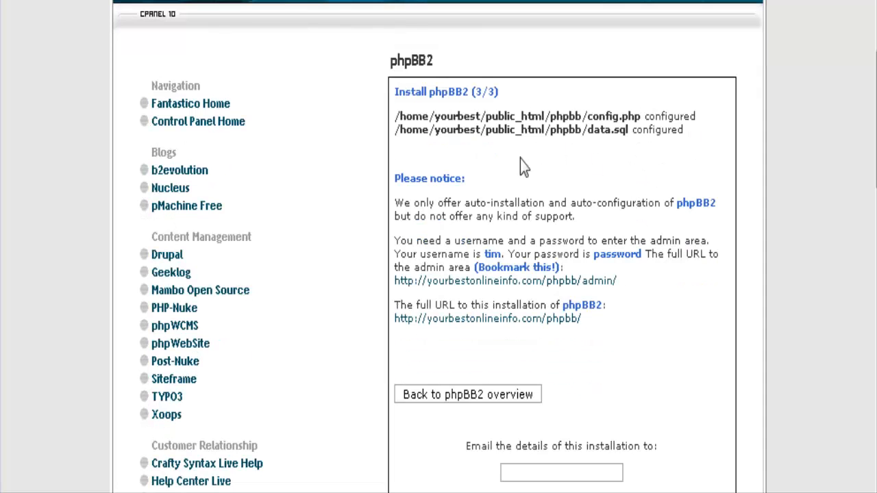
pyautogui.moveTo(459, 236)
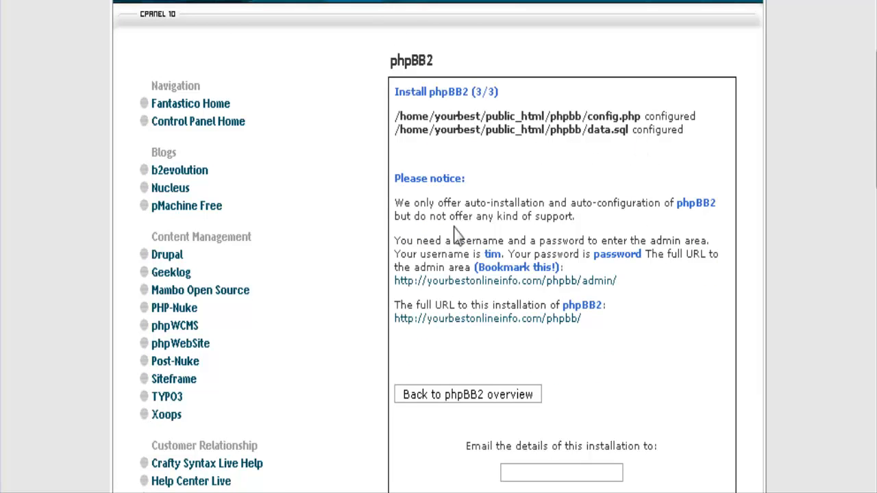
pyautogui.scroll(-3)
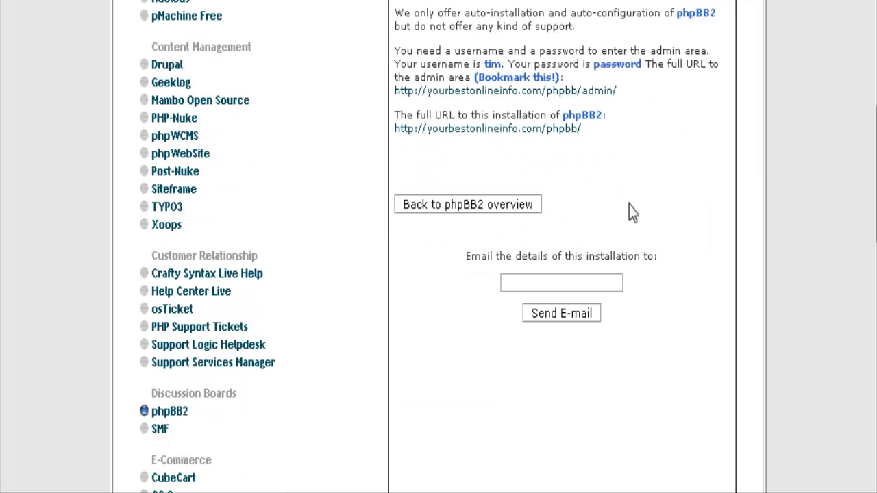
pyautogui.moveTo(535, 150)
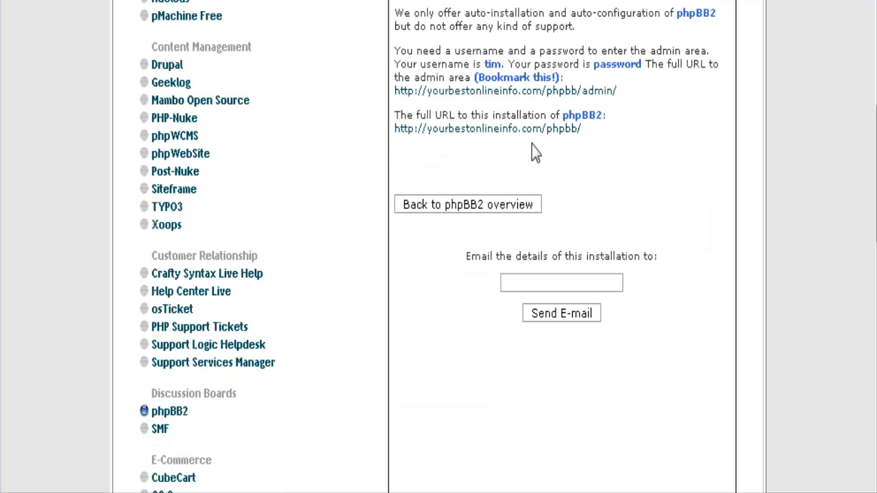
pyautogui.moveTo(649, 153)
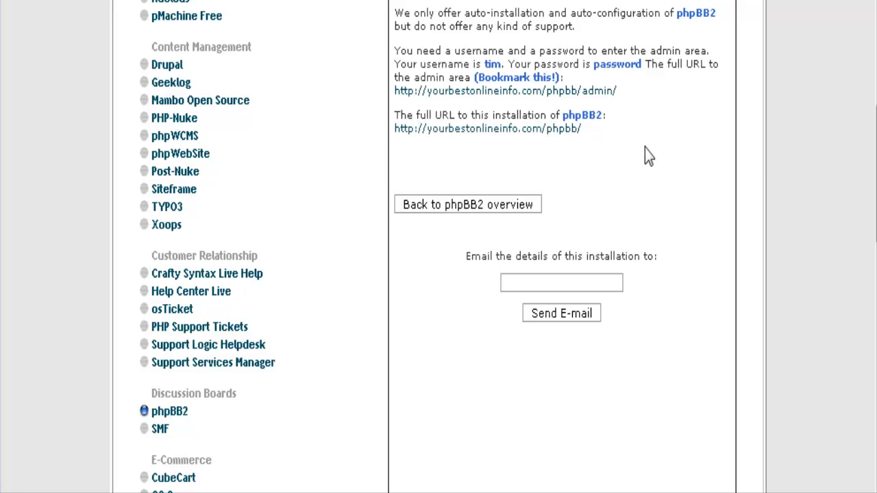
pyautogui.moveTo(548, 134)
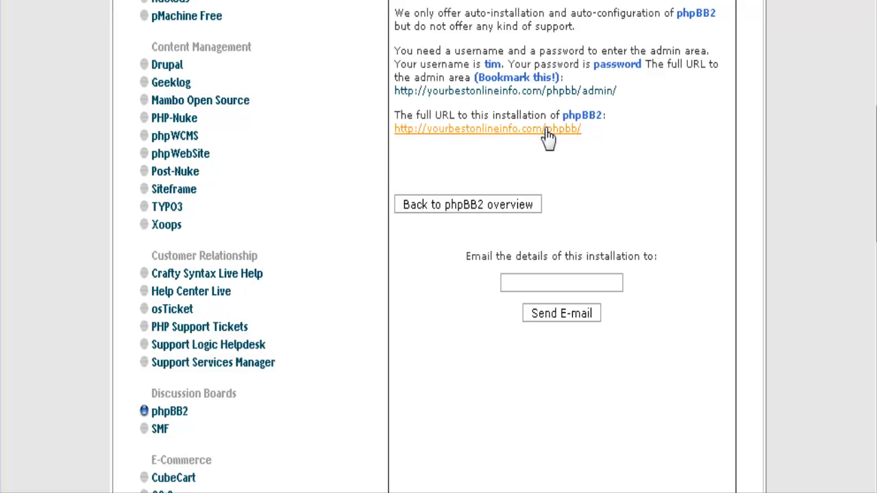
pyautogui.rightClick(488, 129)
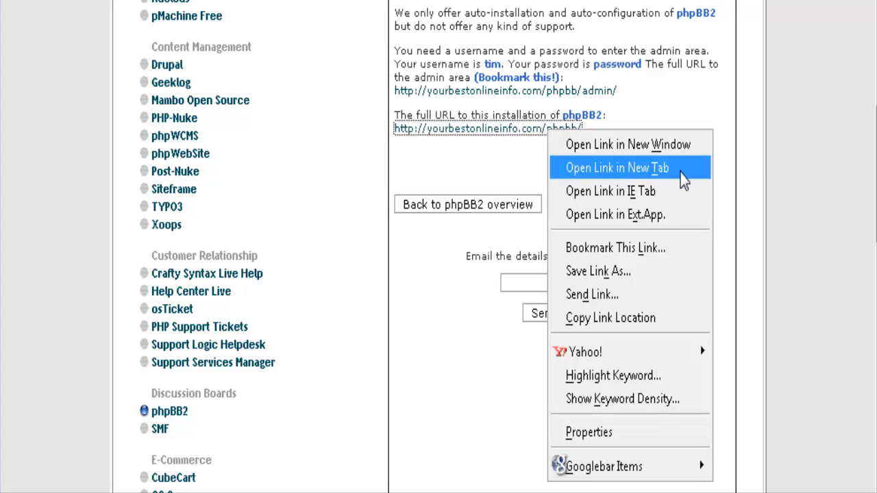
# - View the new Test Forum in its own tab, then return to the Fantastico install summary
pyautogui.click(615, 167)
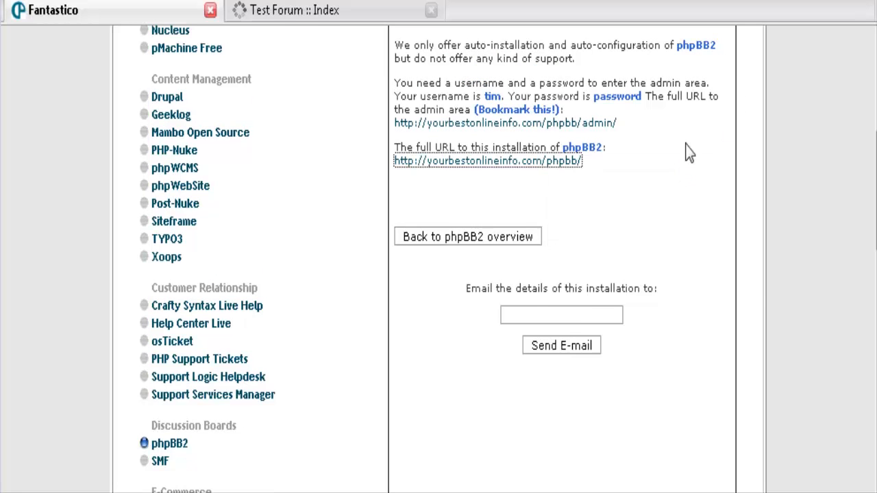
pyautogui.click(293, 10)
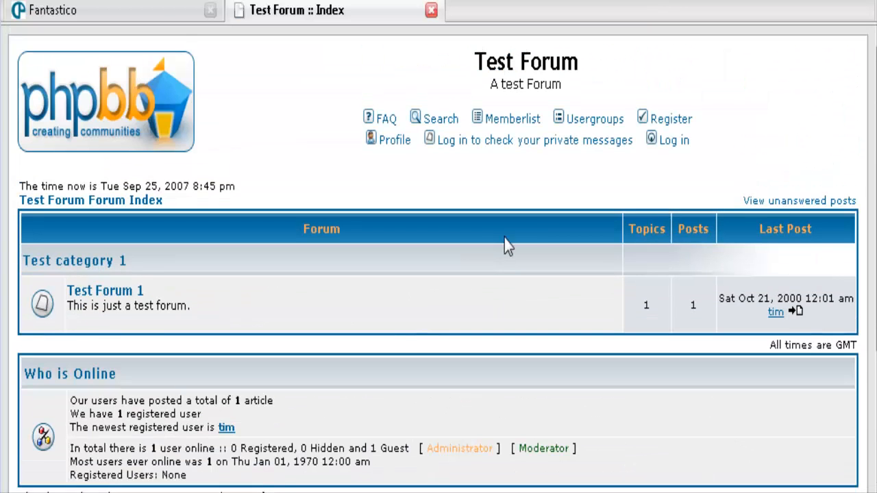
pyautogui.moveTo(682, 227)
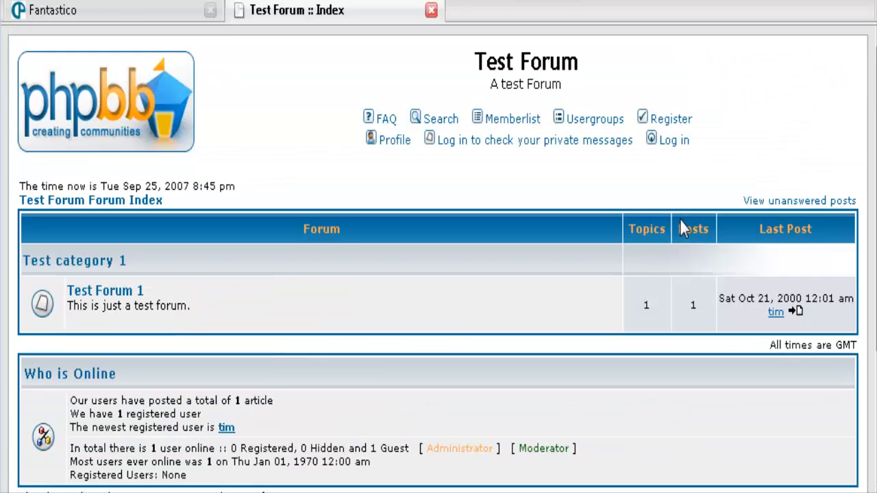
pyautogui.moveTo(163, 14)
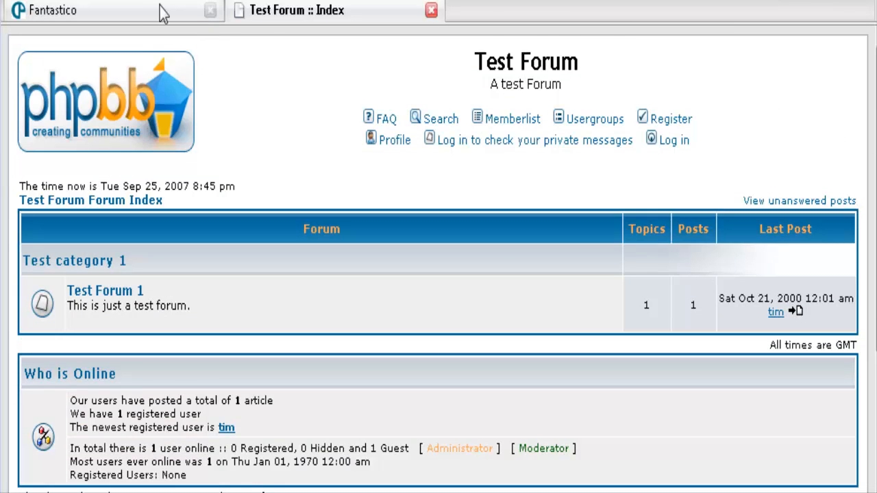
pyautogui.click(52, 9)
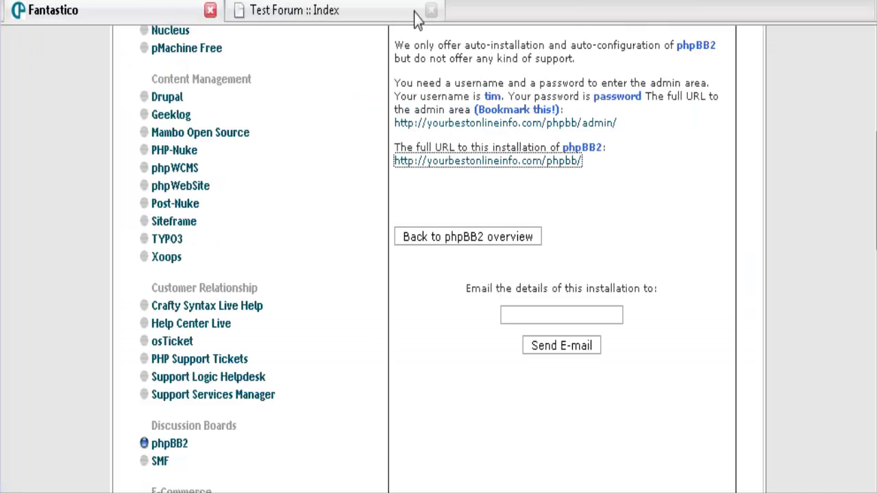
pyautogui.scroll(3)
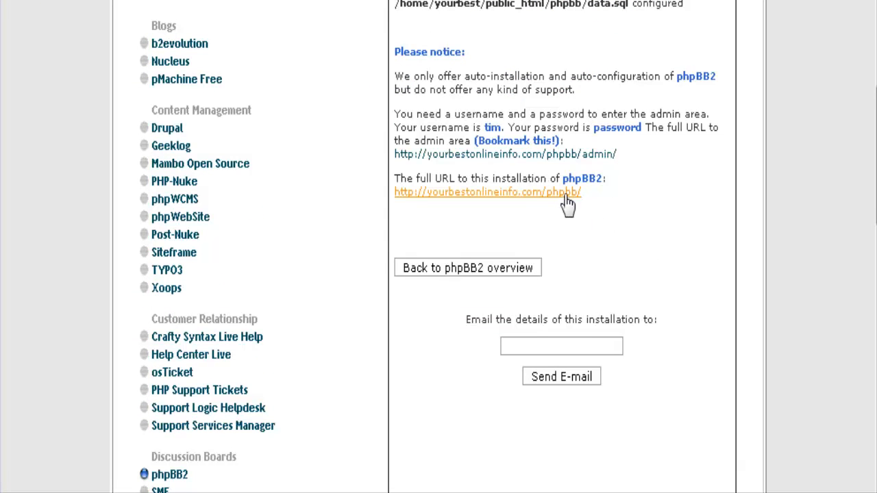
# - Enter the phpBB Administration Panel from the admin area URL and review its navigation
pyautogui.click(487, 192)
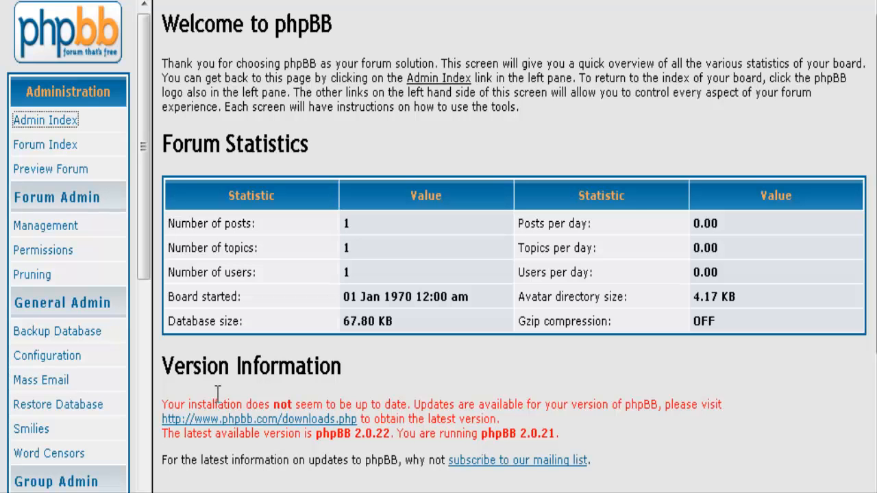
pyautogui.moveTo(559, 240)
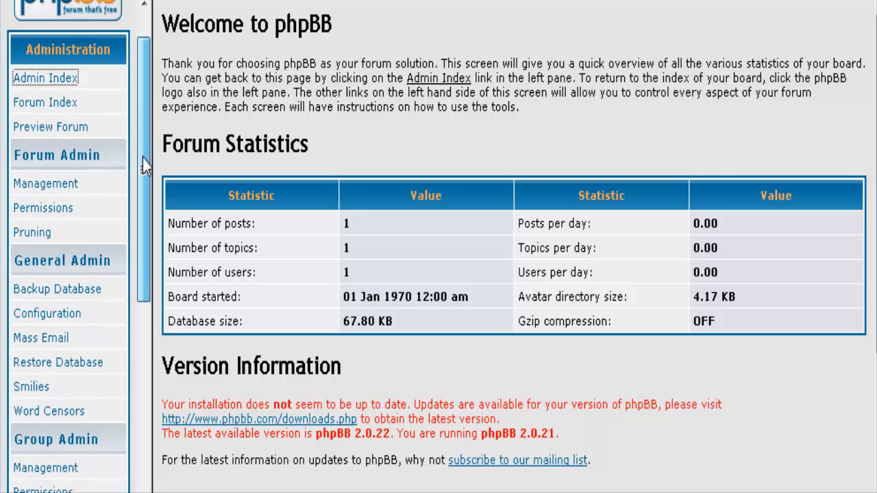
pyautogui.scroll(-3)
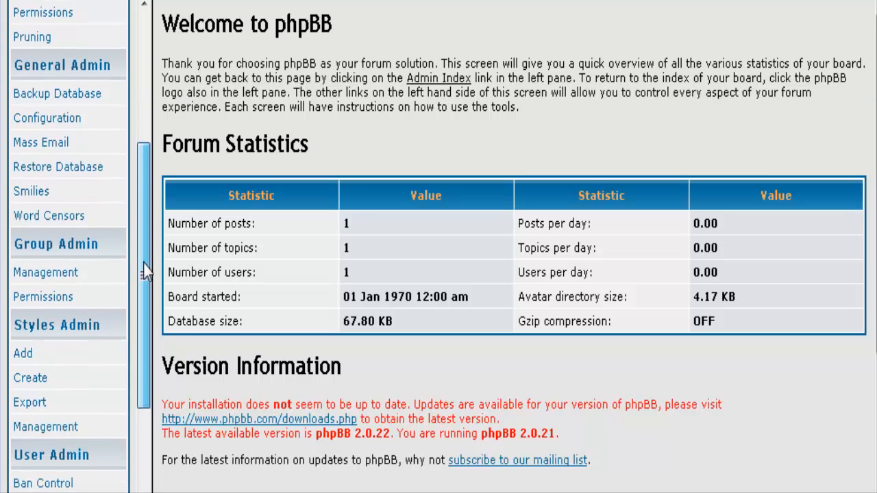
pyautogui.scroll(3)
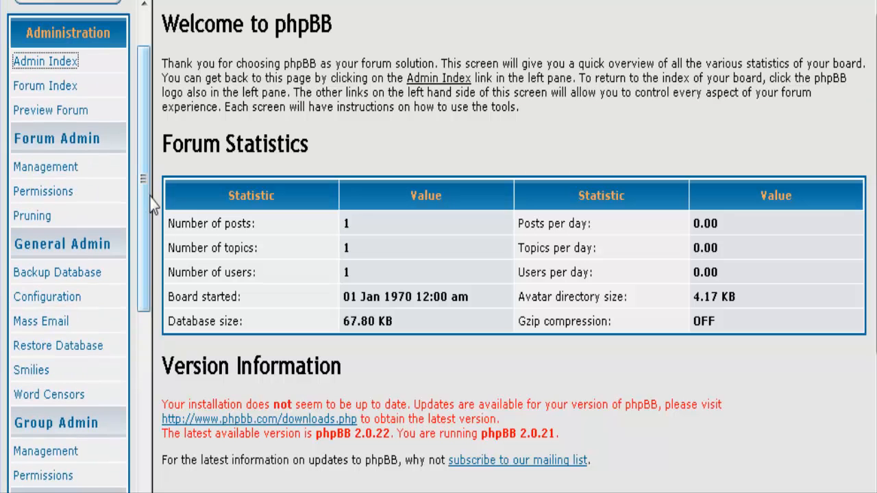
pyautogui.scroll(-3)
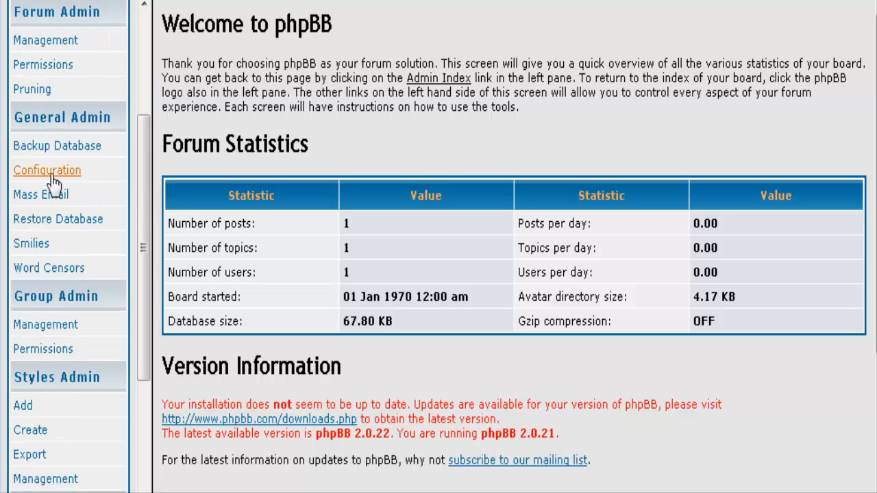
pyautogui.click(47, 170)
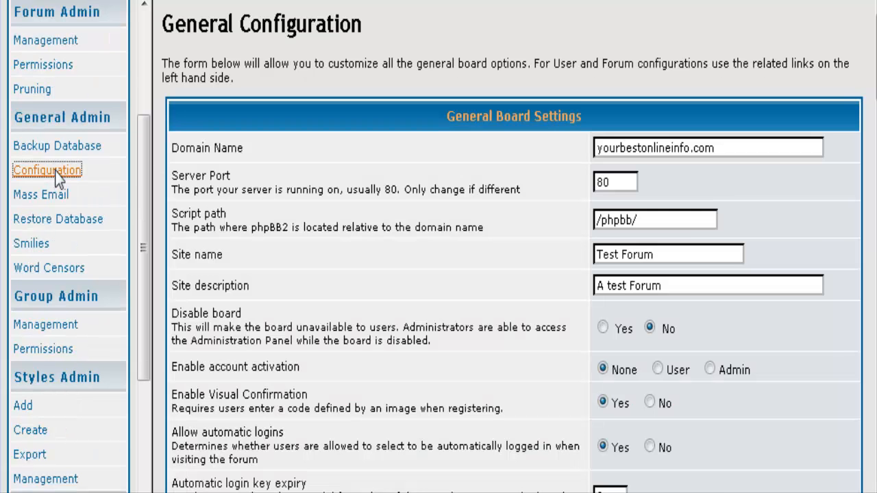
pyautogui.scroll(-3)
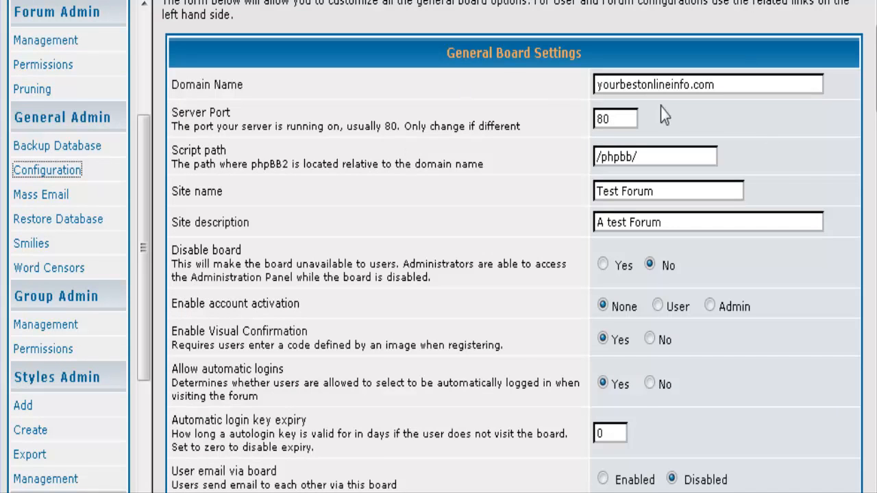
pyautogui.scroll(-3)
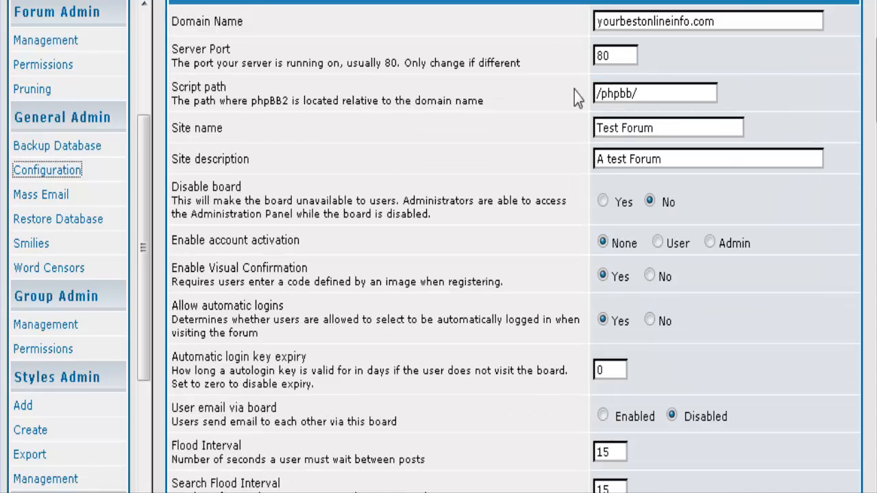
pyautogui.moveTo(185, 129)
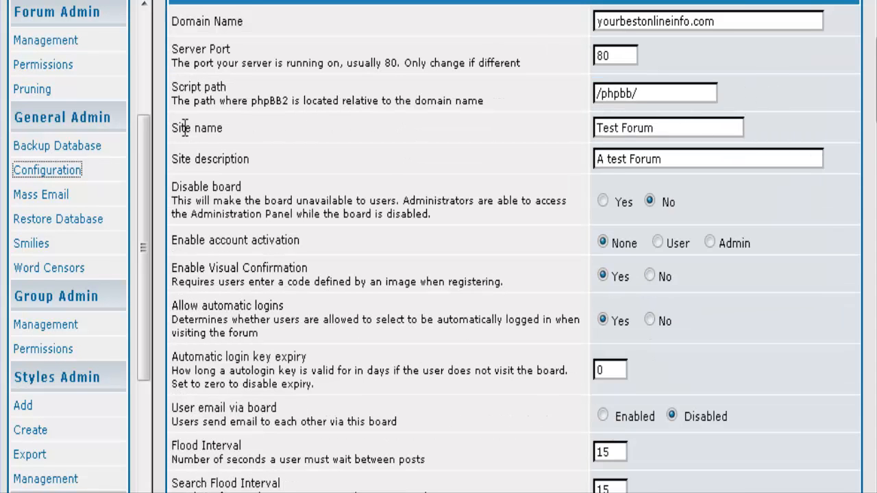
pyautogui.moveTo(613, 172)
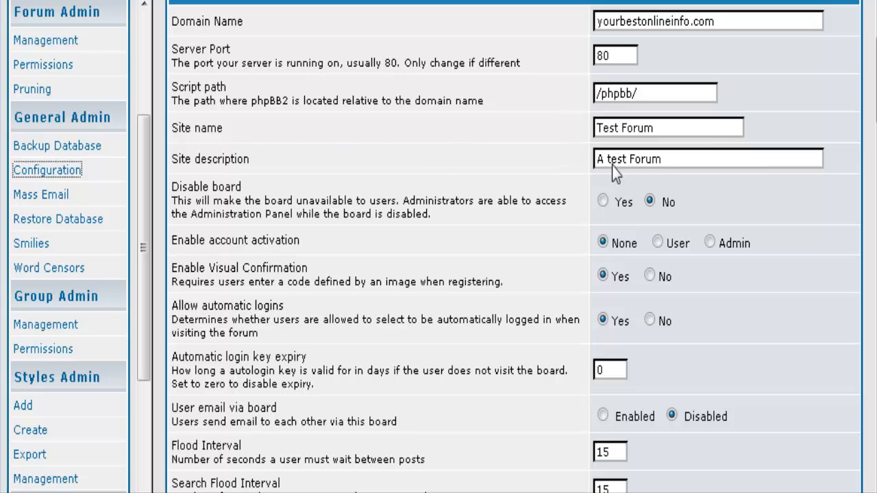
pyautogui.scroll(-3)
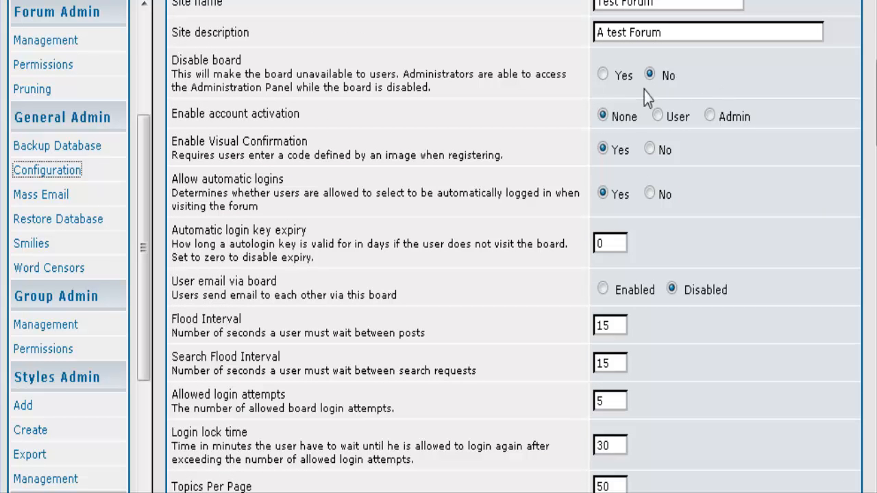
pyautogui.moveTo(641, 112)
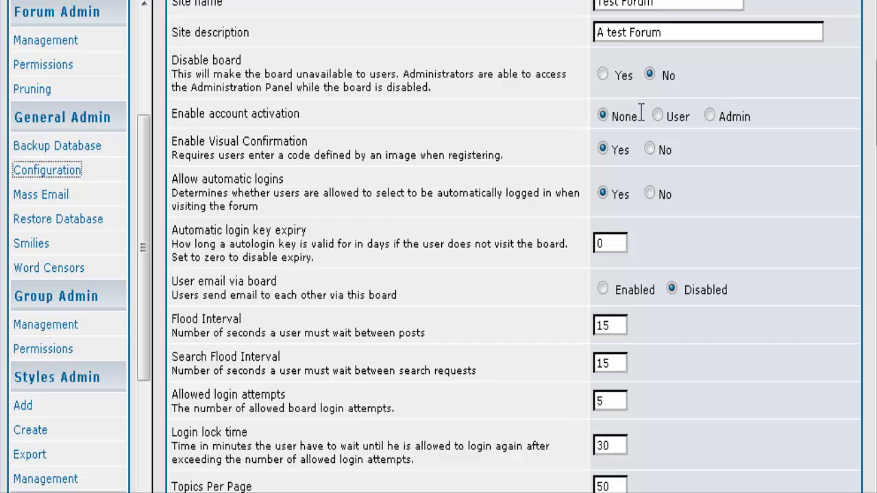
pyautogui.scroll(-3)
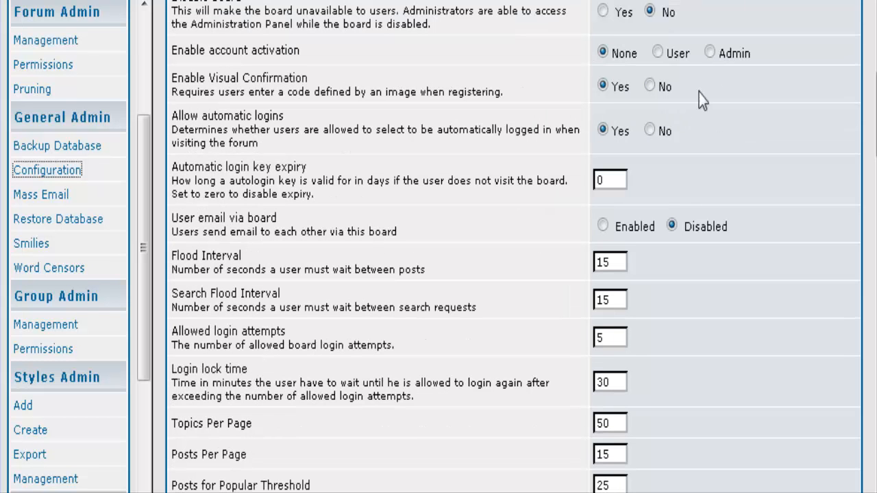
pyautogui.moveTo(422, 56)
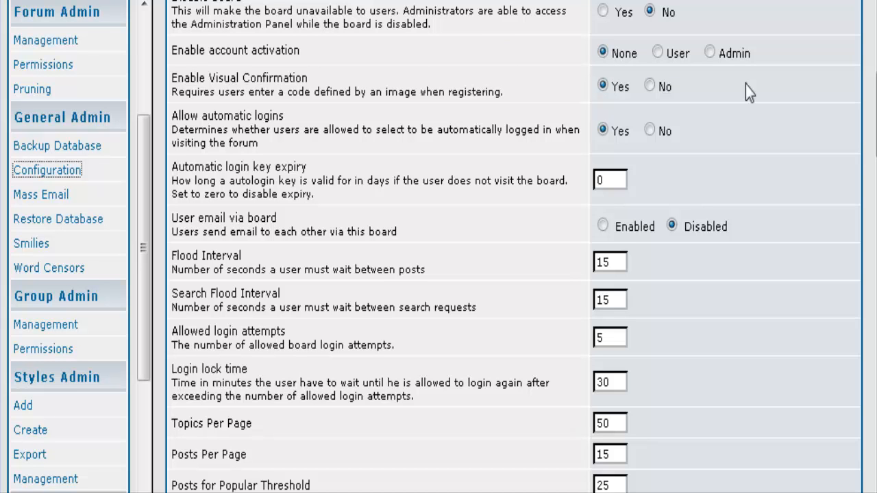
pyautogui.moveTo(726, 74)
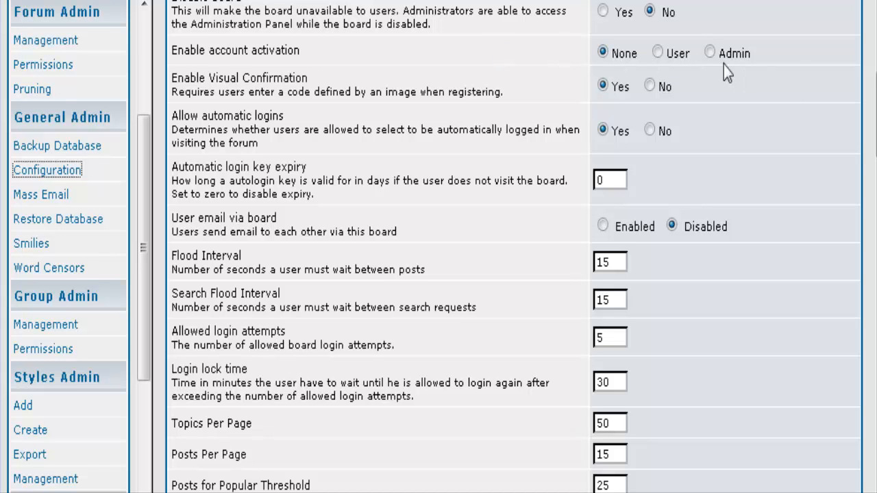
pyautogui.moveTo(658, 52)
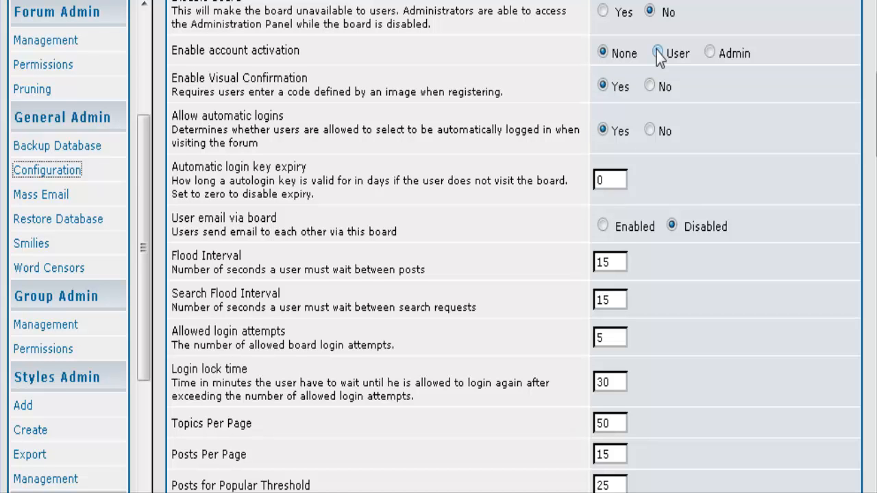
pyautogui.moveTo(710, 52)
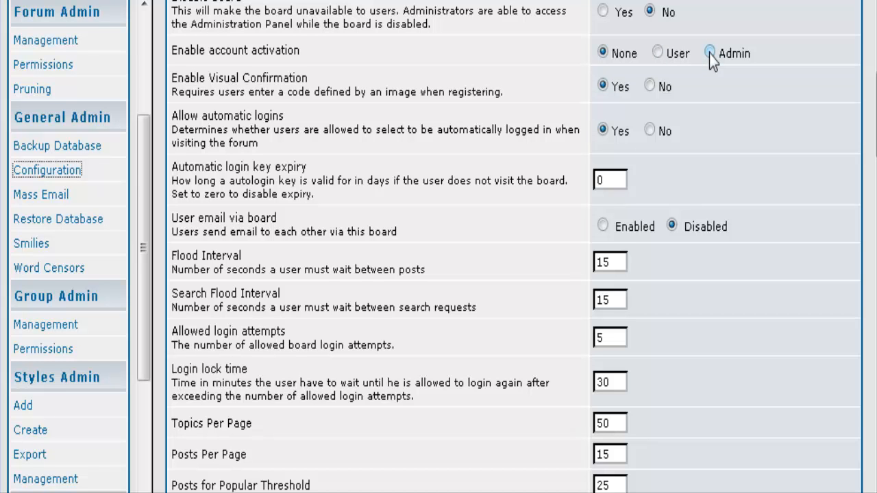
pyautogui.moveTo(713, 60)
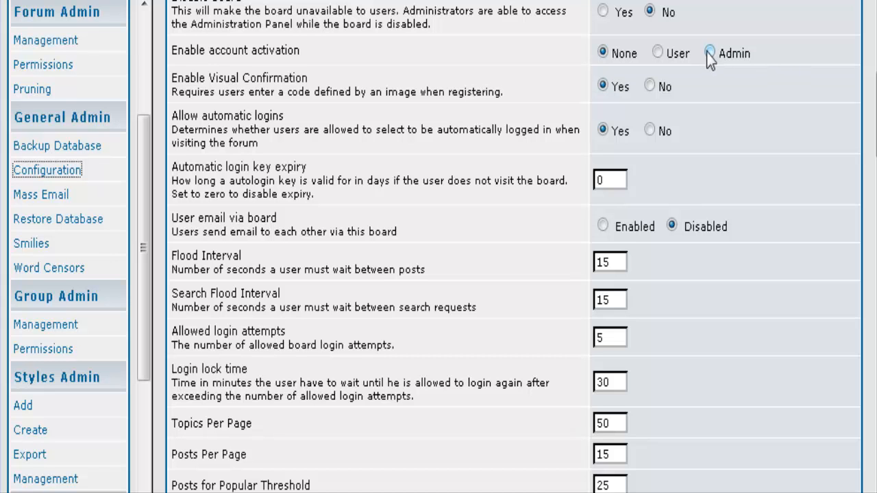
pyautogui.moveTo(774, 69)
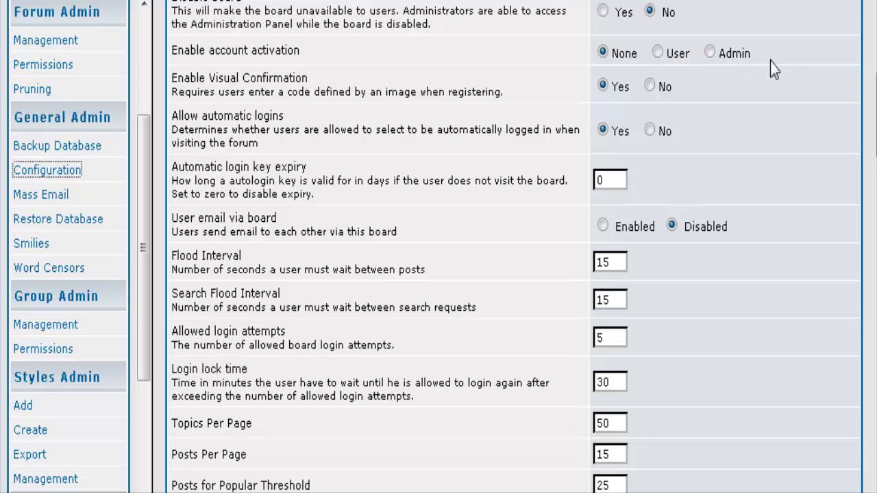
pyautogui.moveTo(295, 107)
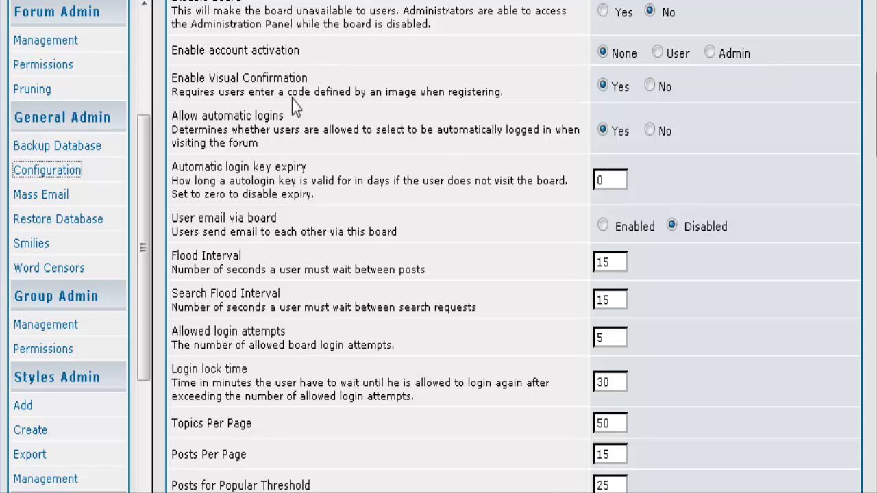
pyautogui.moveTo(226, 111)
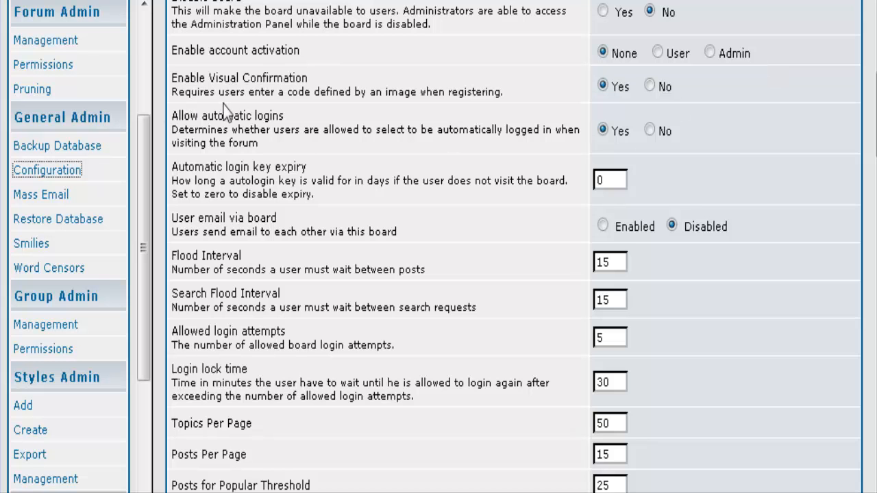
pyautogui.moveTo(614, 50)
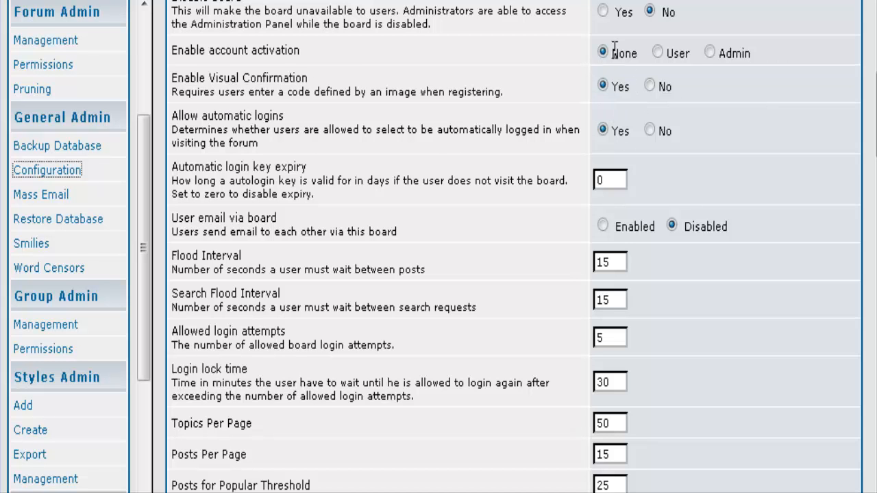
pyautogui.moveTo(726, 85)
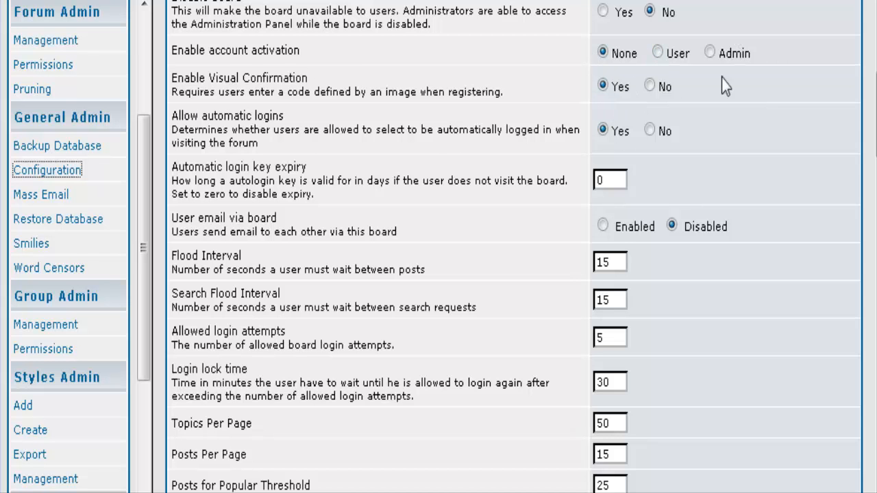
pyautogui.scroll(-3)
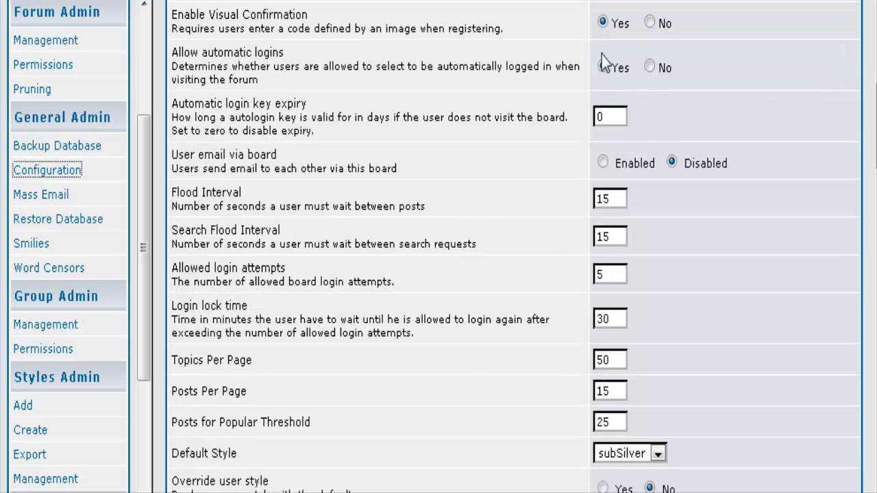
pyautogui.click(603, 65)
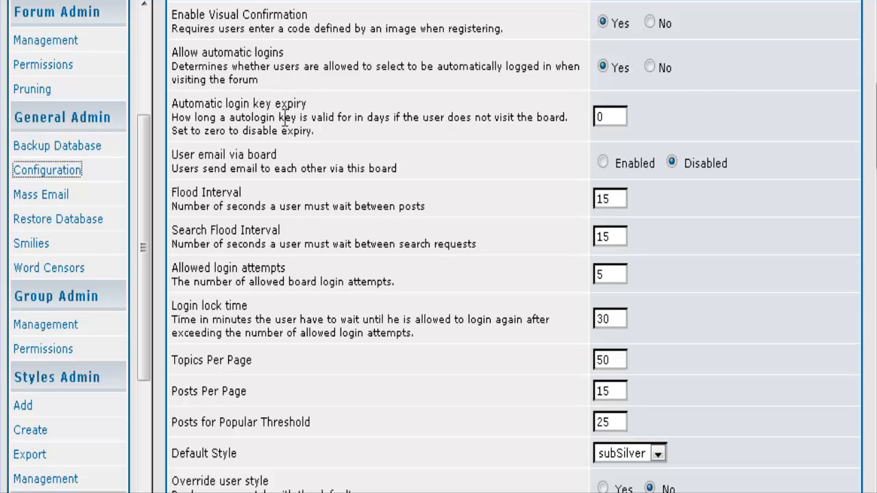
pyautogui.moveTo(471, 110)
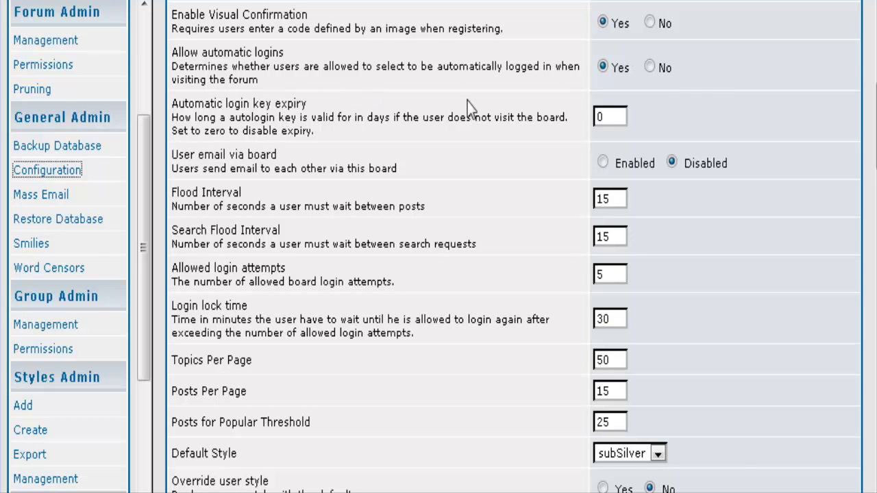
pyautogui.moveTo(496, 102)
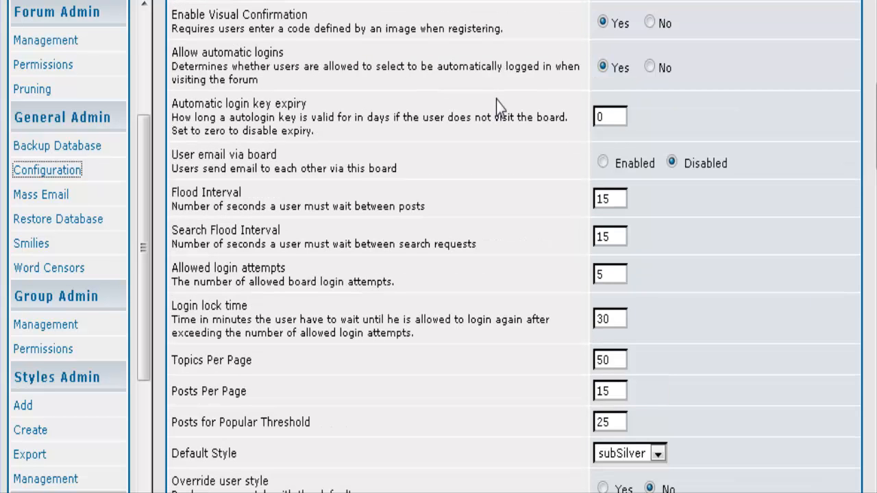
pyautogui.moveTo(754, 137)
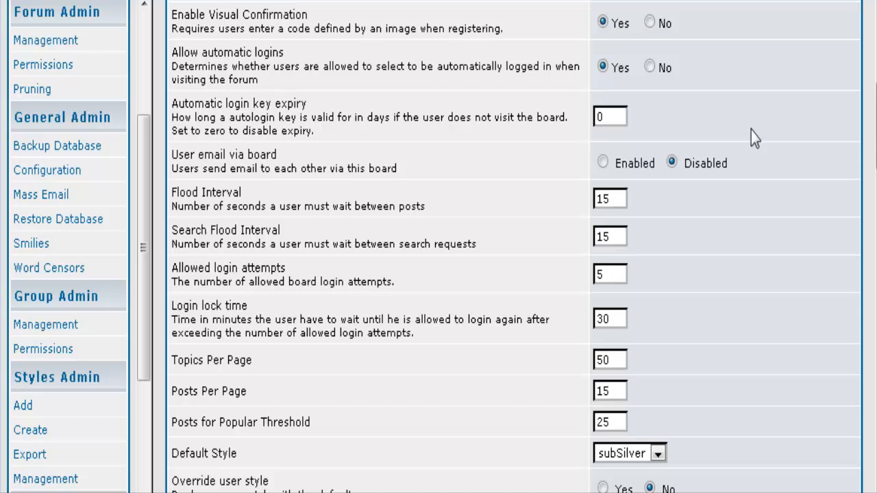
pyautogui.moveTo(382, 166)
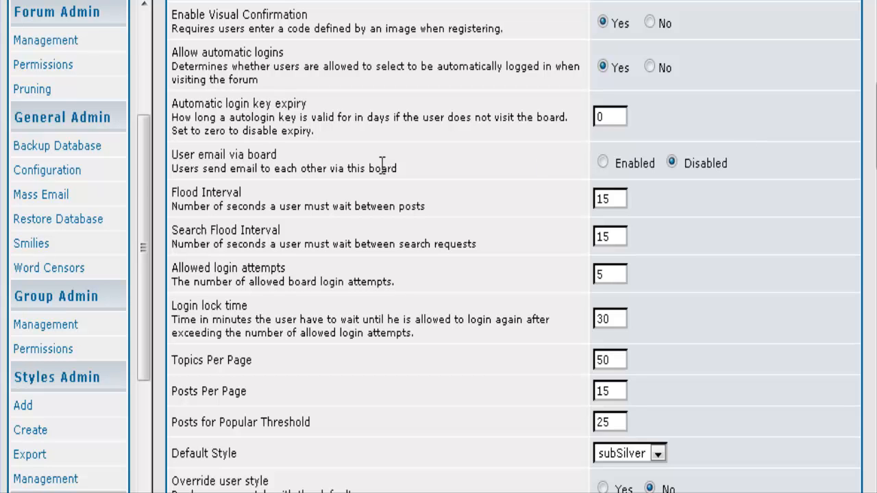
pyautogui.moveTo(212, 155)
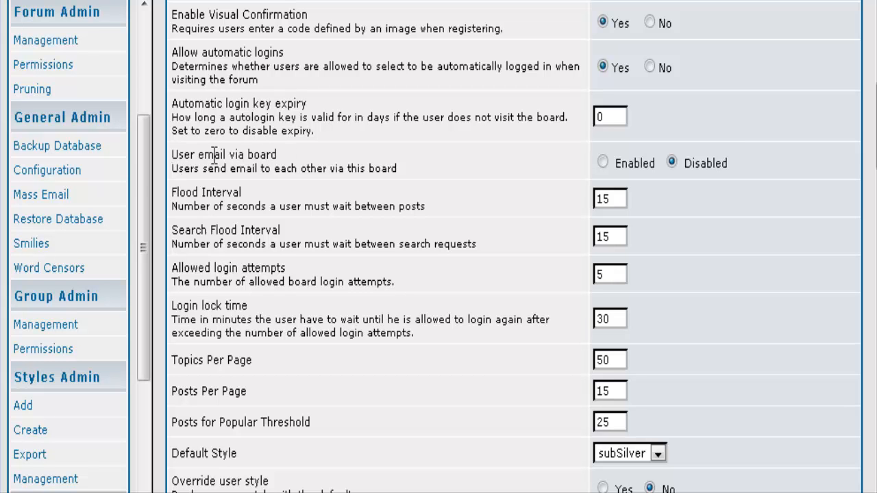
pyautogui.moveTo(669, 189)
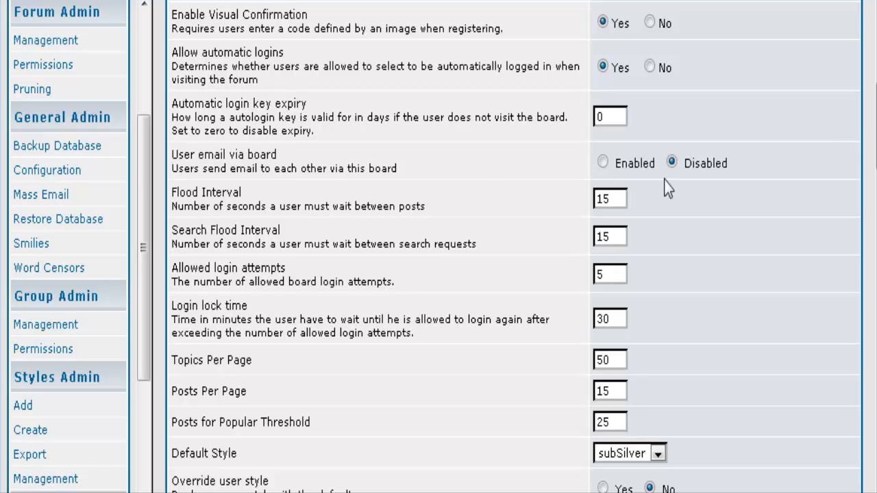
pyautogui.moveTo(696, 193)
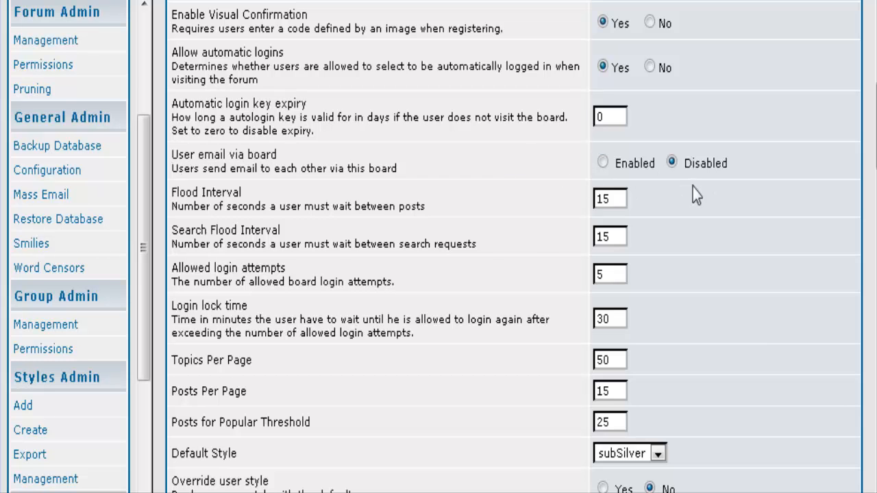
pyautogui.moveTo(487, 248)
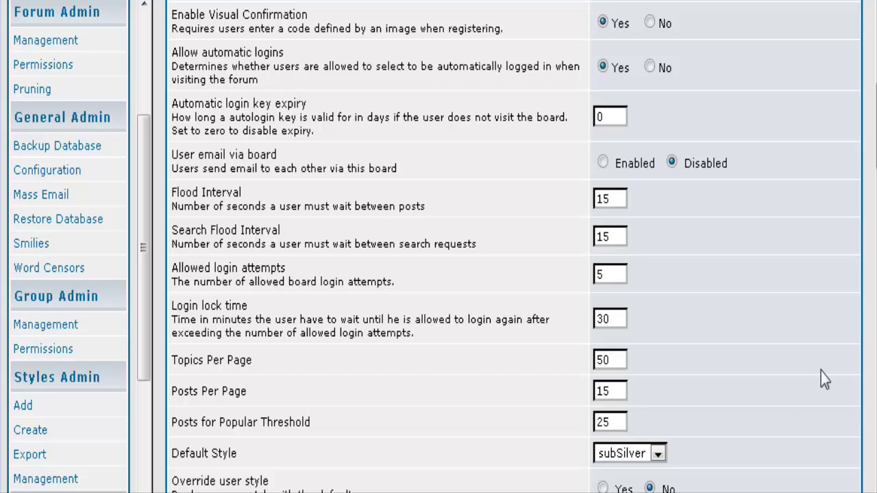
pyautogui.moveTo(300, 307)
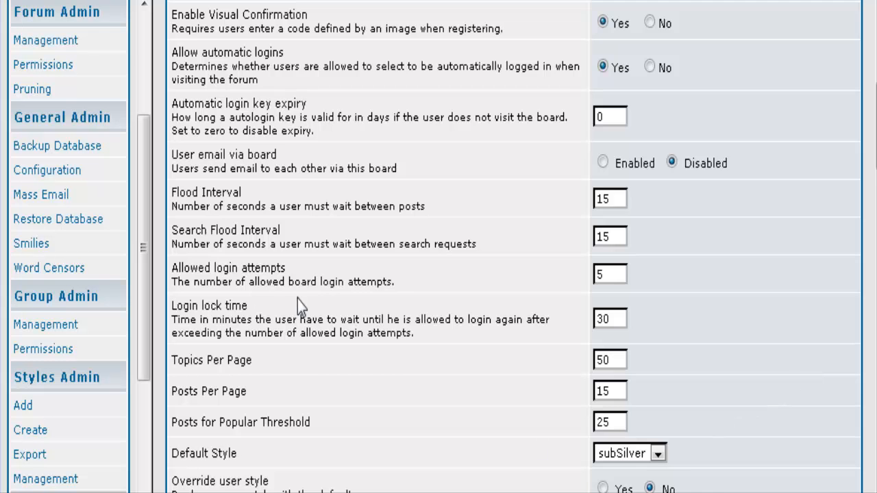
pyautogui.scroll(-3)
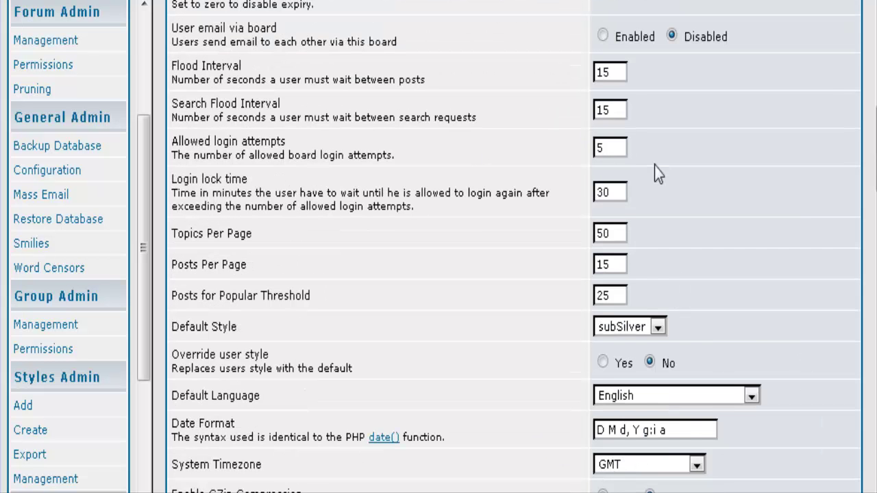
pyautogui.moveTo(713, 189)
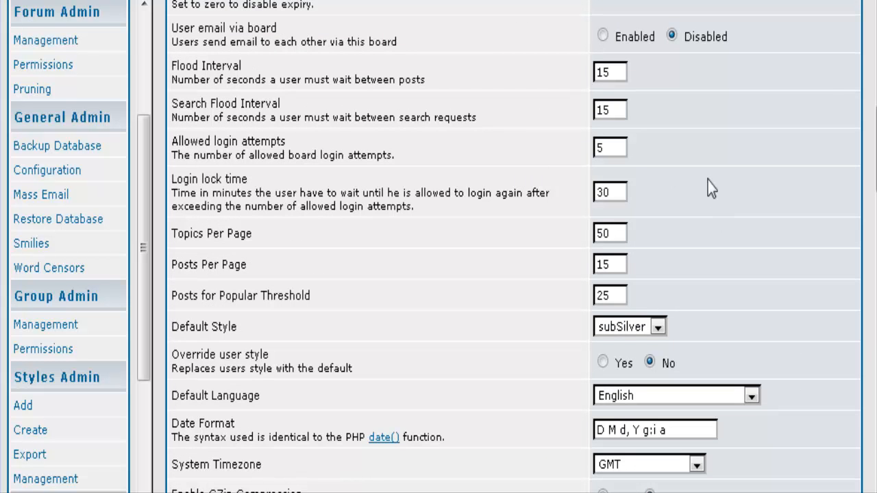
pyautogui.moveTo(259, 189)
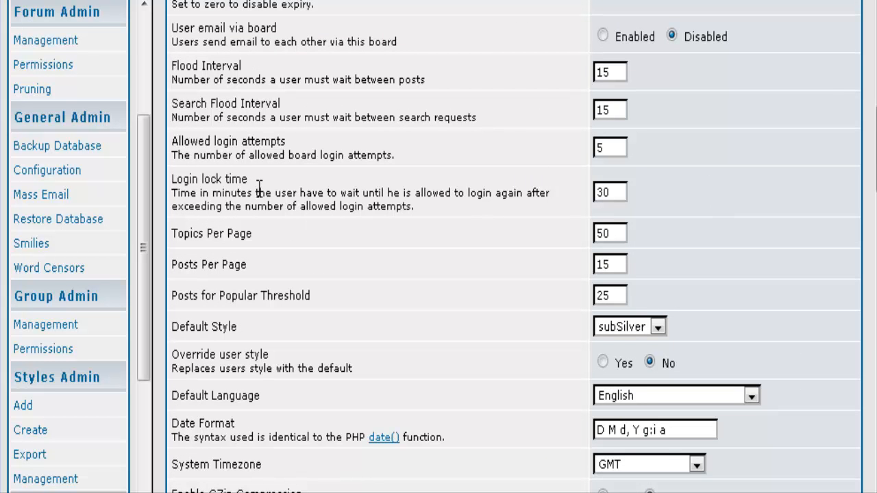
pyautogui.moveTo(323, 243)
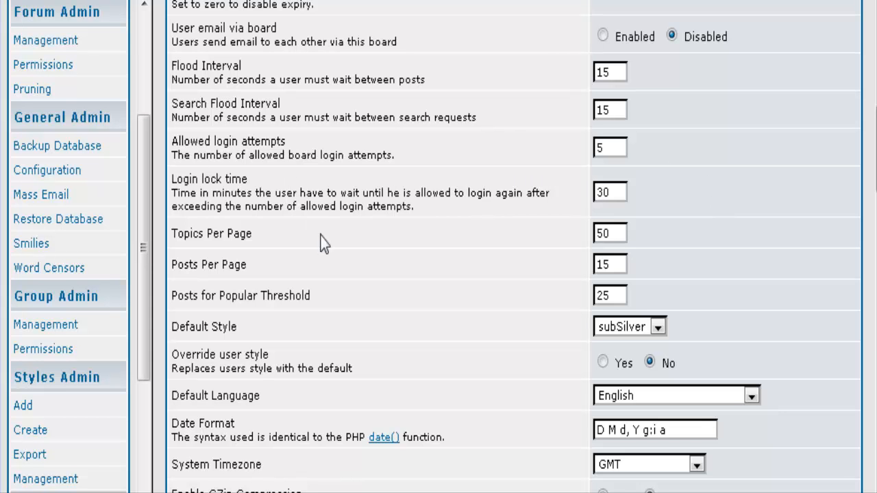
pyautogui.scroll(-3)
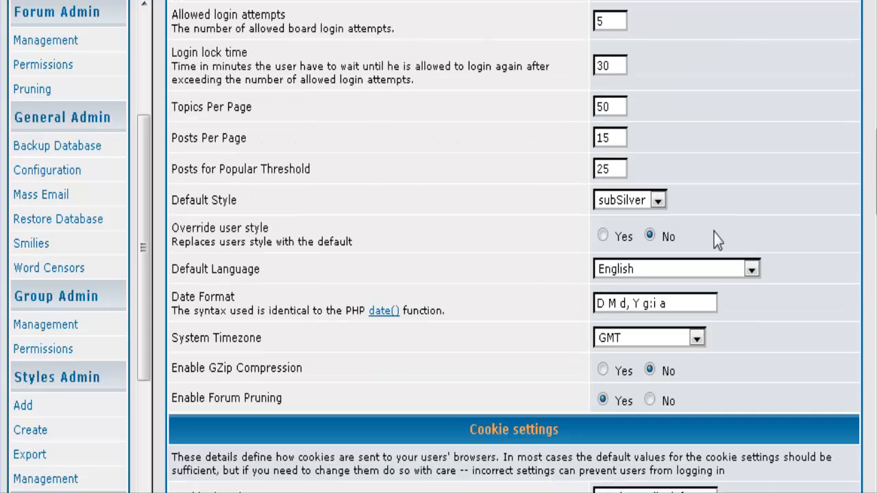
pyautogui.moveTo(460, 257)
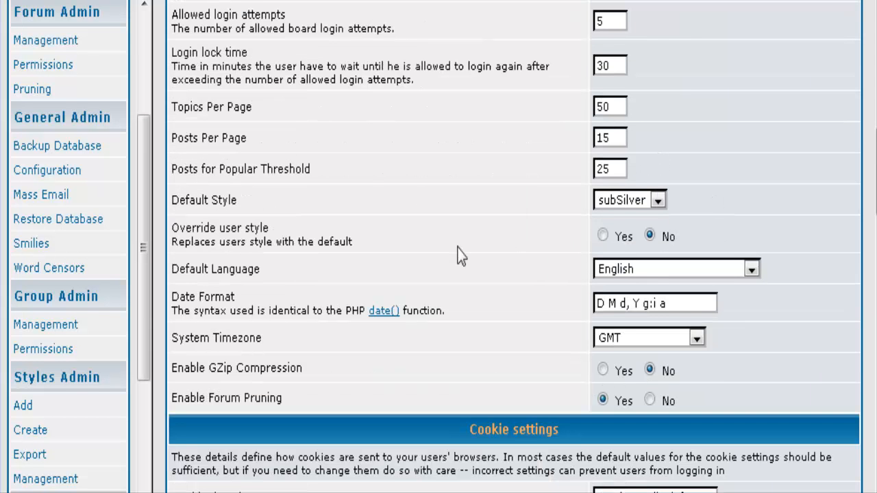
pyautogui.moveTo(620, 185)
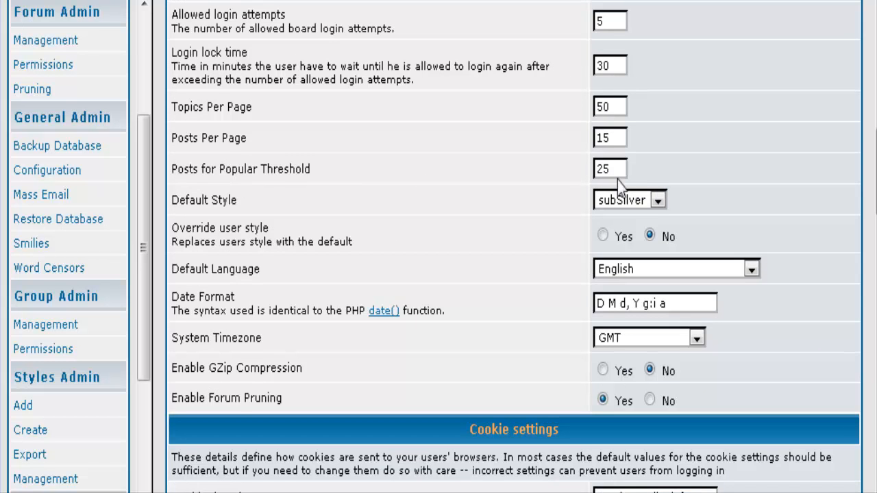
pyautogui.moveTo(322, 170)
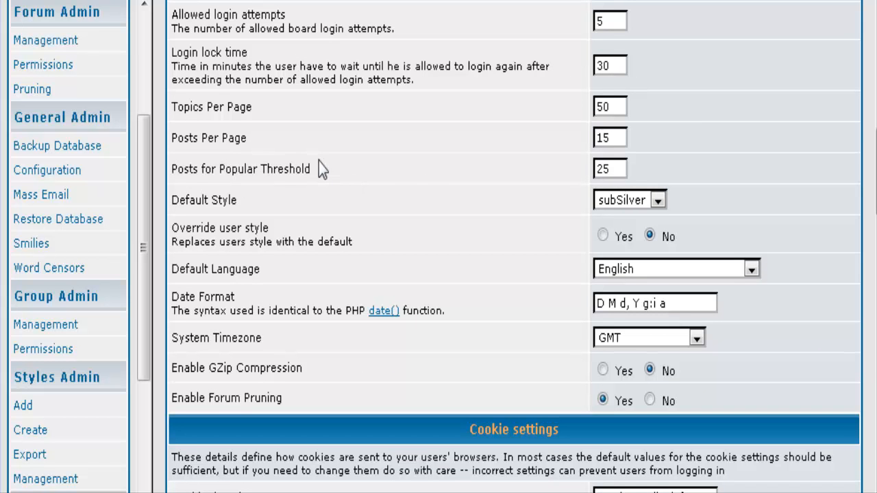
pyautogui.moveTo(403, 179)
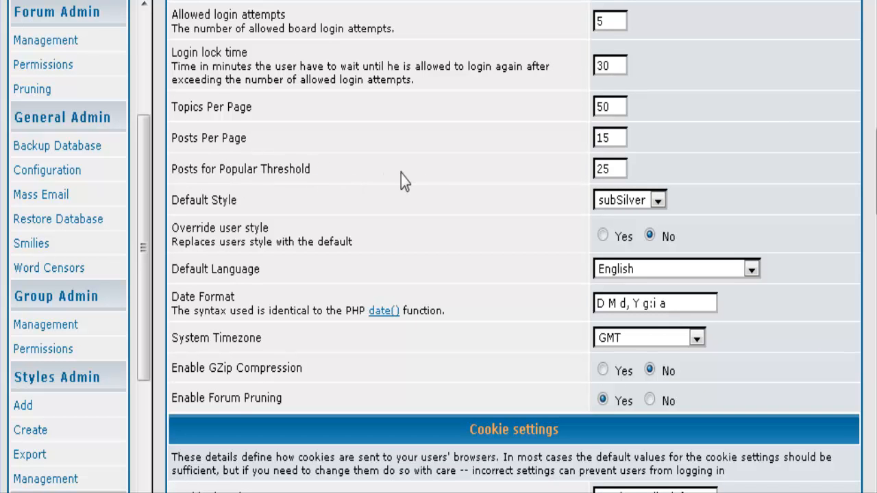
pyautogui.click(609, 169)
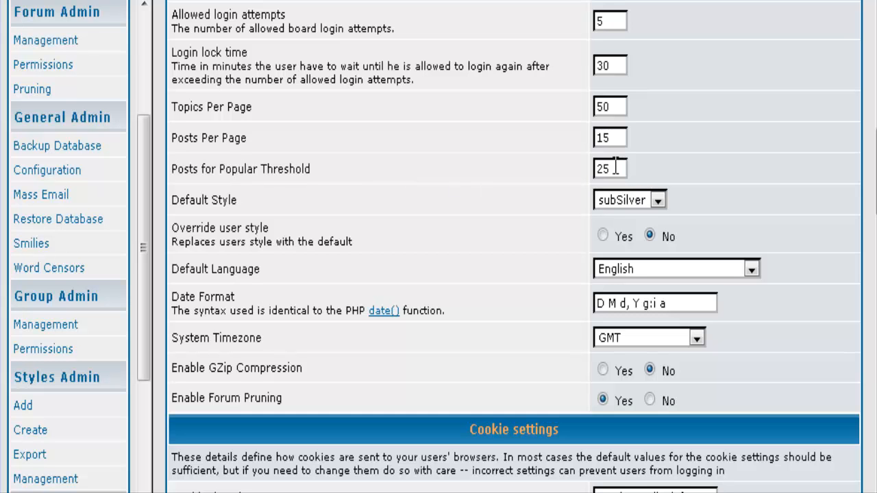
pyautogui.moveTo(641, 177)
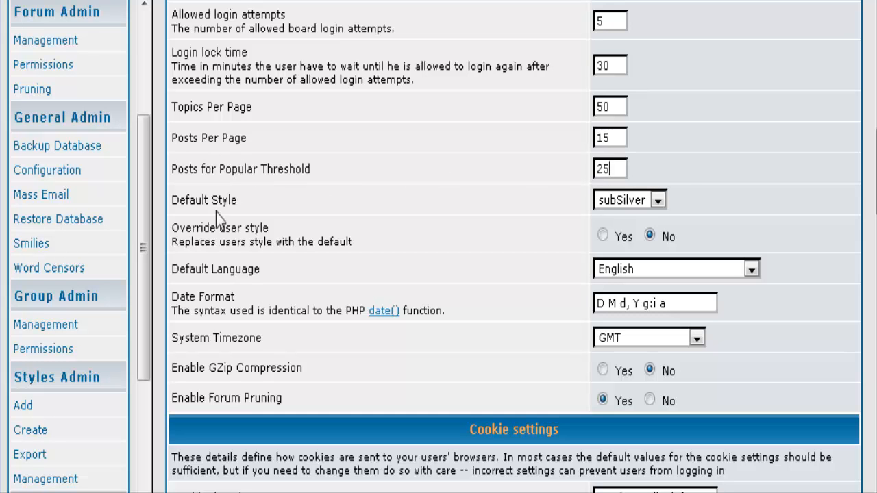
pyautogui.click(659, 200)
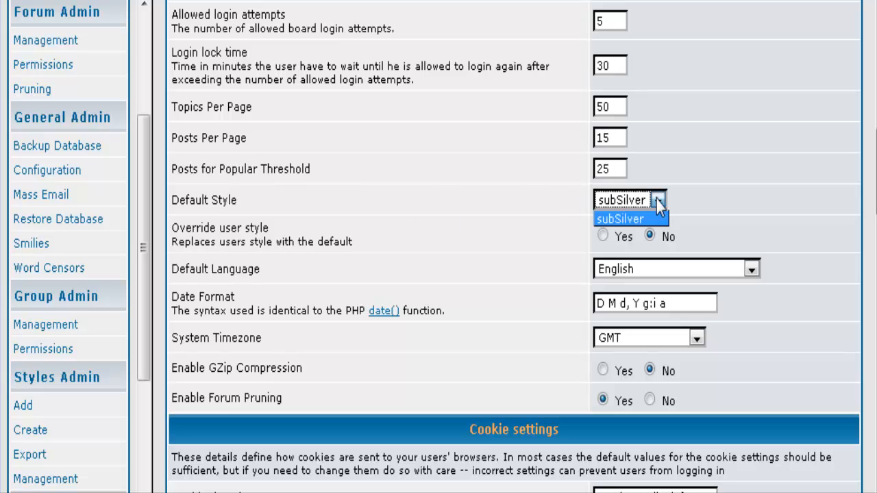
pyautogui.click(630, 219)
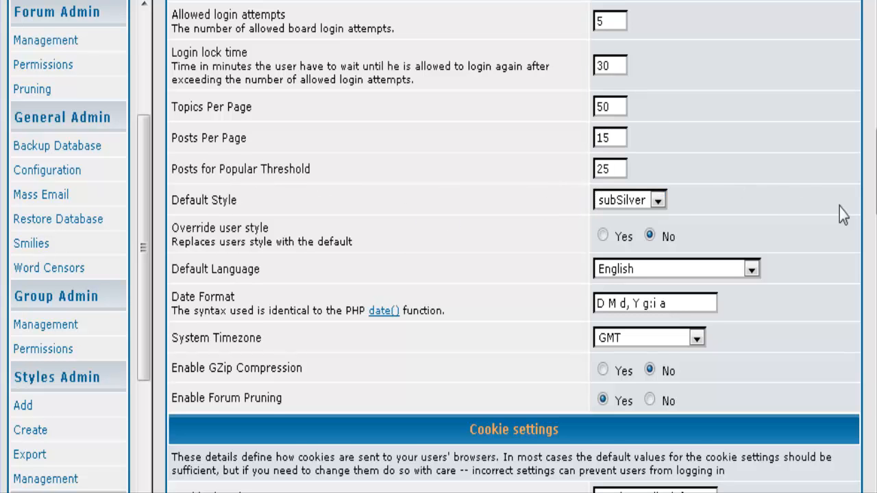
pyautogui.scroll(-3)
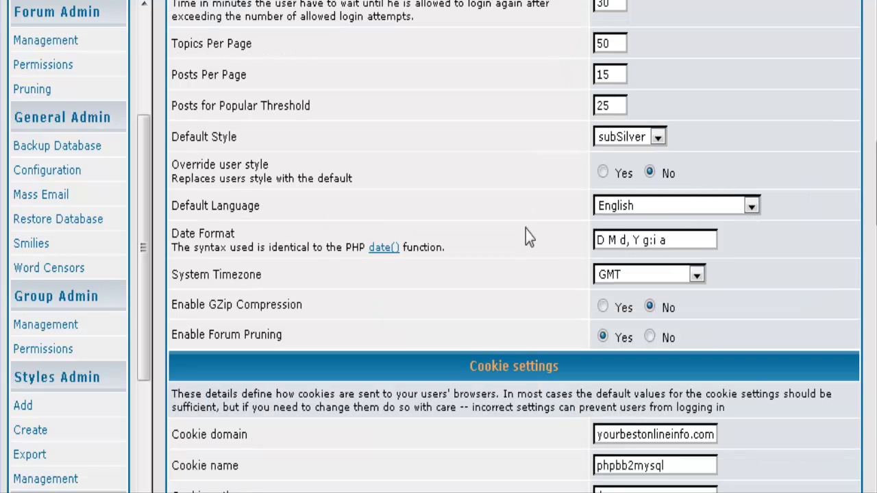
pyautogui.moveTo(170, 197)
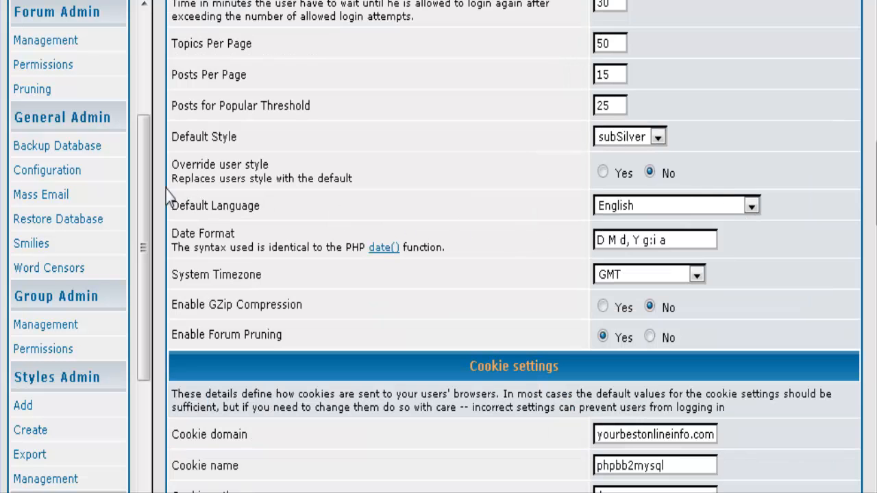
pyautogui.moveTo(657, 222)
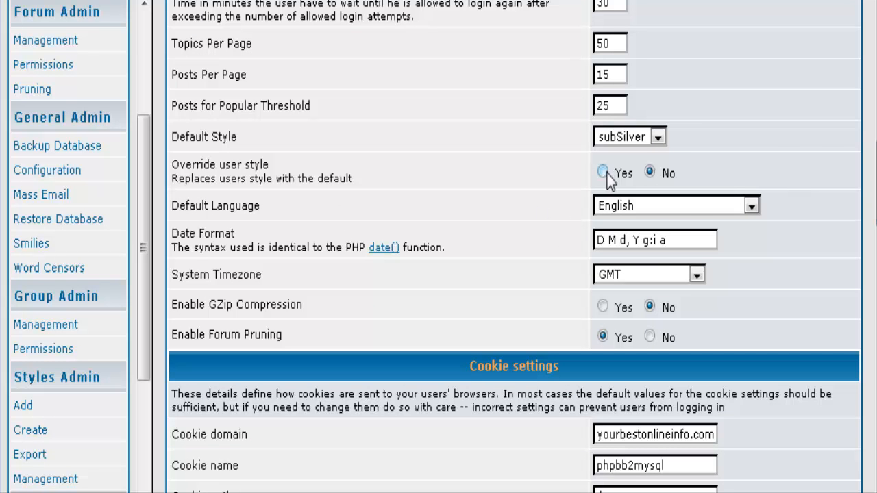
pyautogui.scroll(-3)
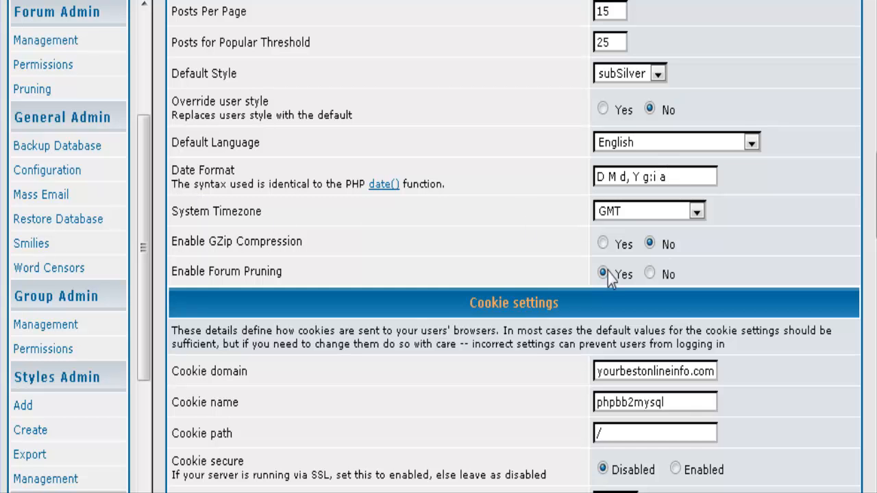
pyautogui.scroll(-3)
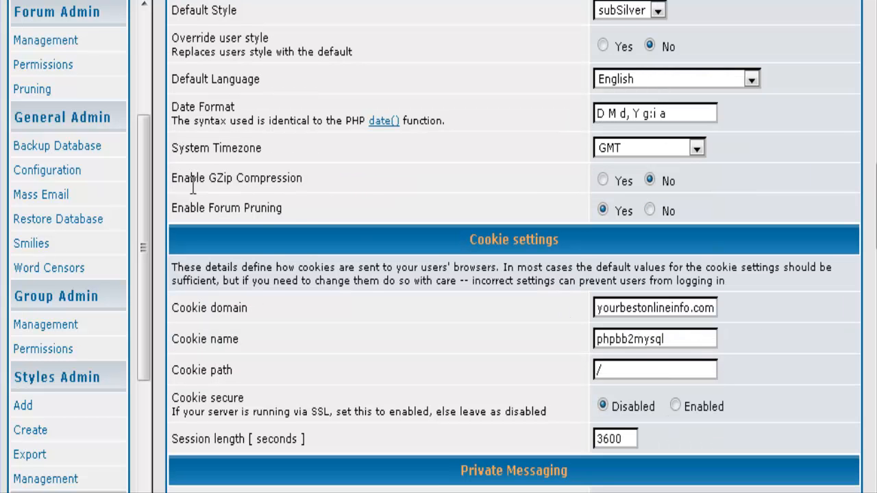
pyautogui.scroll(-3)
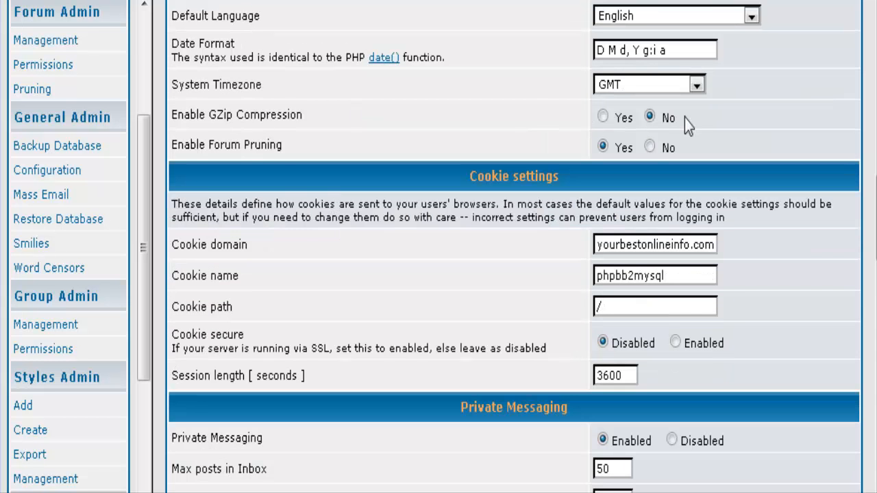
pyautogui.moveTo(573, 144)
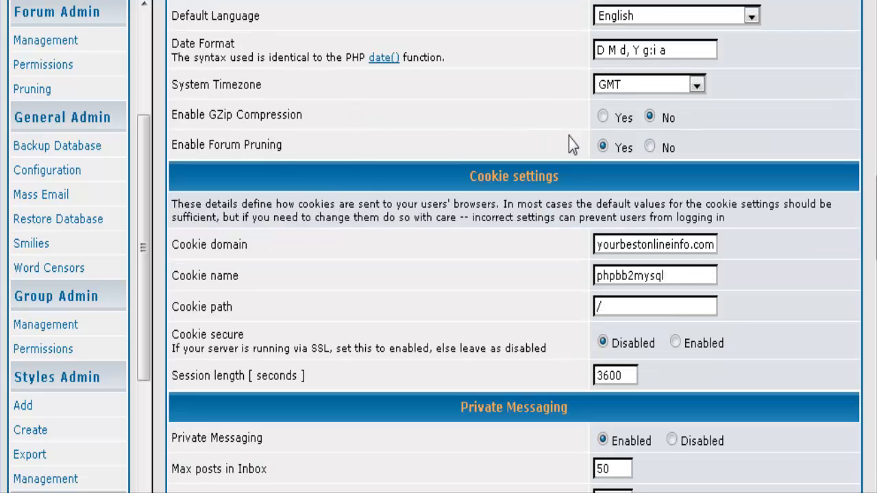
pyautogui.scroll(-3)
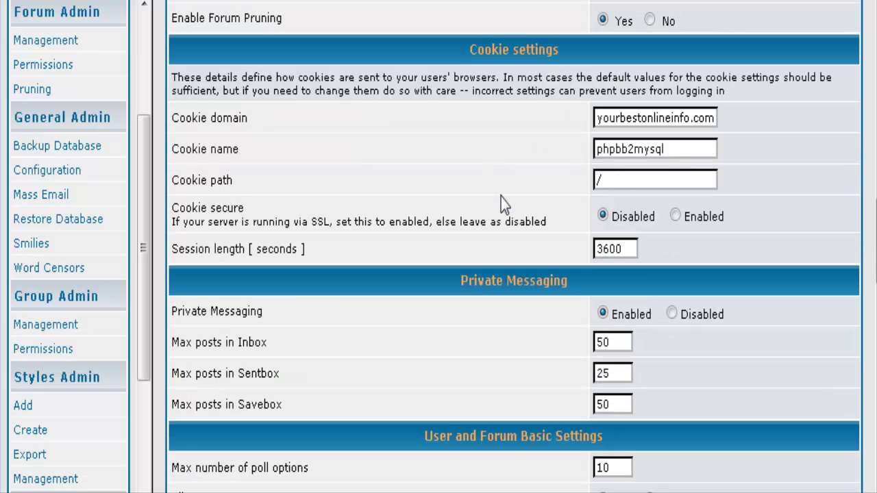
pyautogui.moveTo(803, 187)
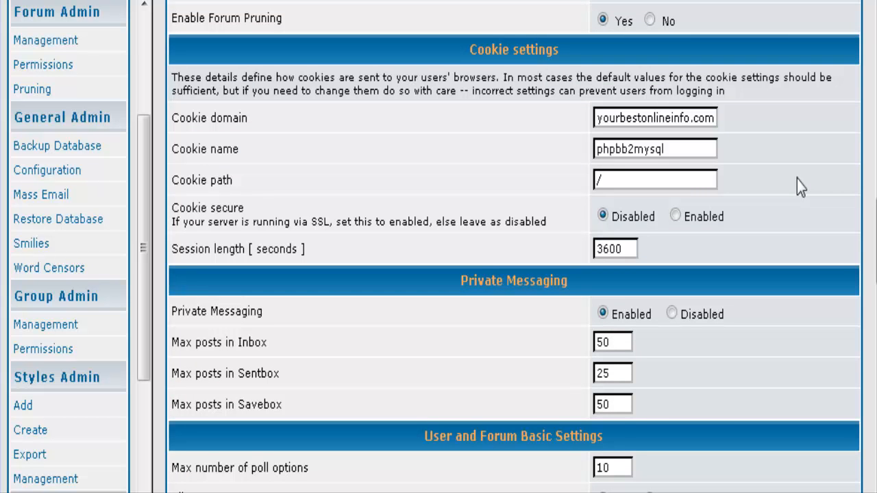
pyautogui.scroll(-3)
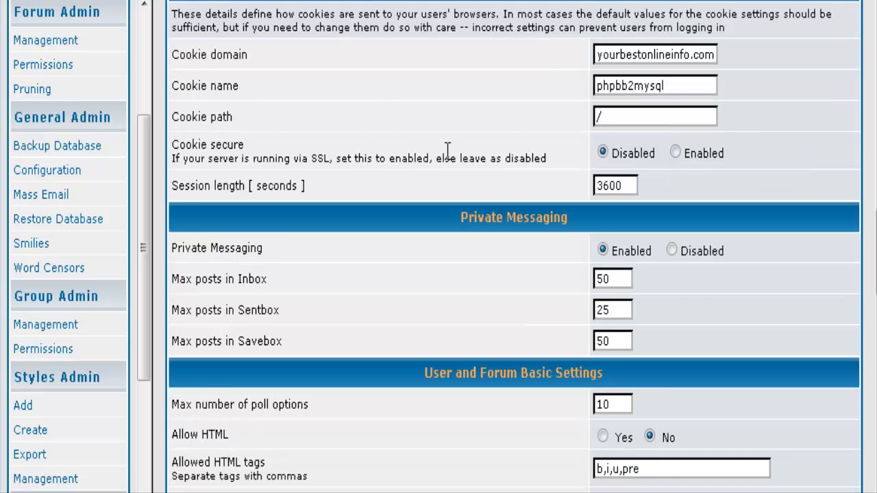
pyautogui.scroll(-3)
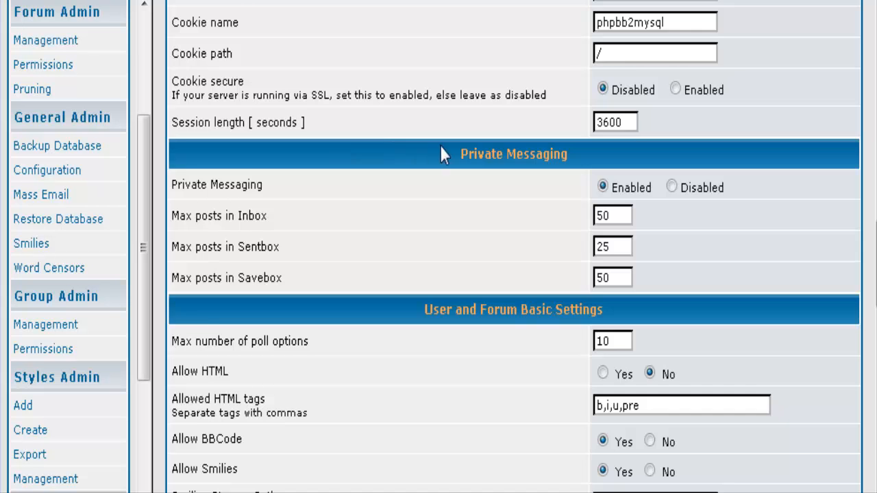
pyautogui.scroll(-3)
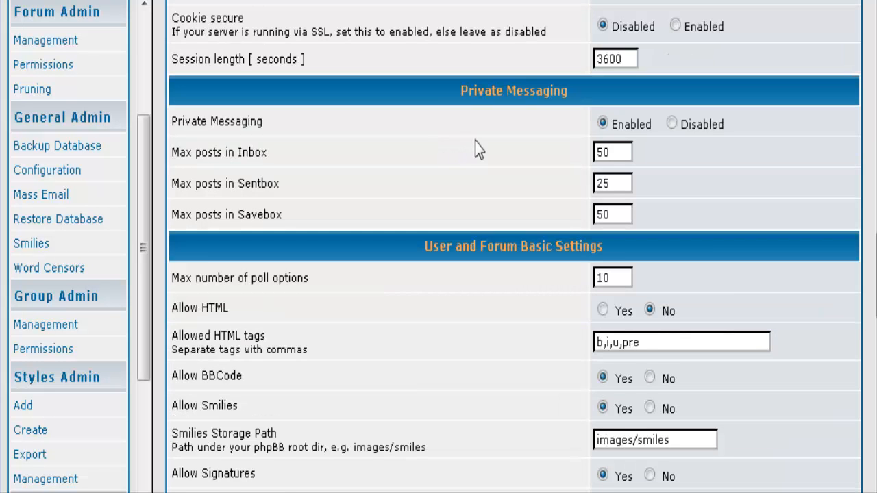
pyautogui.scroll(-3)
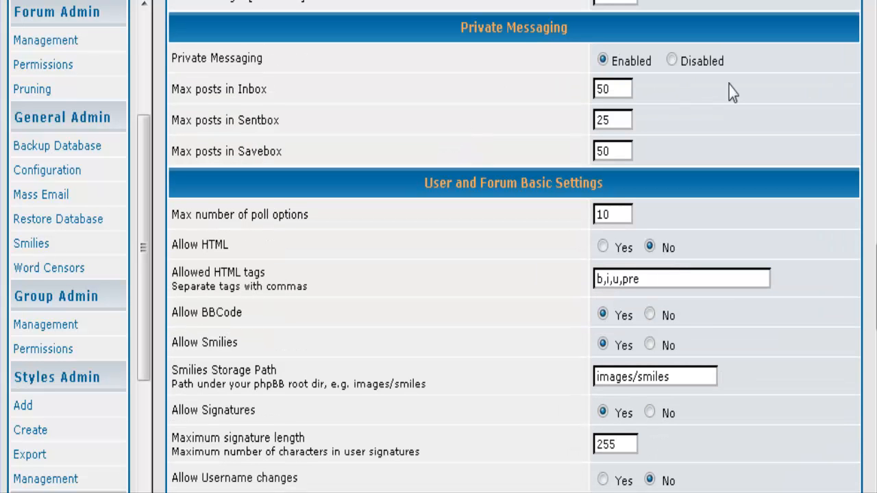
pyautogui.moveTo(417, 170)
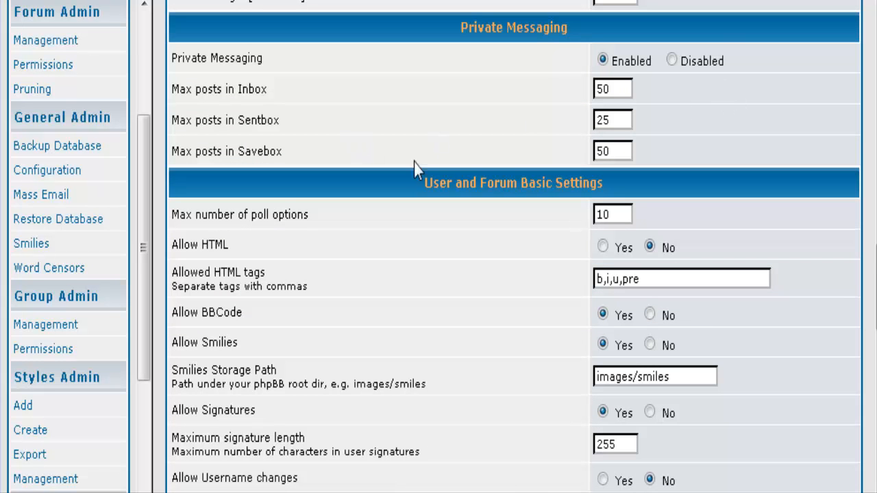
pyautogui.scroll(-3)
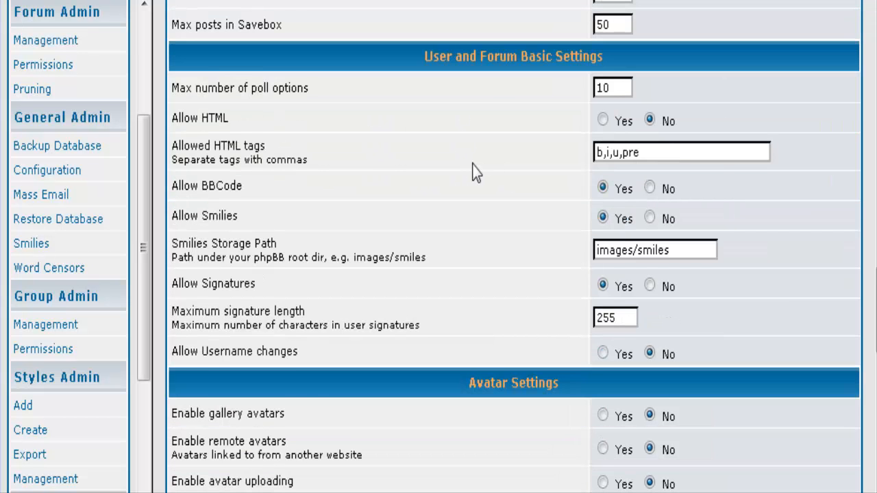
pyautogui.scroll(-3)
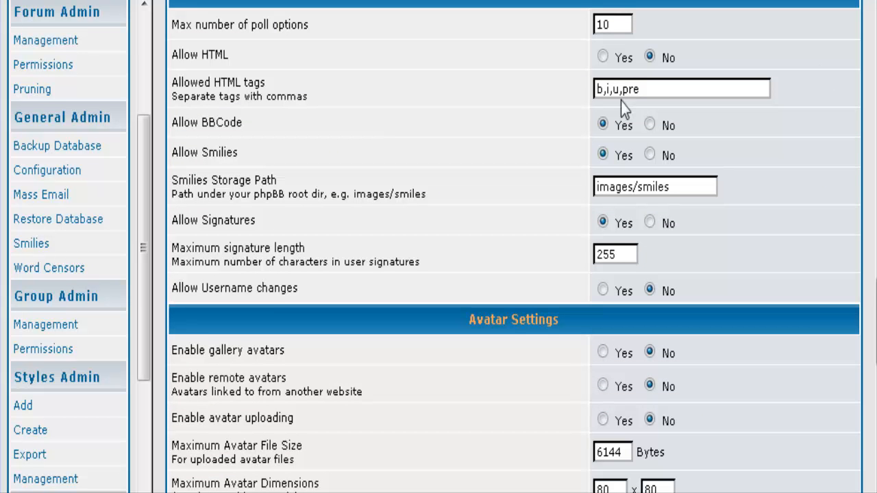
pyautogui.moveTo(536, 173)
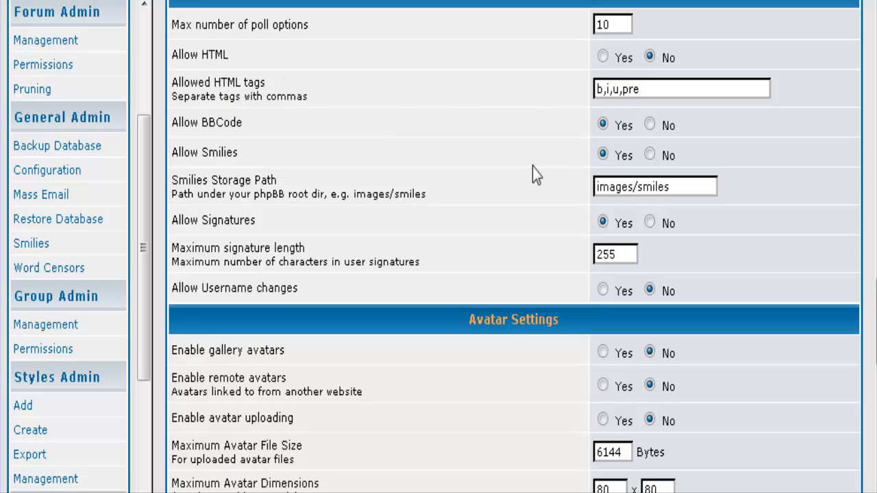
pyautogui.scroll(-3)
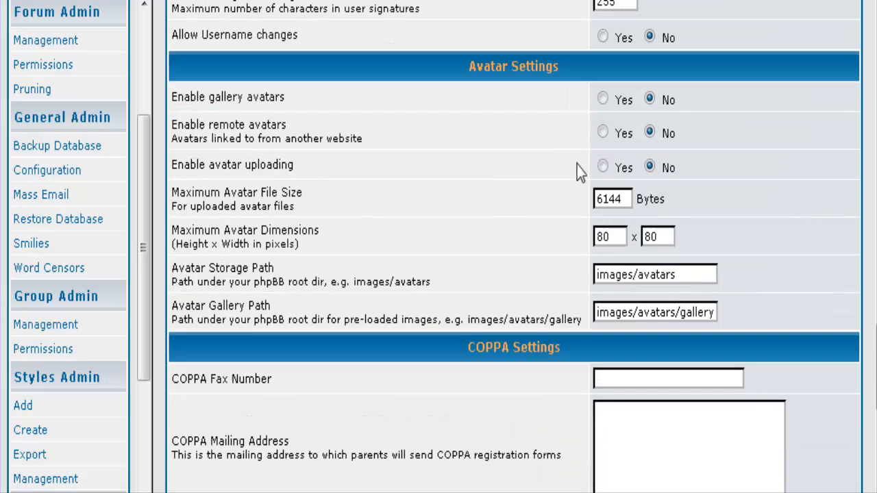
pyautogui.moveTo(776, 126)
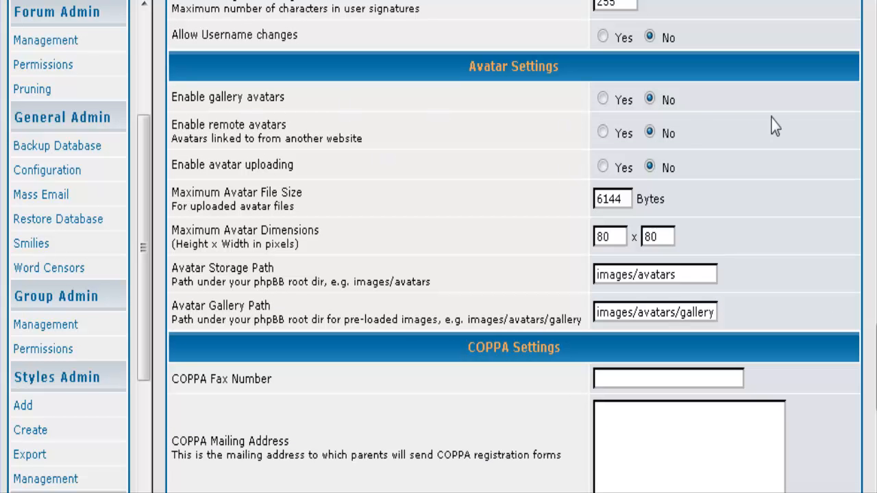
pyautogui.moveTo(427, 113)
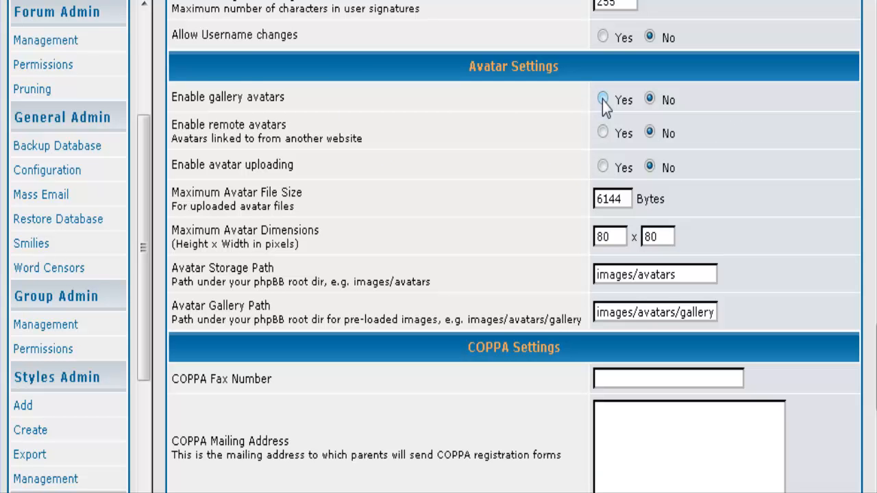
pyautogui.scroll(-3)
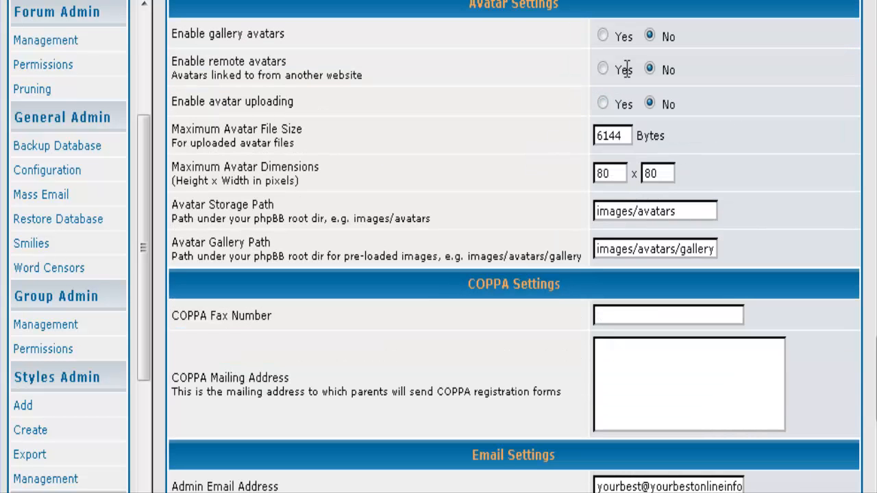
pyautogui.moveTo(474, 91)
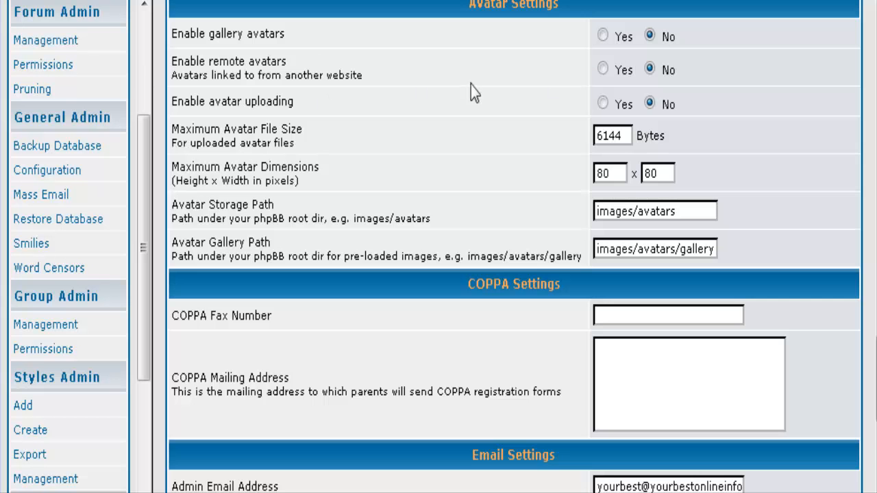
pyautogui.moveTo(496, 106)
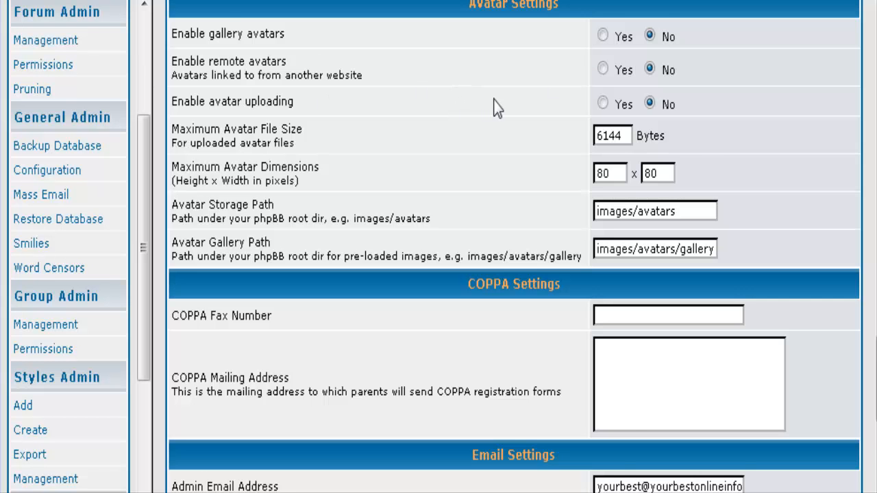
pyautogui.scroll(-3)
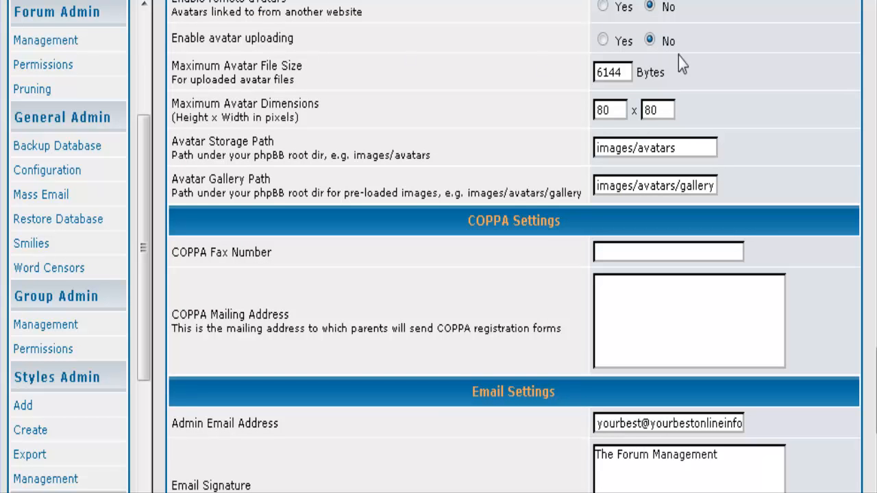
pyautogui.moveTo(601, 40)
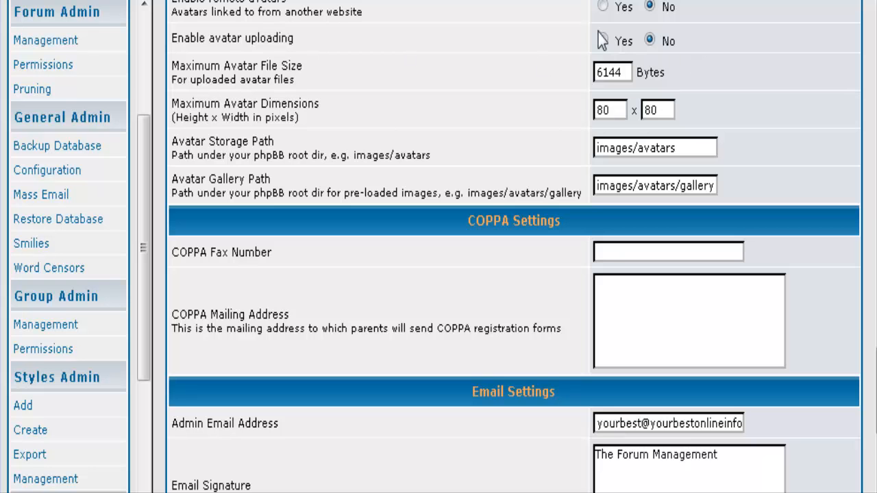
pyautogui.scroll(-3)
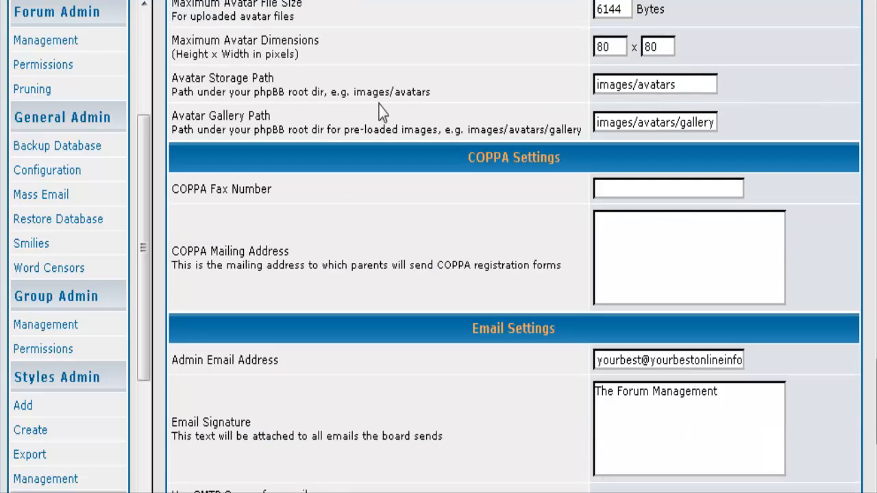
pyautogui.moveTo(623, 27)
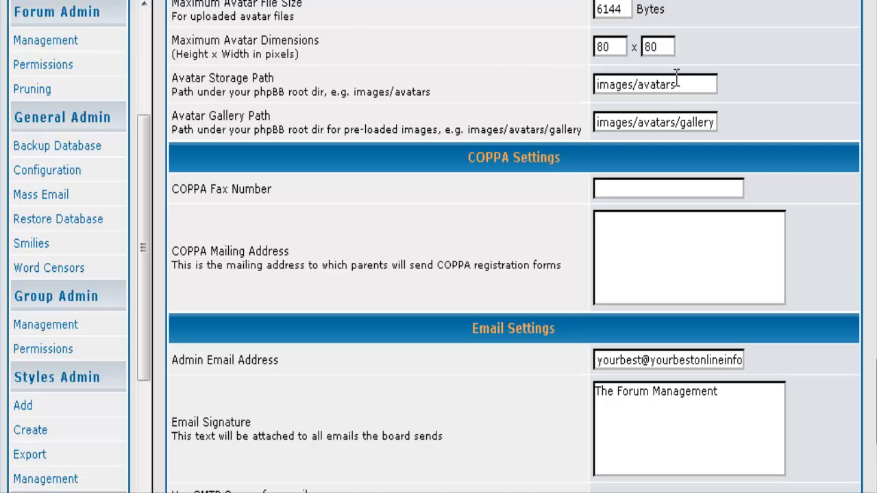
pyautogui.moveTo(716, 96)
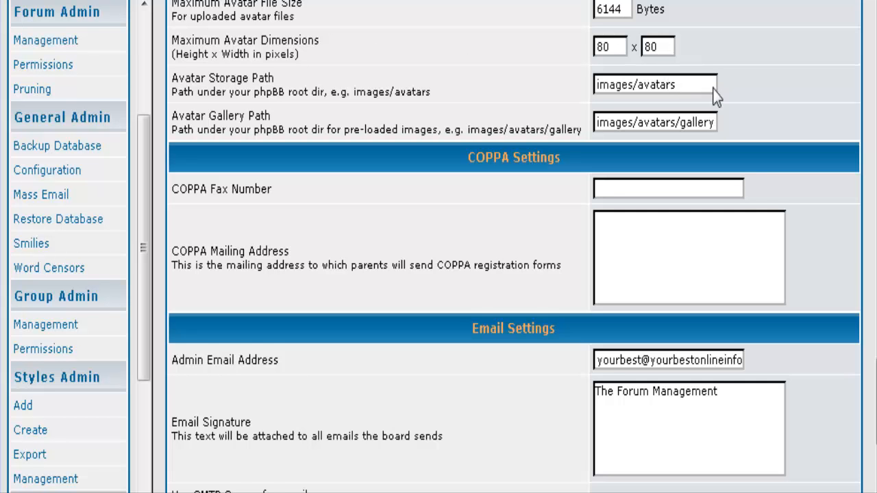
pyautogui.scroll(-3)
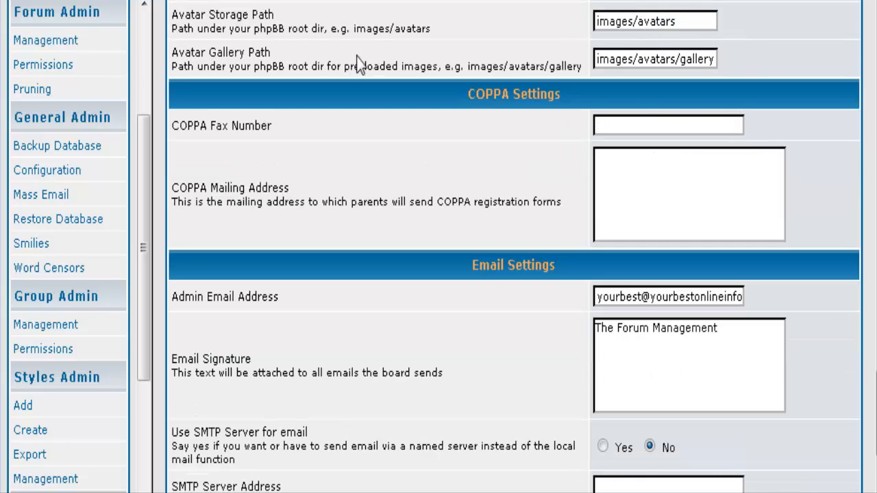
pyautogui.scroll(-3)
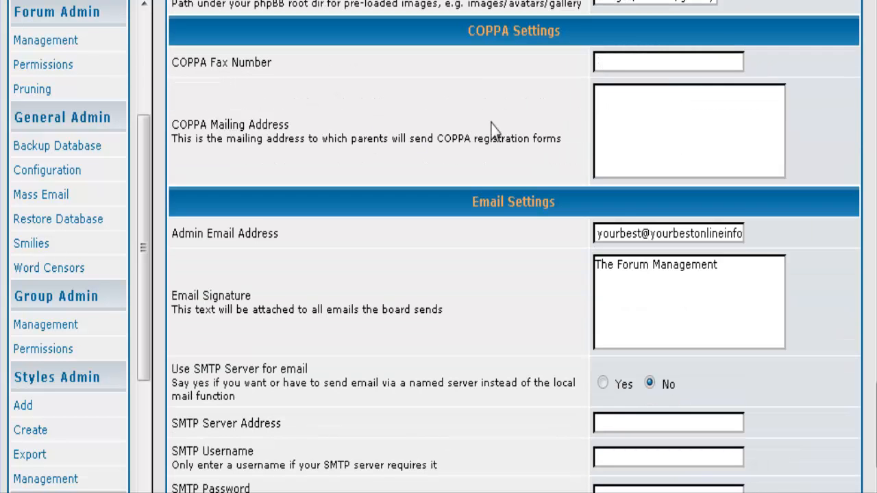
pyautogui.moveTo(514, 139)
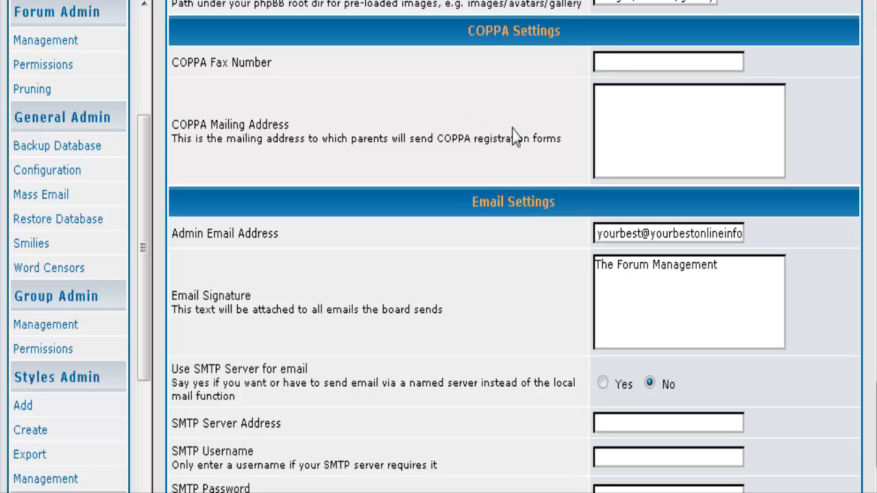
pyautogui.moveTo(403, 138)
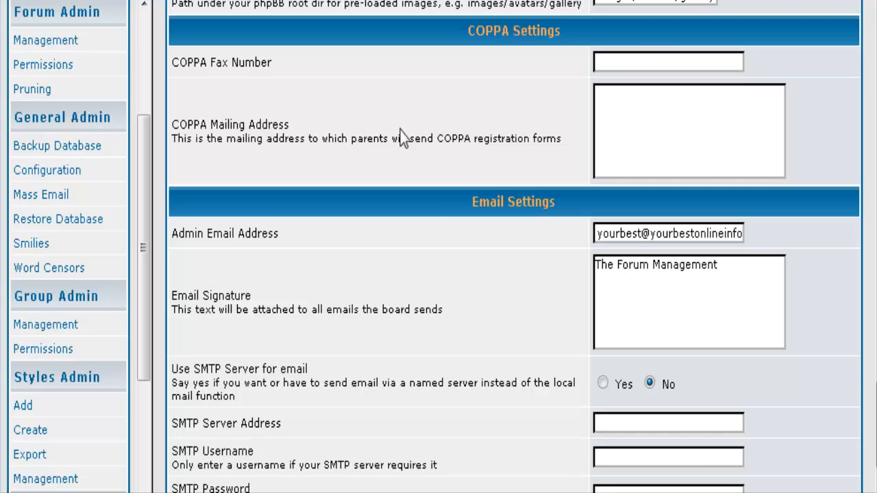
pyautogui.scroll(-3)
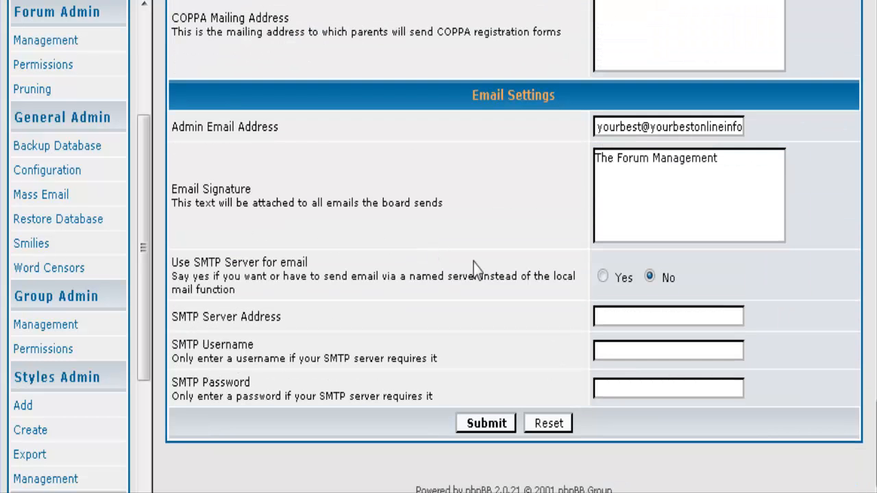
pyautogui.moveTo(307, 189)
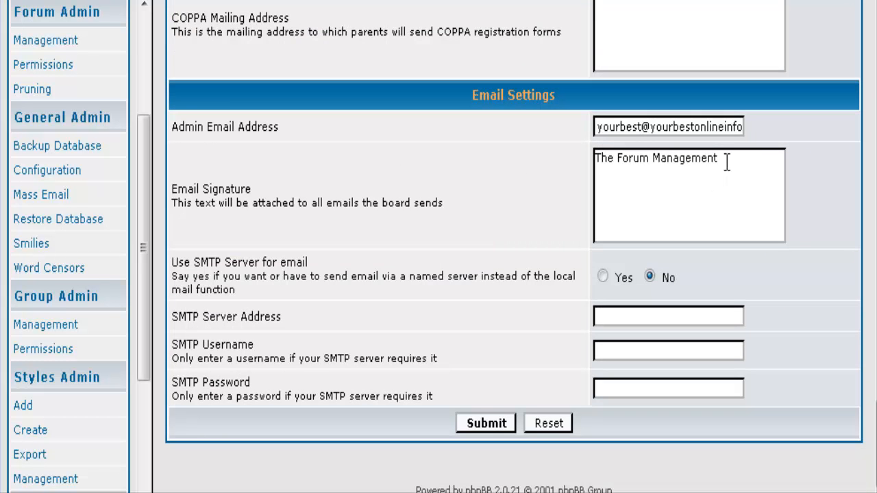
pyautogui.moveTo(455, 259)
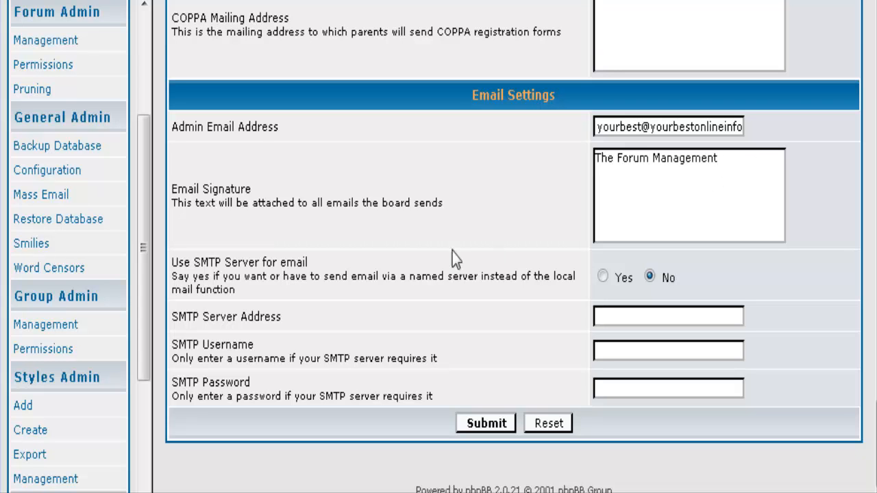
pyautogui.moveTo(696, 286)
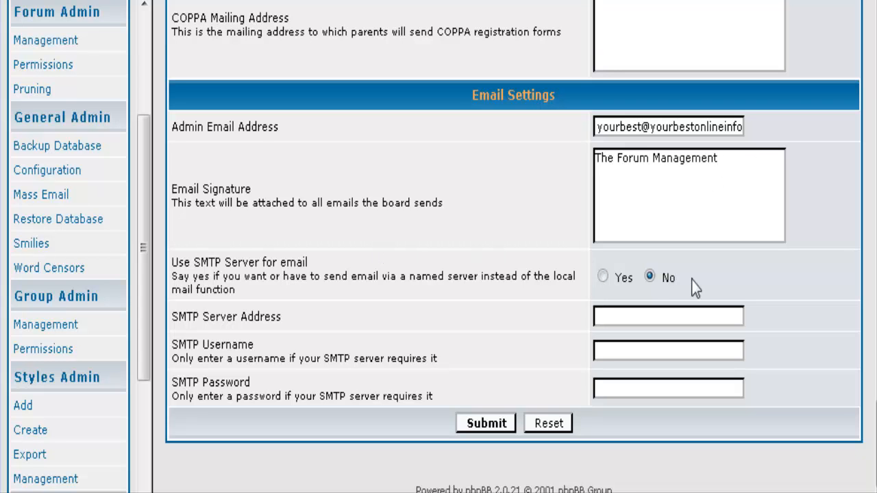
pyautogui.moveTo(487, 274)
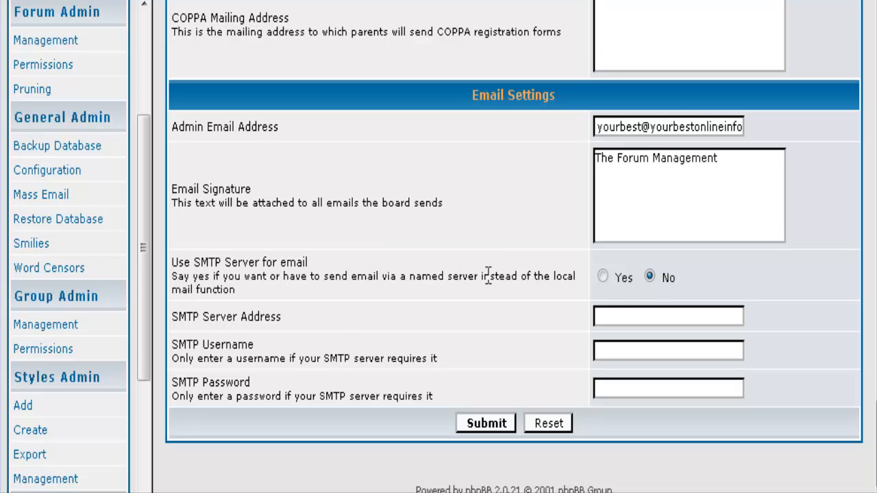
pyautogui.moveTo(375, 330)
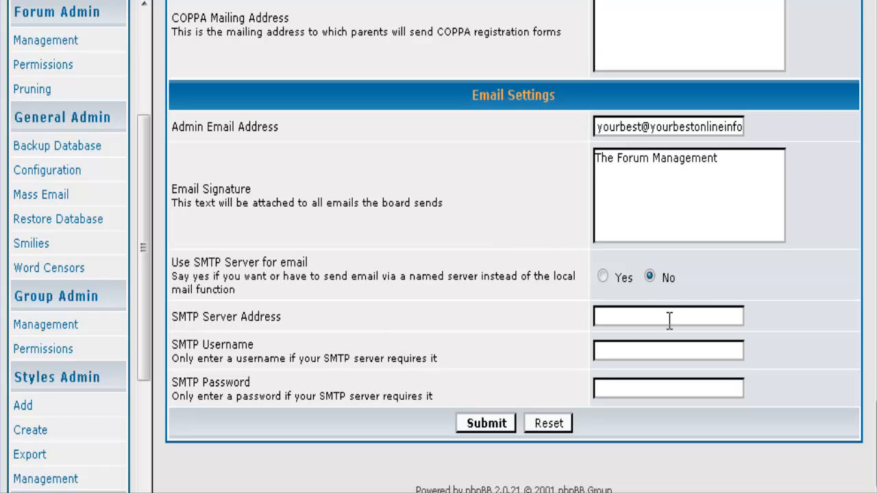
pyautogui.moveTo(491, 410)
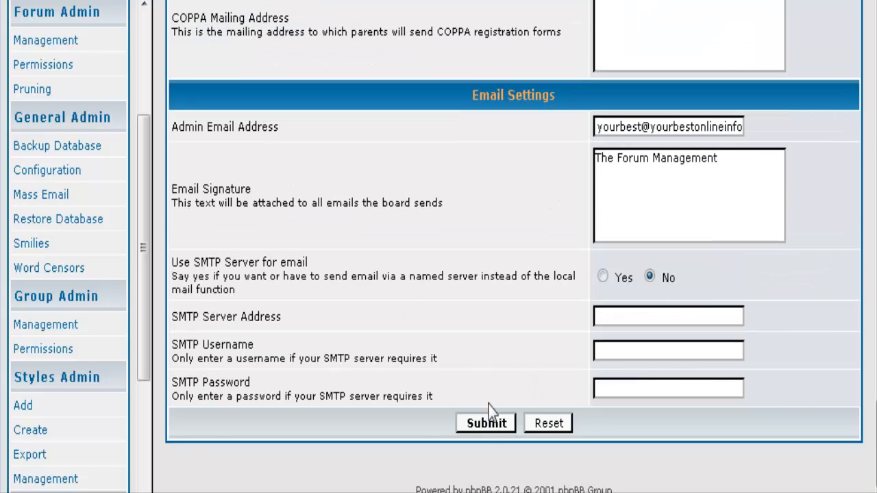
pyautogui.moveTo(490, 422)
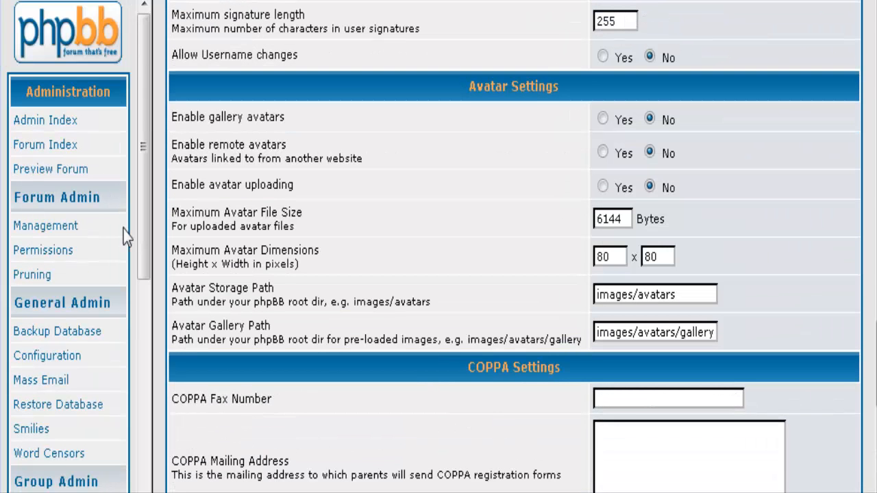
pyautogui.moveTo(88, 250)
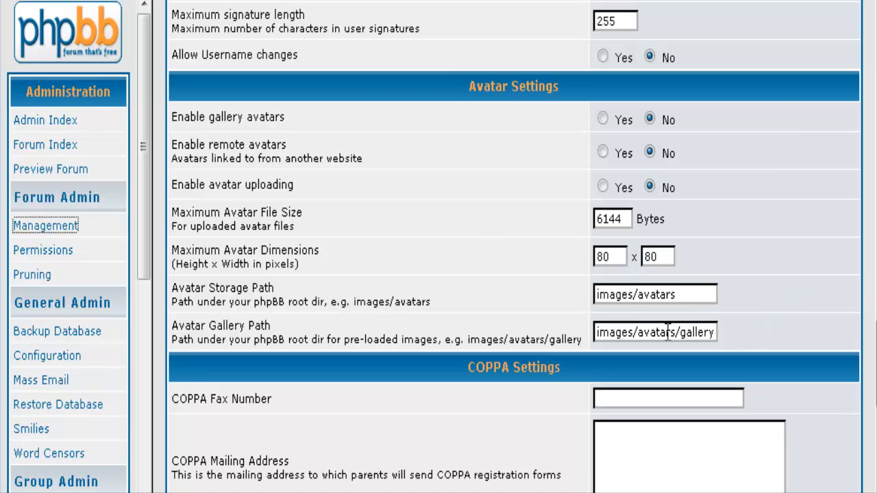
pyautogui.click(45, 225)
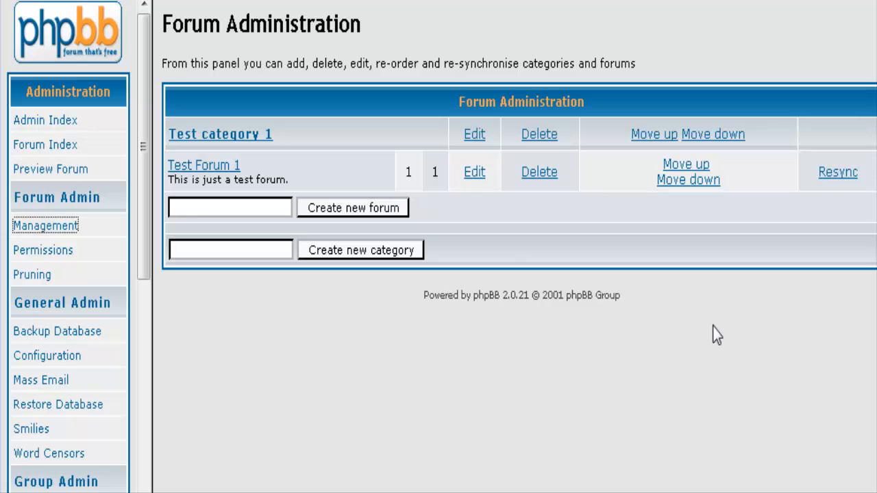
pyautogui.moveTo(431, 112)
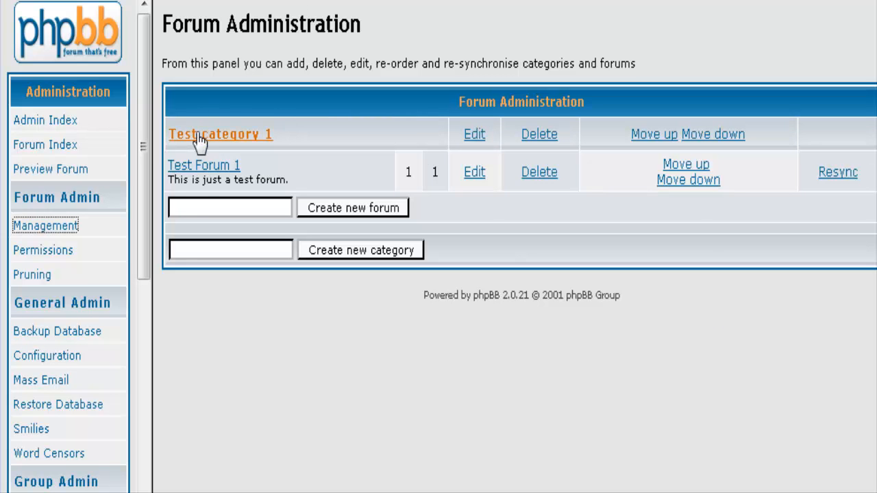
pyautogui.moveTo(208, 173)
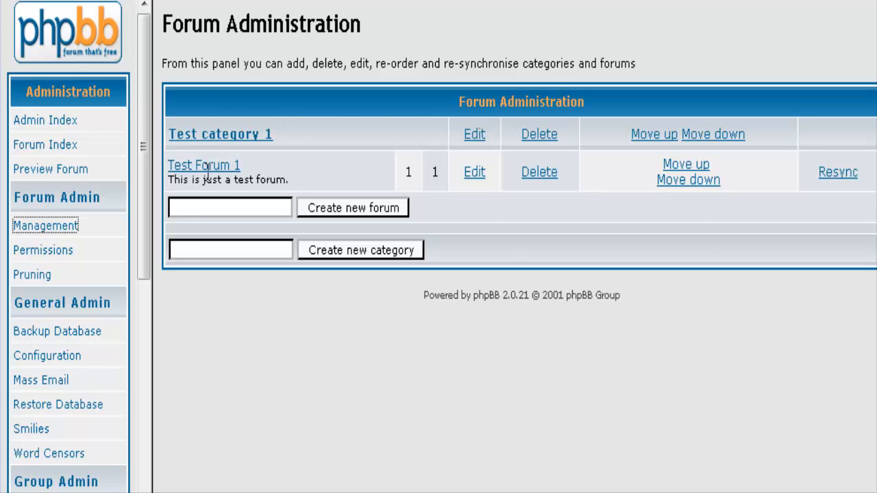
pyautogui.moveTo(228, 186)
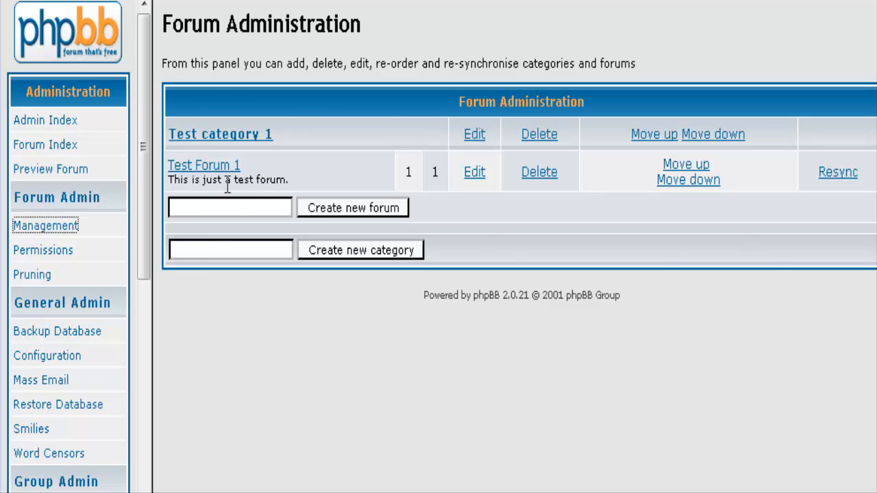
pyautogui.moveTo(545, 409)
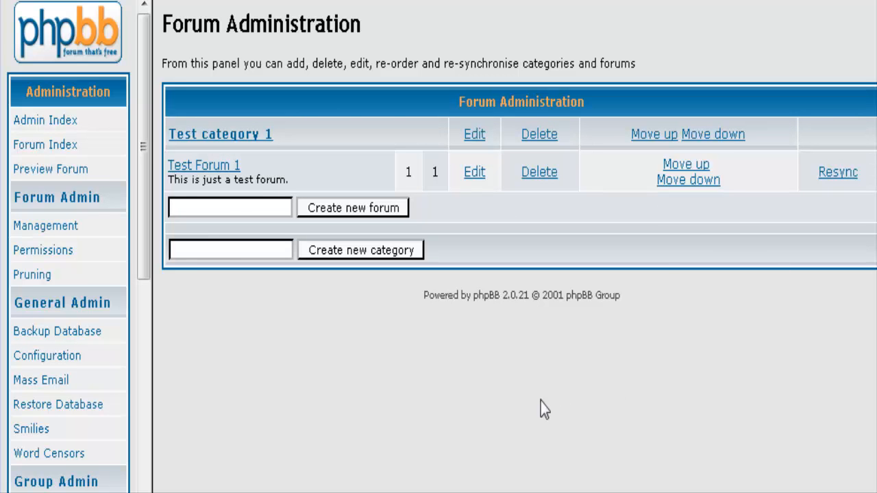
pyautogui.moveTo(521, 400)
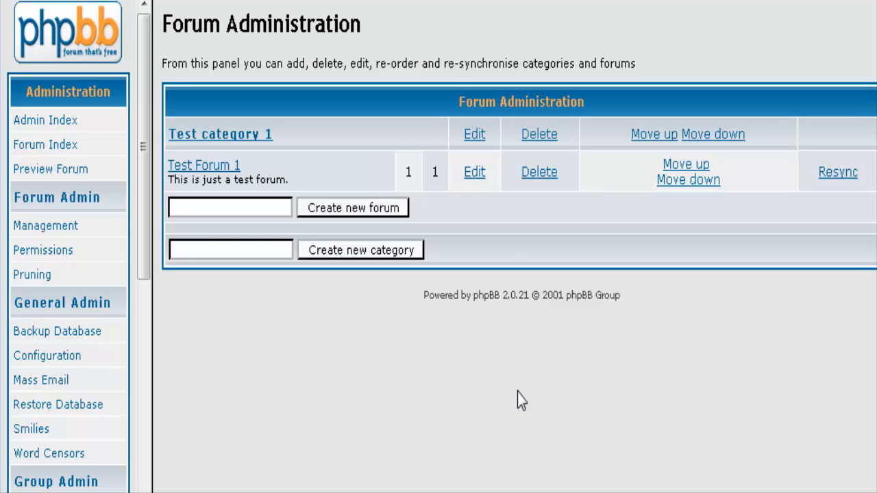
pyautogui.write('Ge')
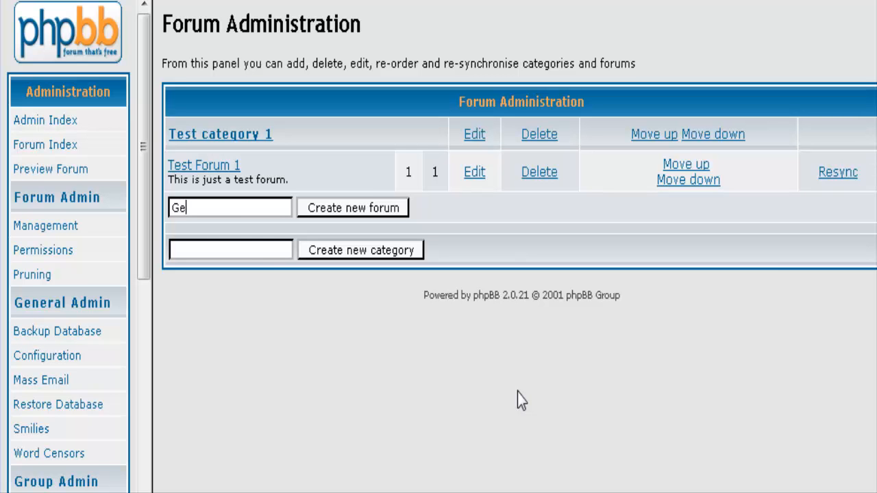
pyautogui.write('neral D')
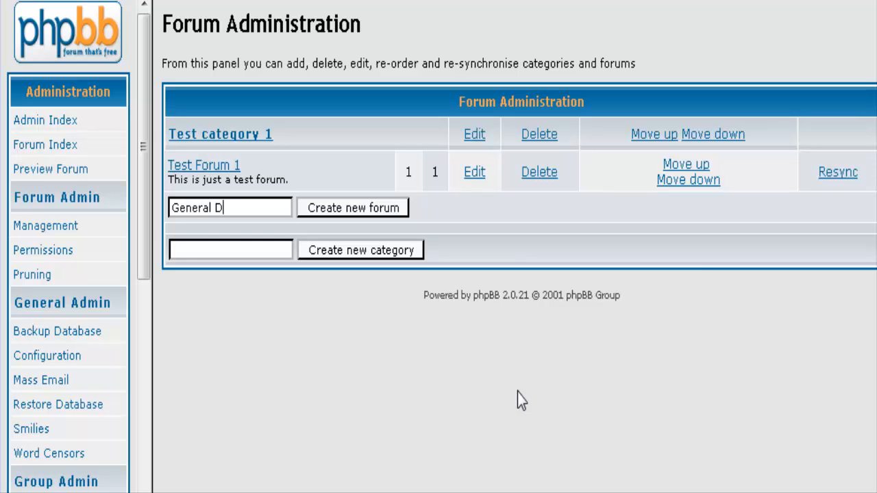
pyautogui.write('iscussi')
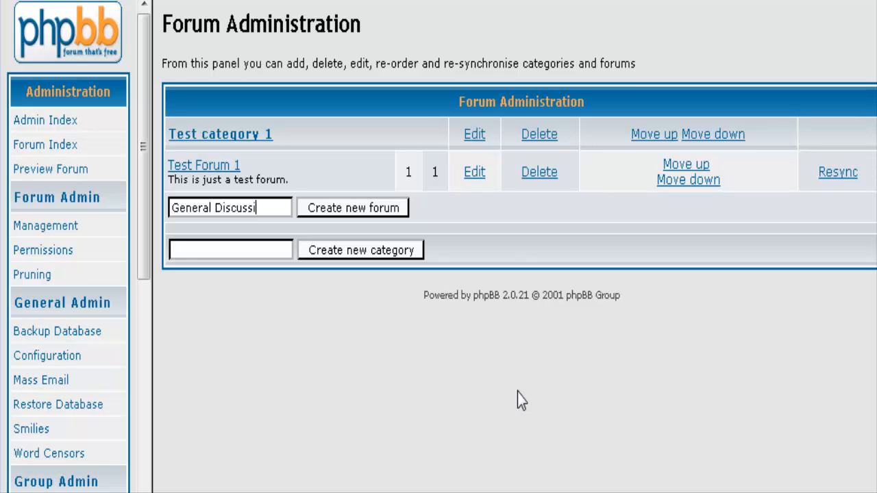
pyautogui.write('on')
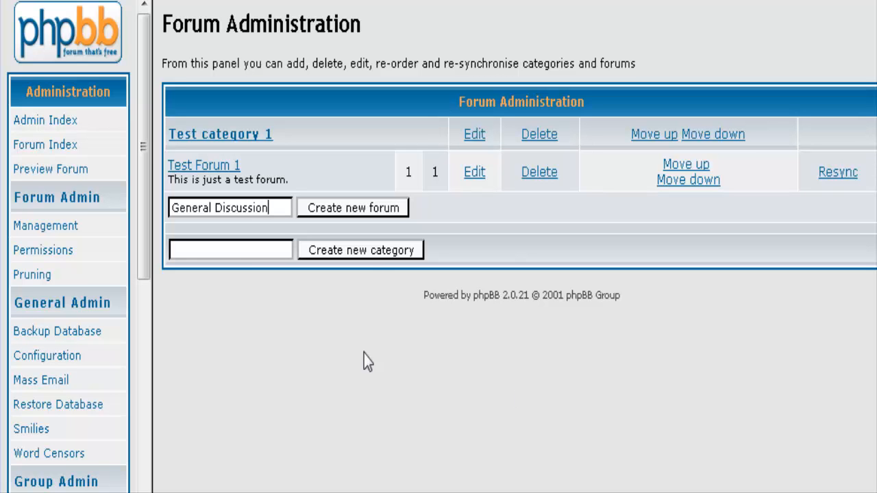
pyautogui.moveTo(361, 213)
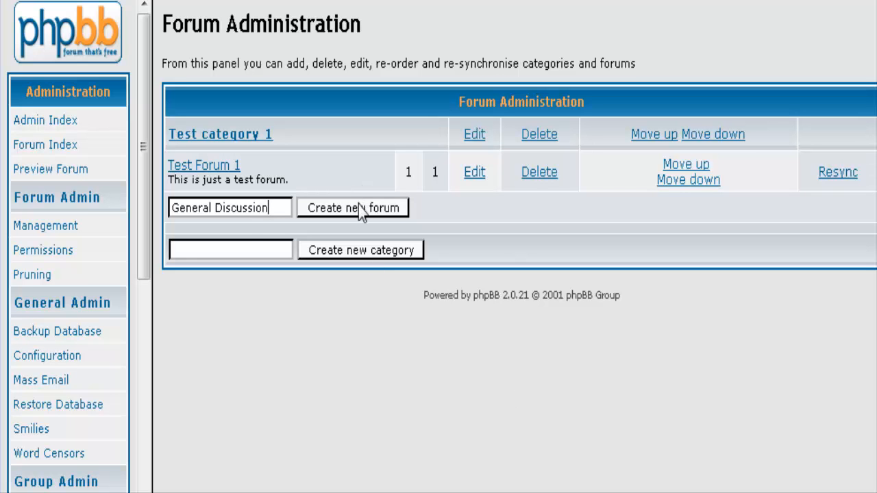
pyautogui.moveTo(281, 203)
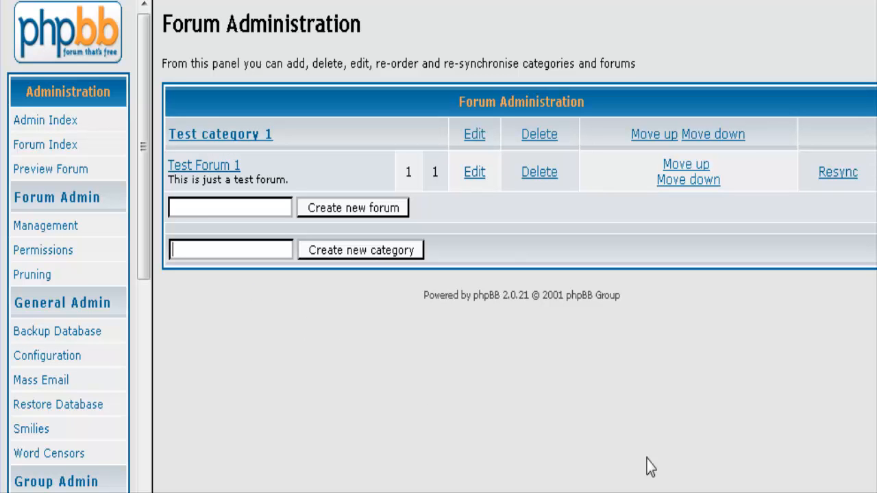
# - Create a new 'Discussion' category and return to the forum administration list
pyautogui.write('Discu')
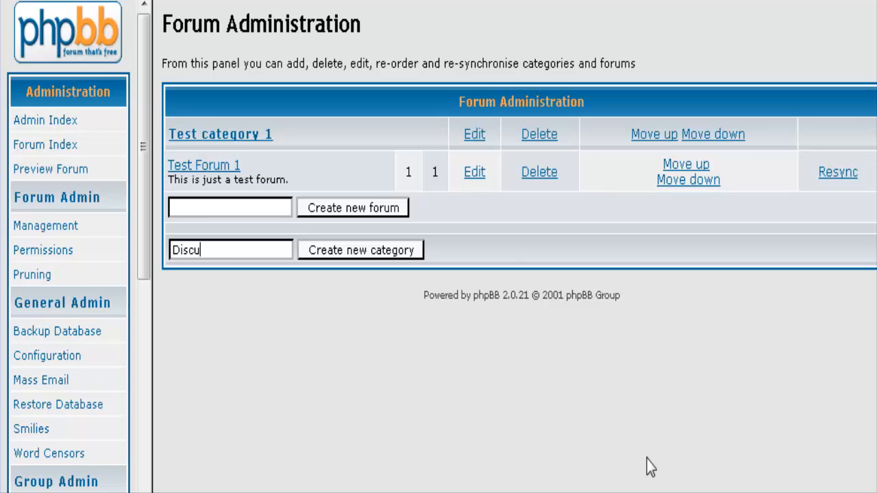
pyautogui.write('ssion')
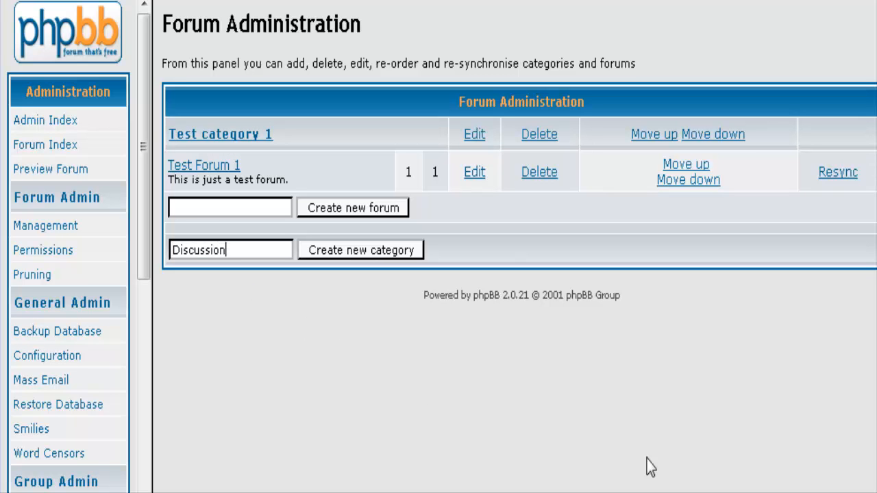
pyautogui.click(359, 249)
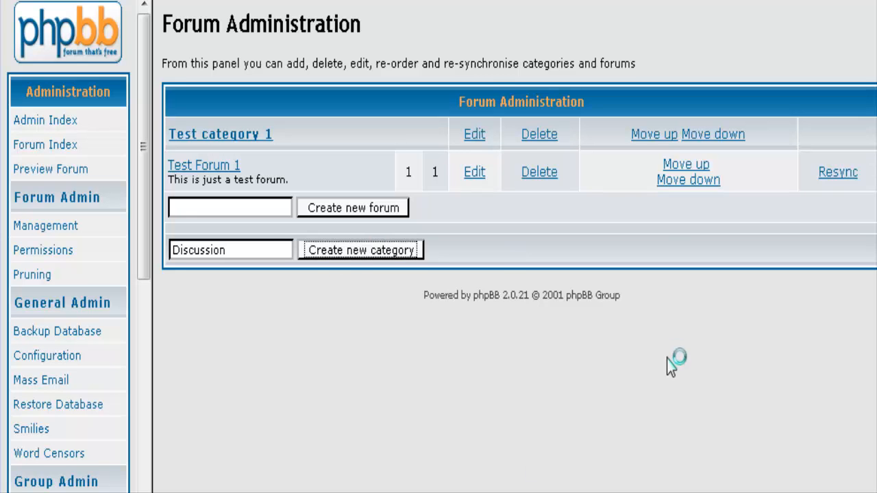
pyautogui.click(361, 249)
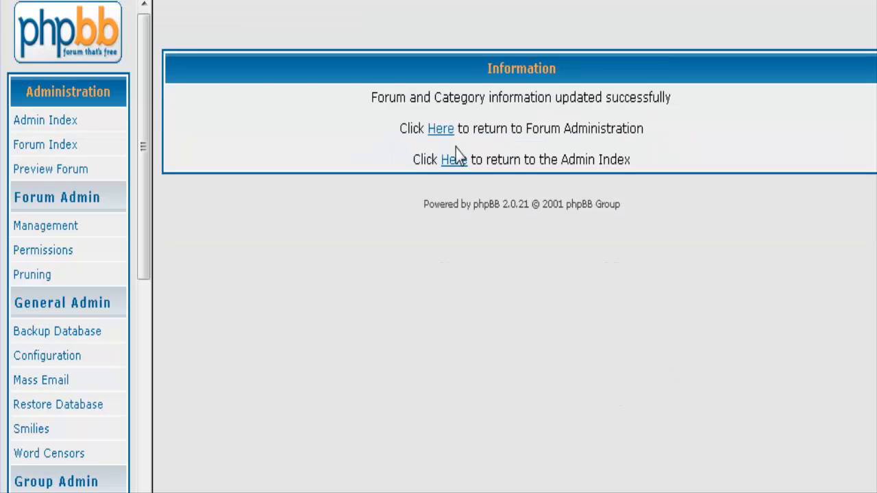
pyautogui.click(442, 129)
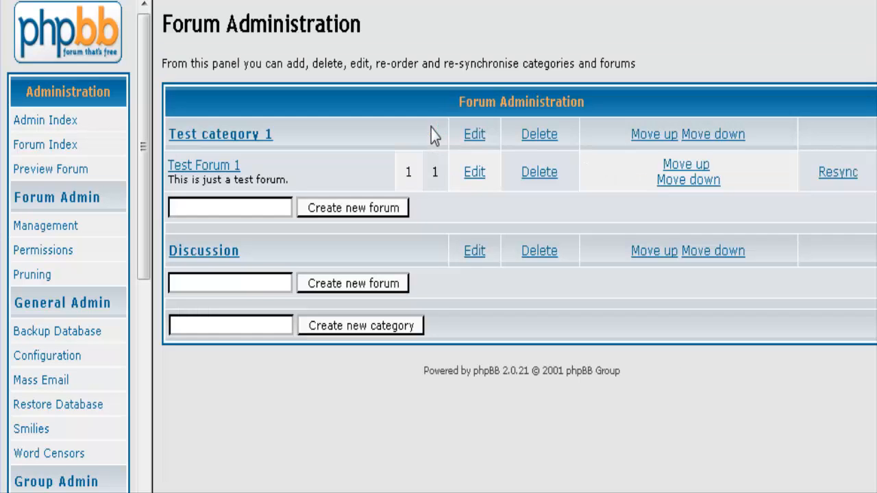
pyautogui.moveTo(150, 281)
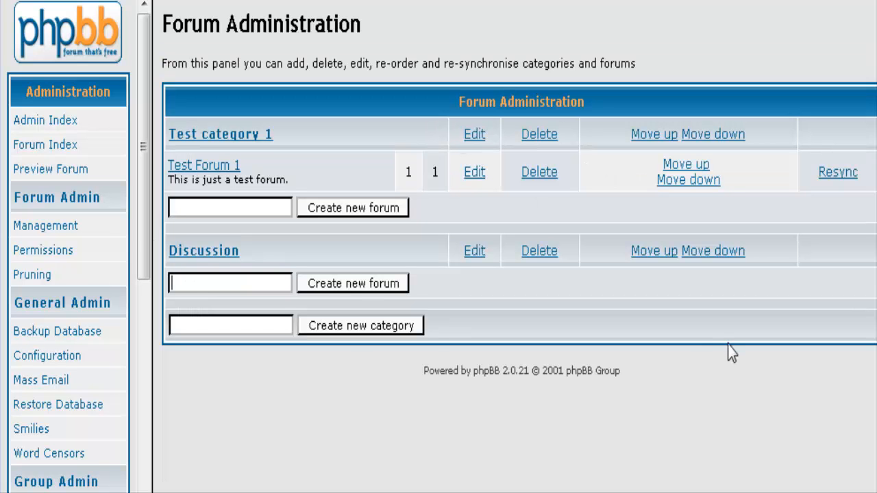
# - Begin creating a 'General Discussion' forum under the Discussion category
pyautogui.write('Gener')
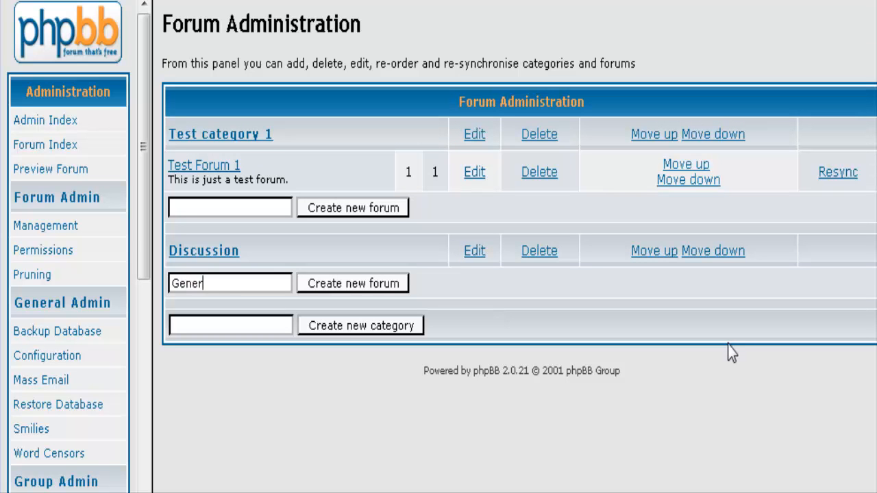
pyautogui.write('al Dis')
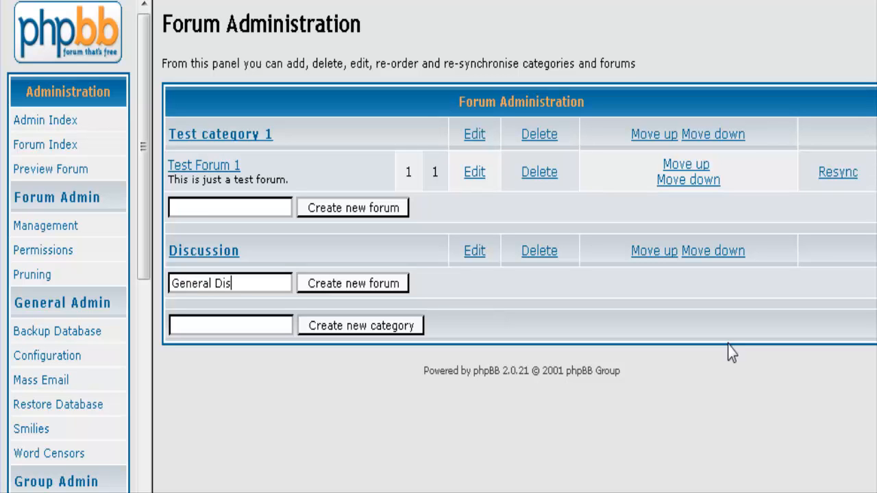
pyautogui.write('cussion')
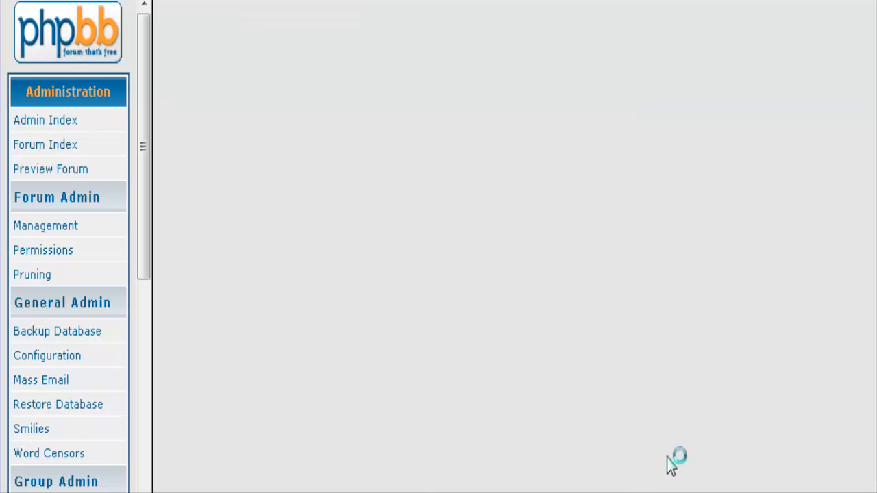
pyautogui.click(45, 225)
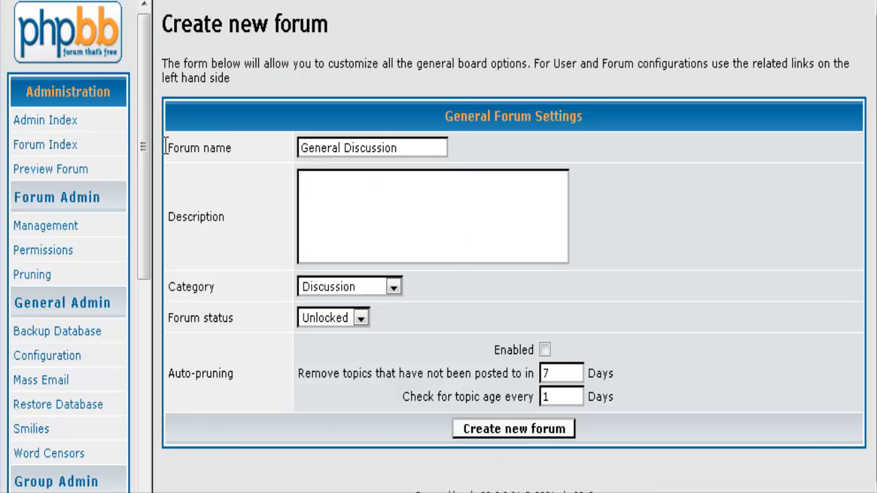
# - Keep Discussion as the new forum's category in the settings form
pyautogui.click(393, 287)
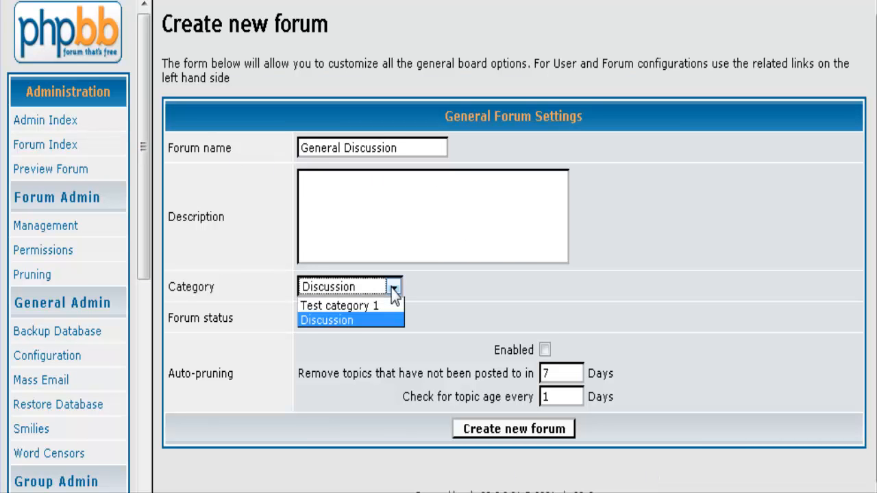
pyautogui.click(326, 321)
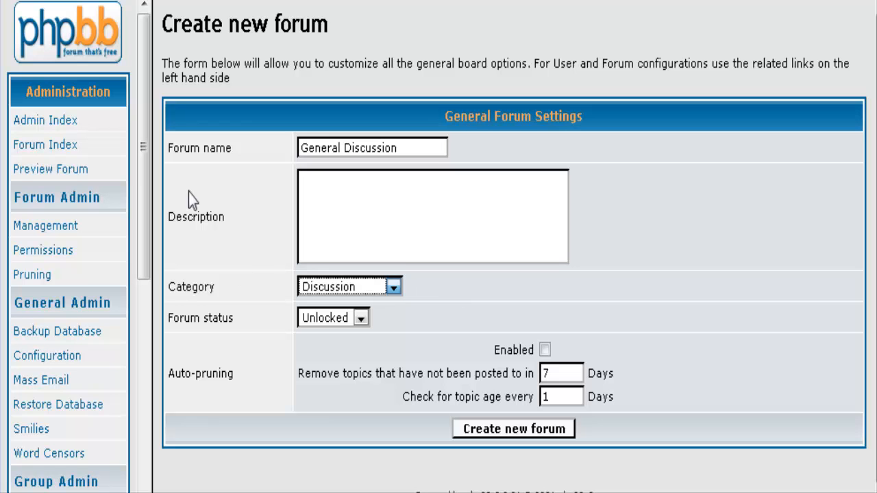
pyautogui.moveTo(308, 290)
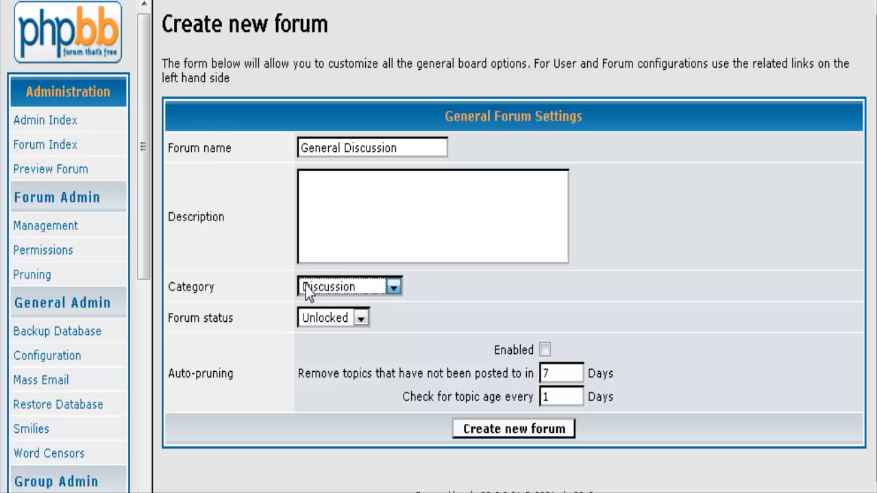
pyautogui.click(391, 287)
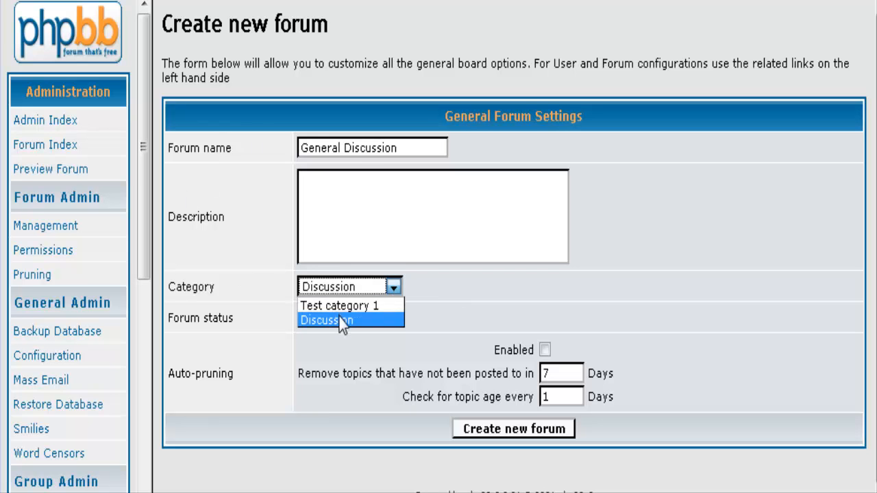
pyautogui.click(326, 320)
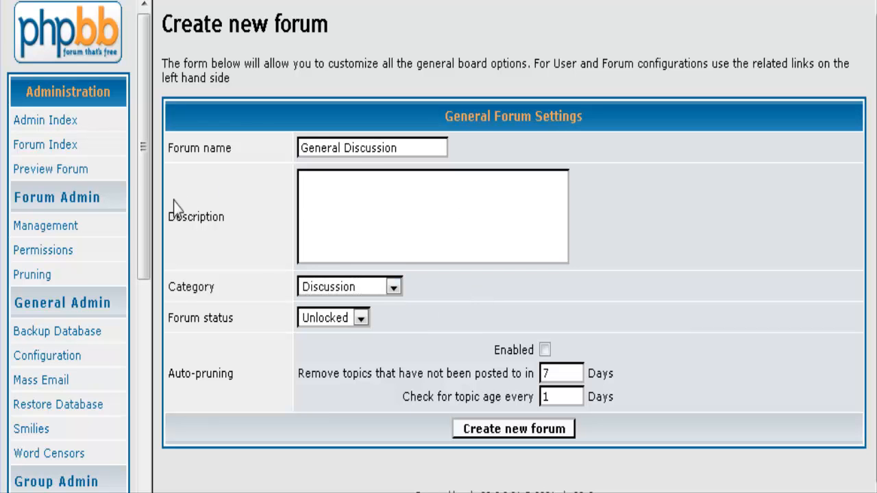
pyautogui.moveTo(299, 322)
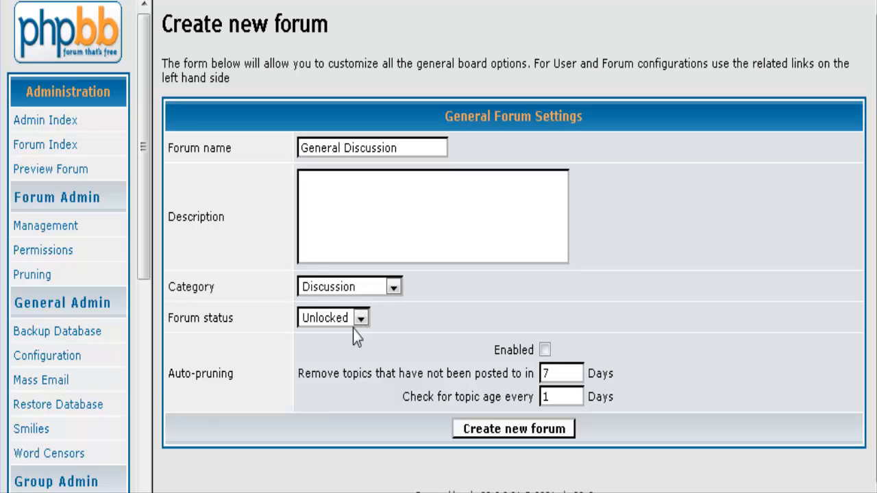
pyautogui.moveTo(584, 345)
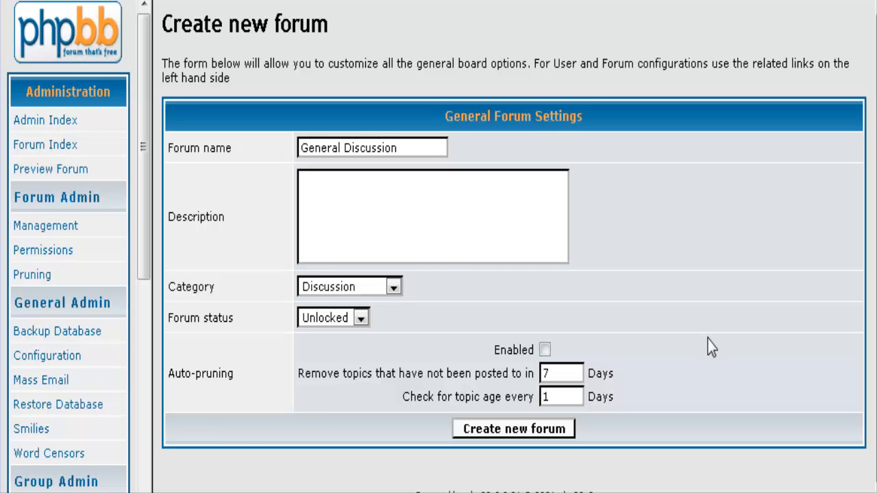
pyautogui.moveTo(526, 372)
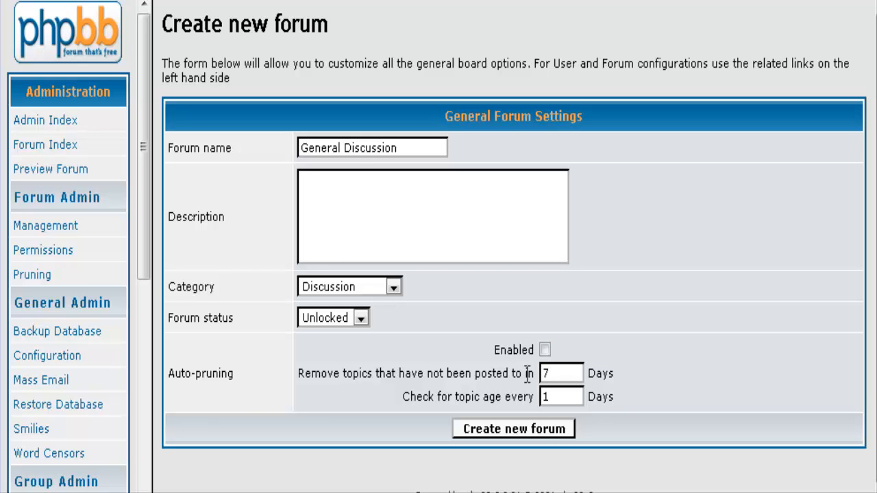
pyautogui.moveTo(465, 425)
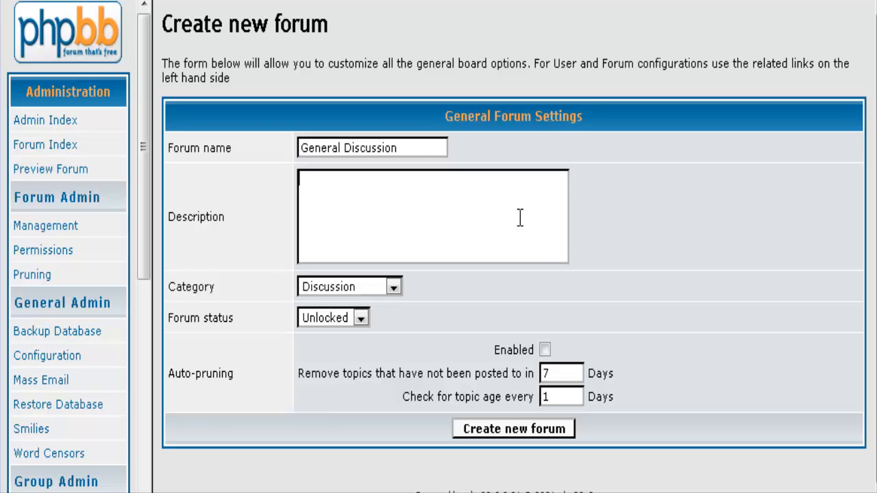
# - Describe the forum as 'Talk about anything' and create the General Discussion forum
pyautogui.write('Talk ab')
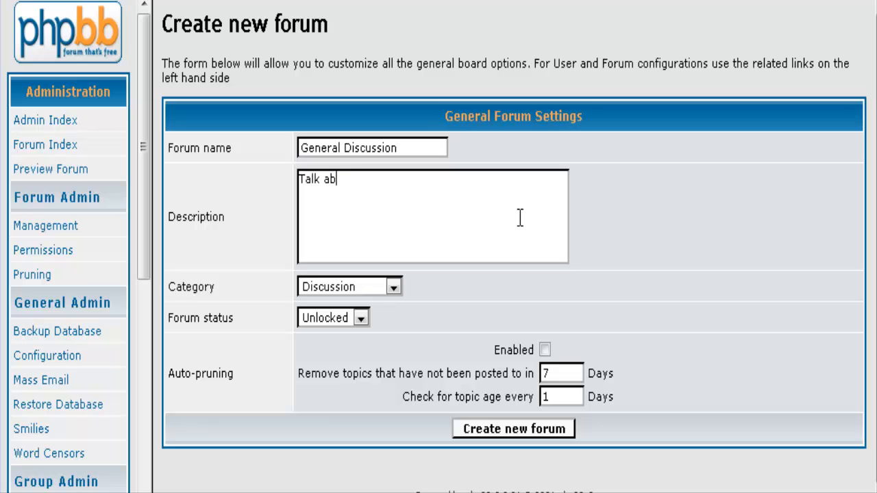
pyautogui.write('out an')
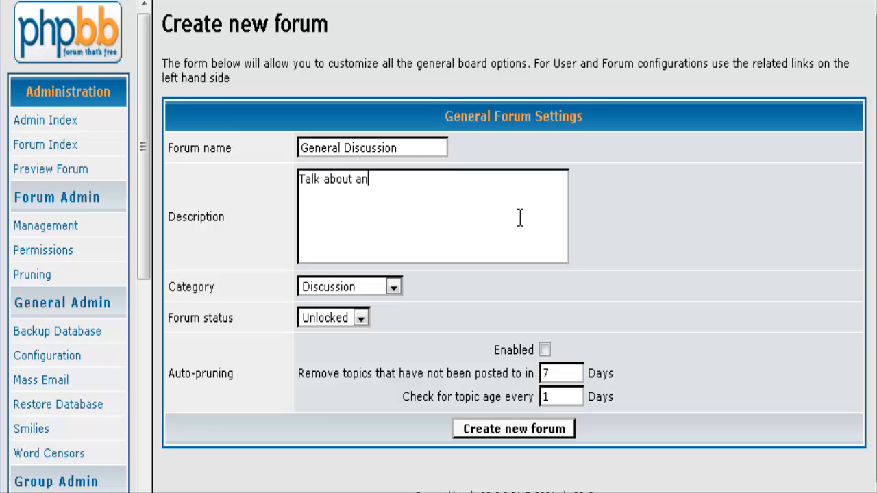
pyautogui.write('ything')
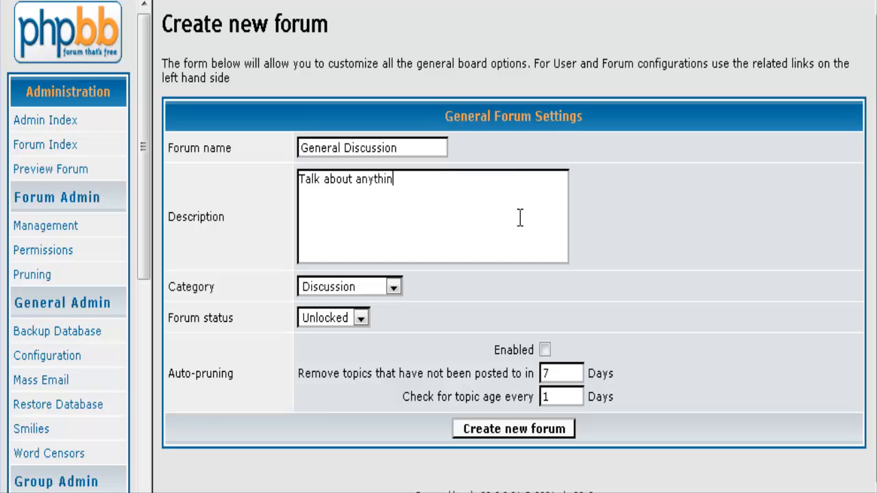
pyautogui.write('g')
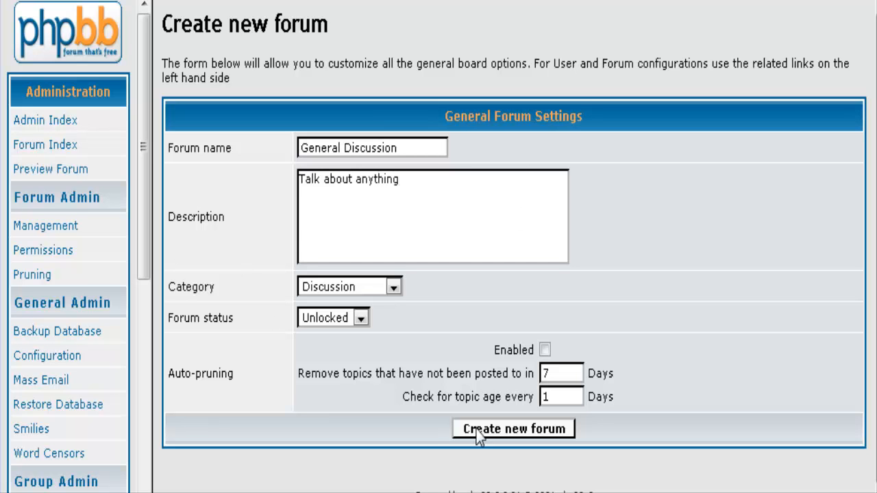
pyautogui.click(512, 427)
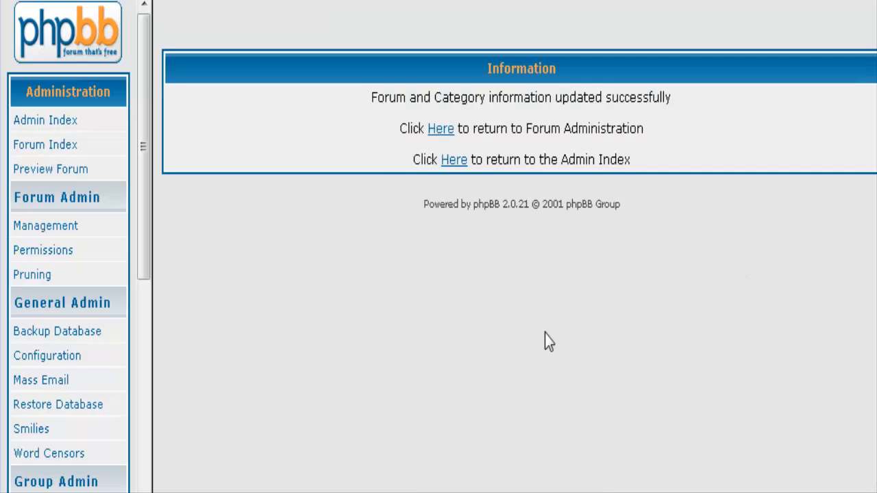
# - Return to the Forum Administration list showing General Discussion under Discussion
pyautogui.click(441, 129)
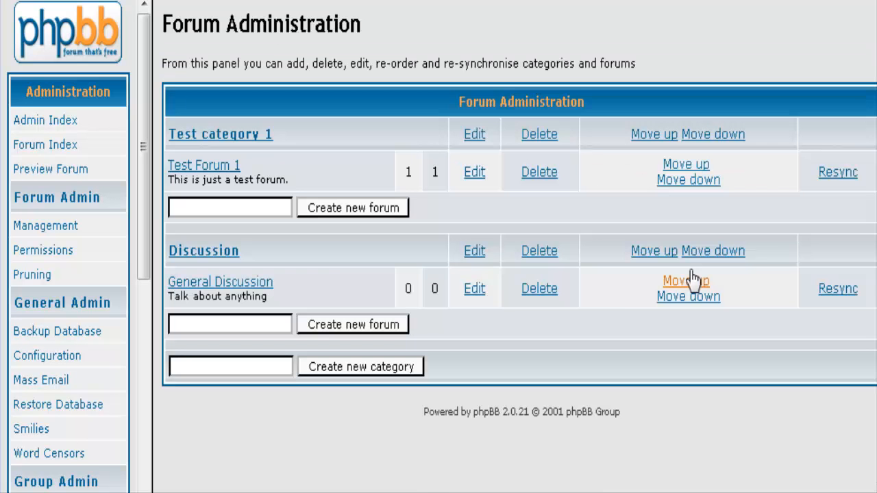
pyautogui.moveTo(315, 178)
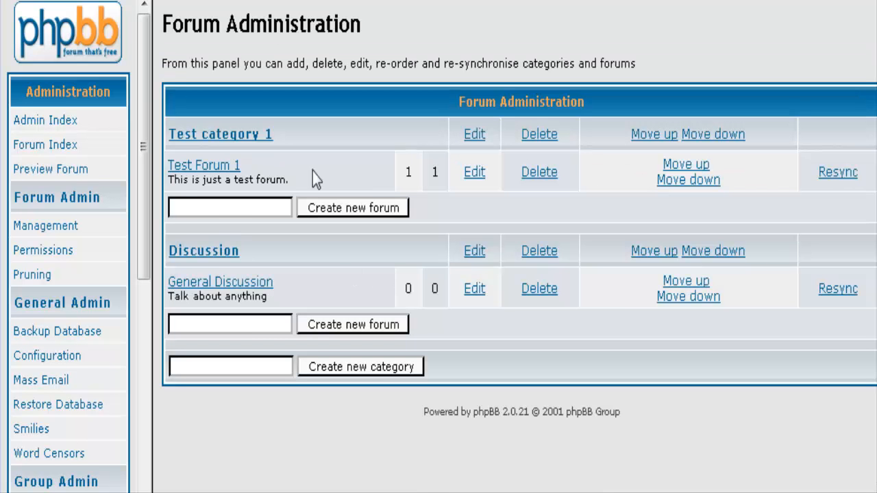
pyautogui.moveTo(199, 170)
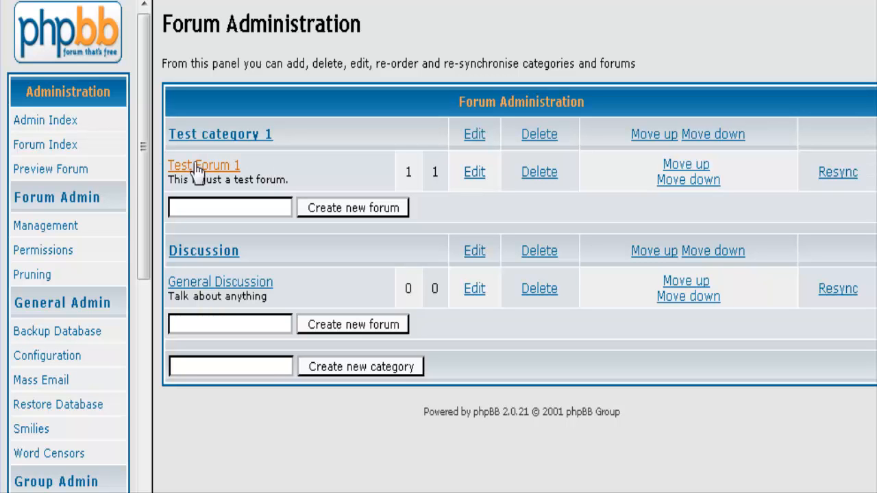
pyautogui.moveTo(263, 149)
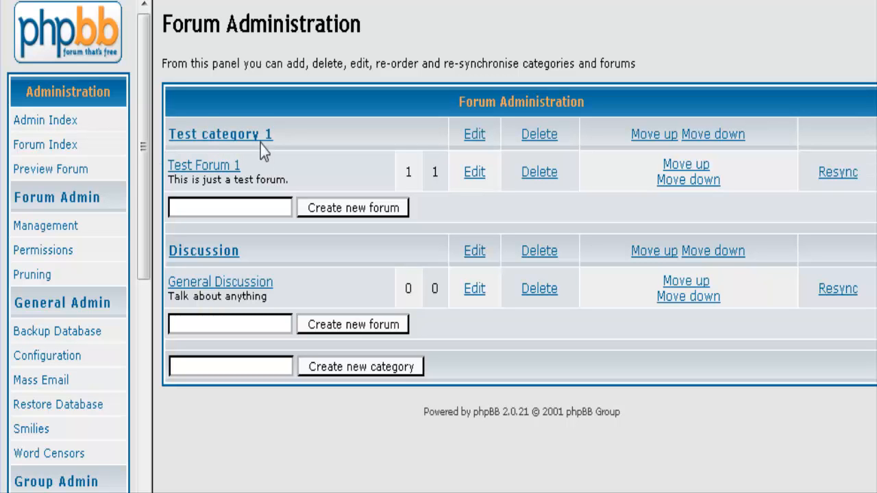
pyautogui.moveTo(276, 141)
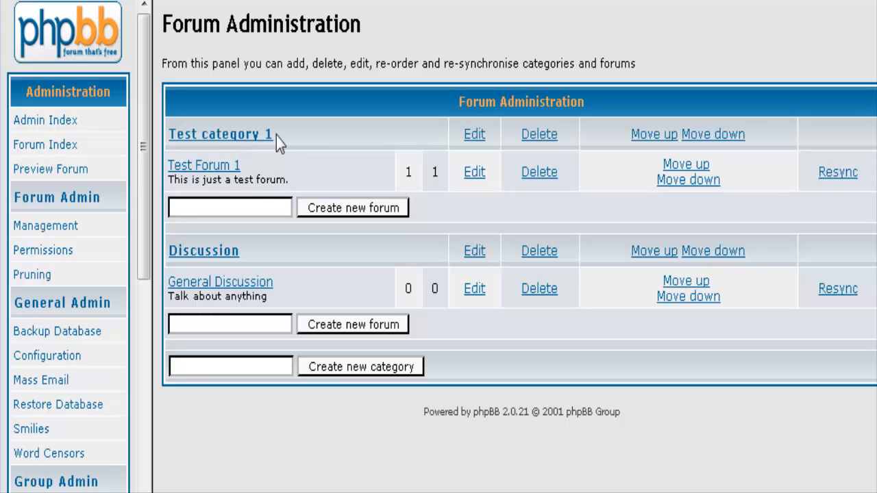
pyautogui.moveTo(231, 175)
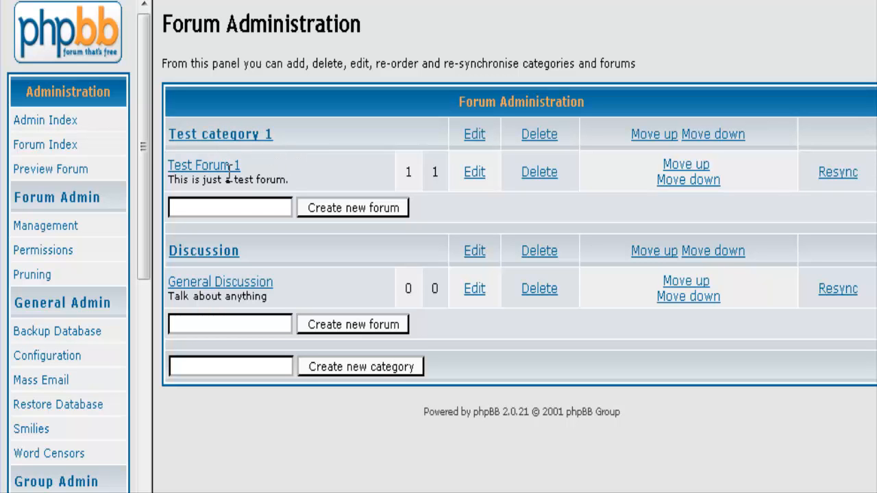
pyautogui.moveTo(203, 249)
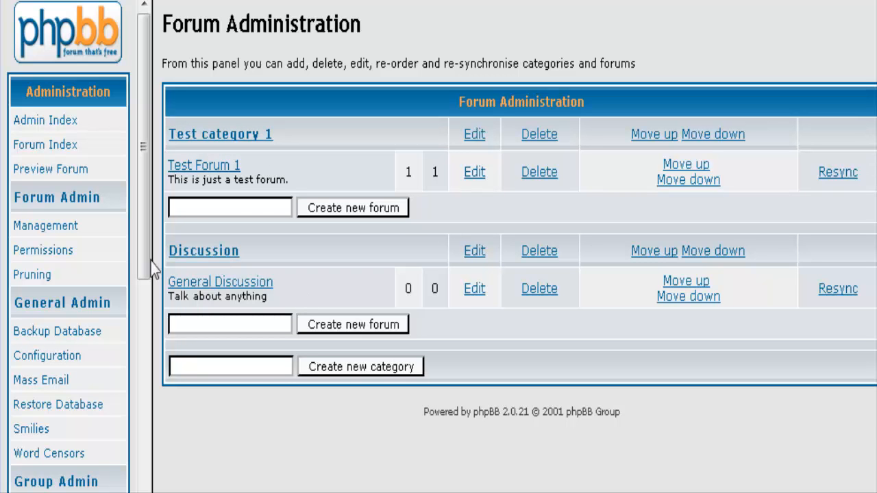
pyautogui.moveTo(540, 172)
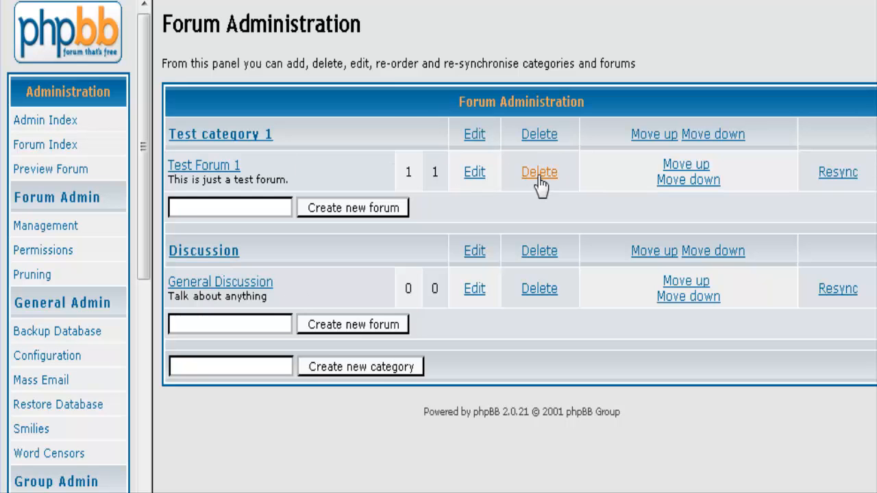
# - Delete Test Forum 1 along with its posts and return to the forum list
pyautogui.click(539, 173)
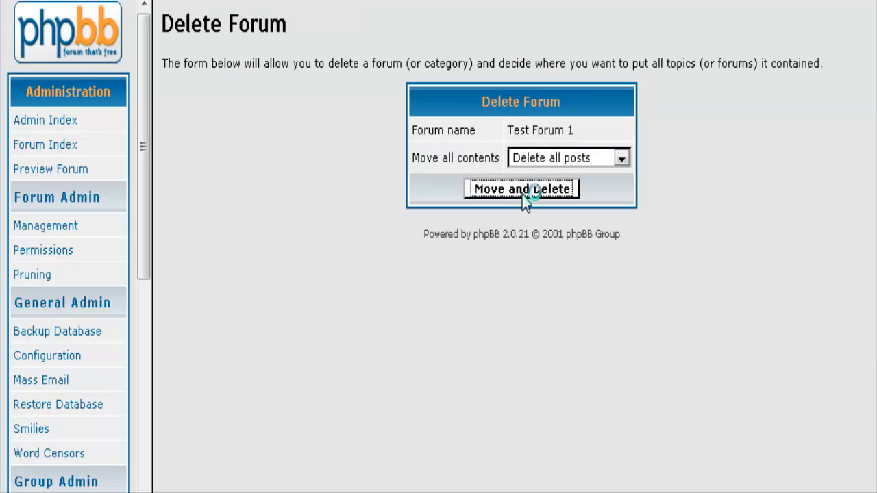
pyautogui.click(520, 189)
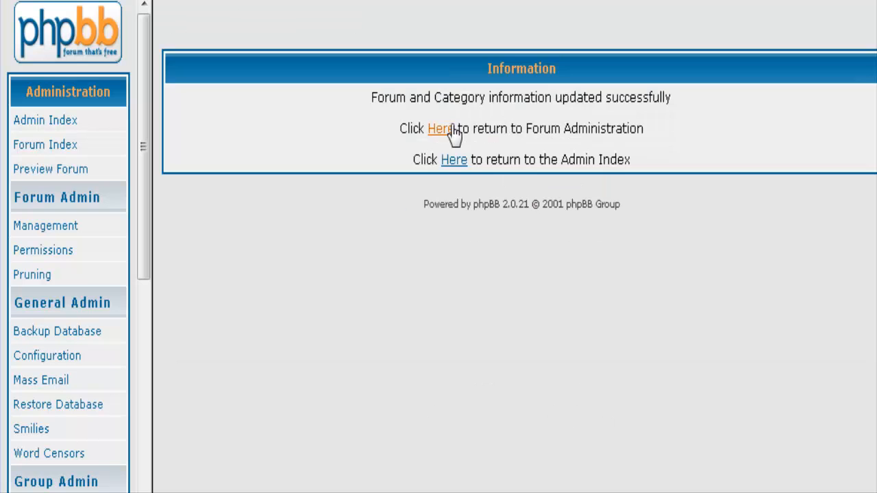
pyautogui.click(438, 129)
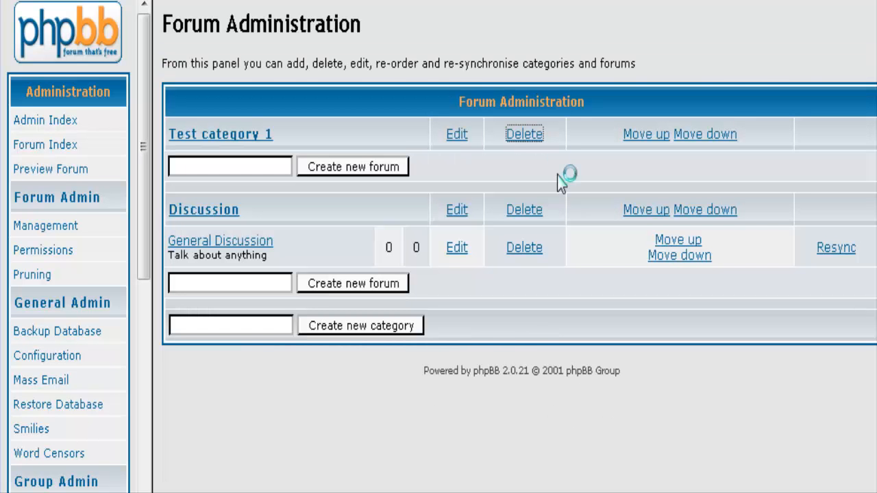
# - Delete Test category 1, moving its contents into Discussion, leaving only Discussion
pyautogui.click(523, 134)
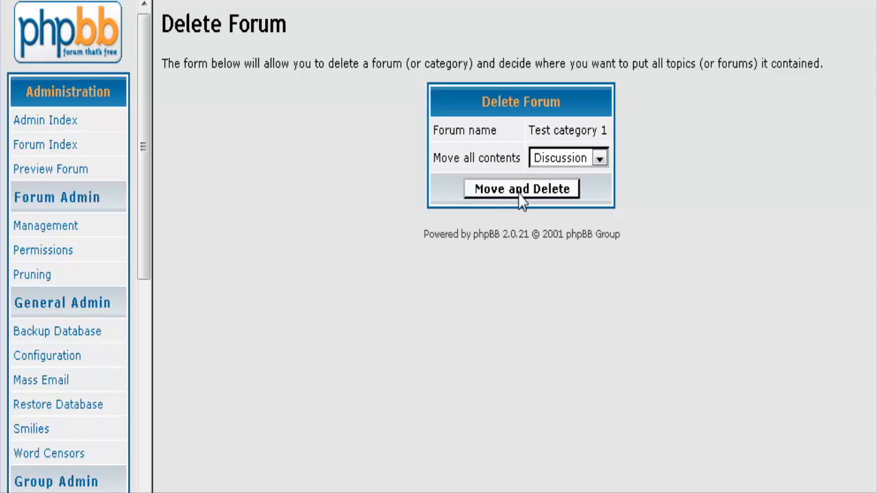
pyautogui.click(520, 189)
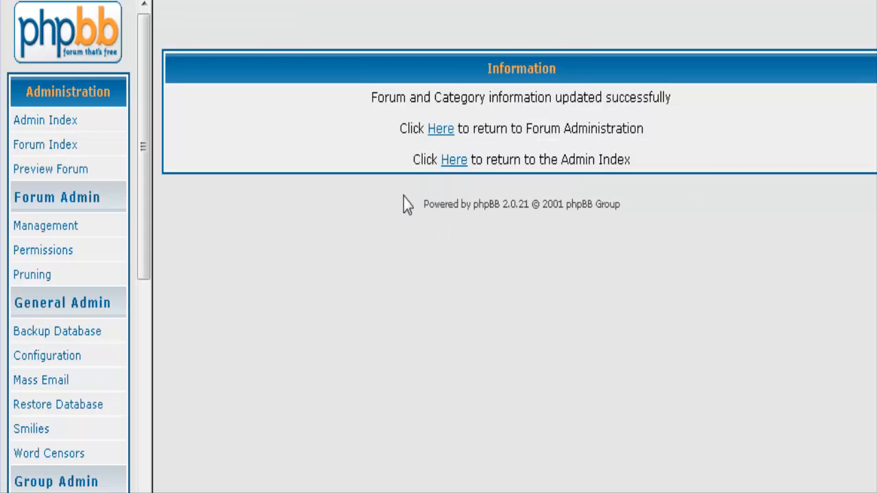
pyautogui.click(441, 129)
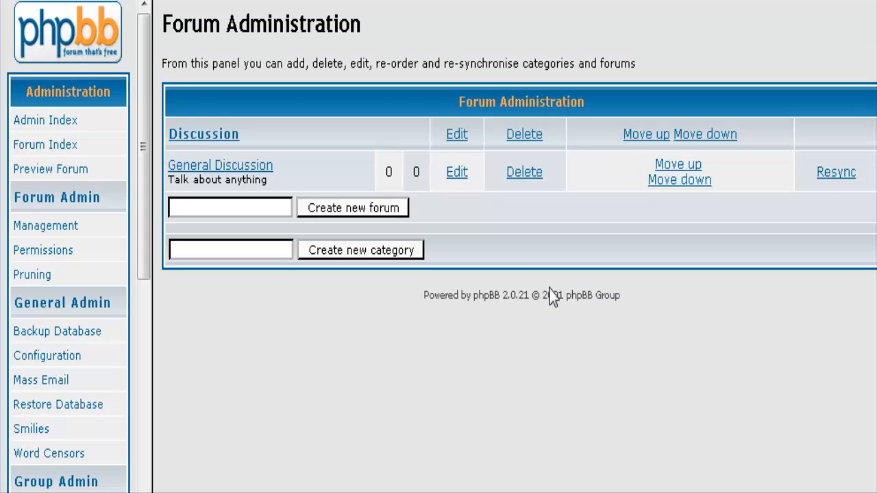
pyautogui.moveTo(416, 197)
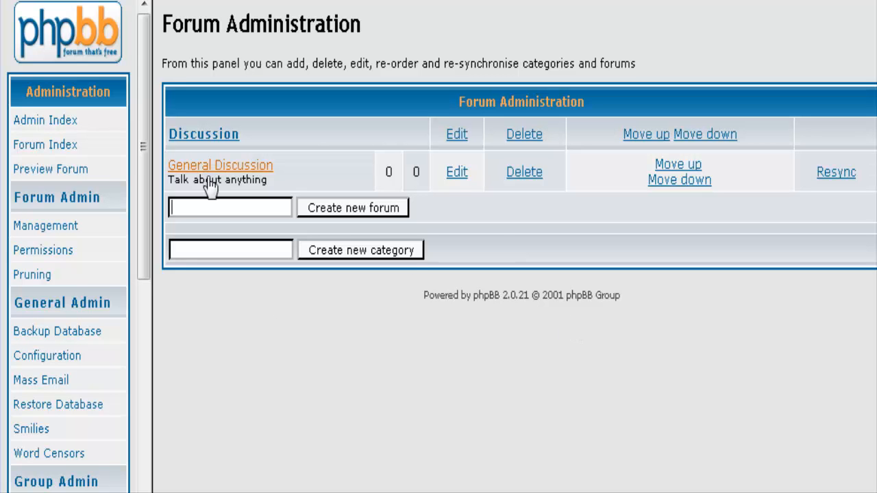
pyautogui.moveTo(395, 152)
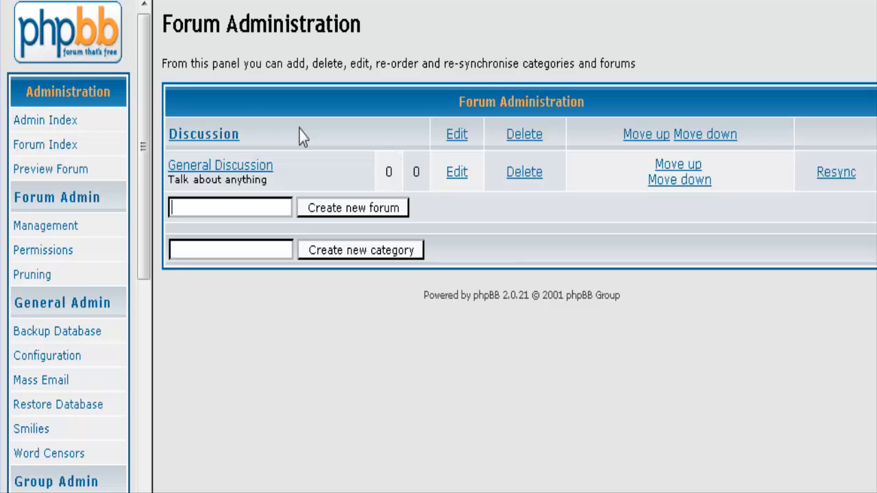
pyautogui.moveTo(422, 145)
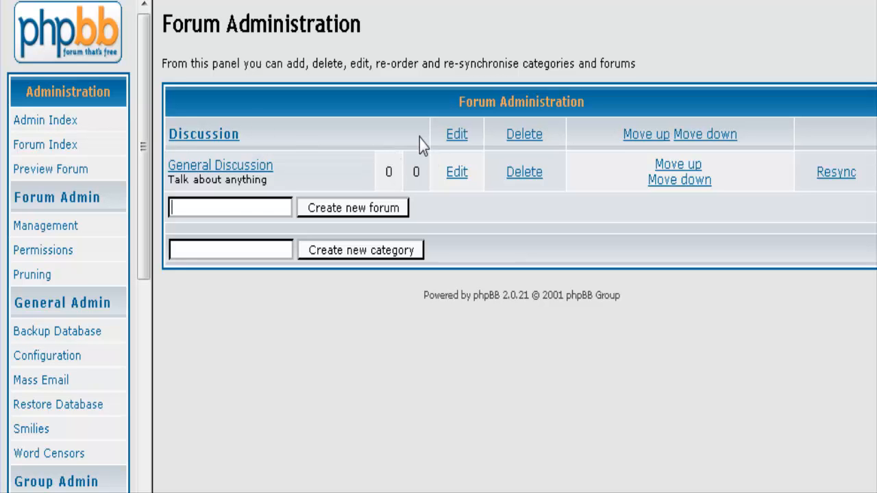
# - Start a new forum named 'Discuss the Program' in the Discussion category
pyautogui.write('D')
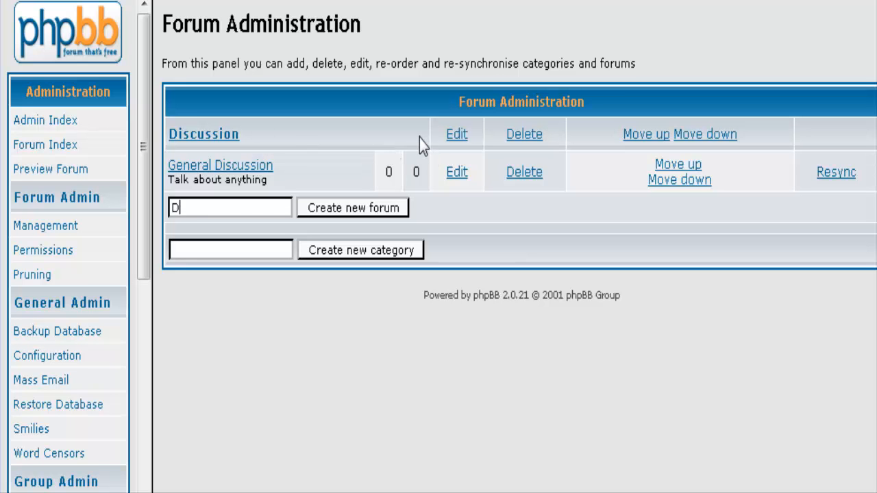
pyautogui.write('iscuss the P')
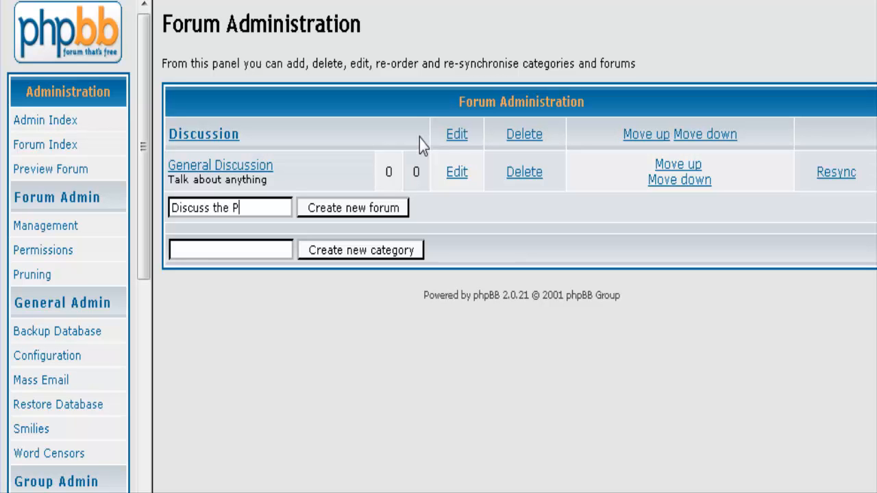
pyautogui.write('rogr')
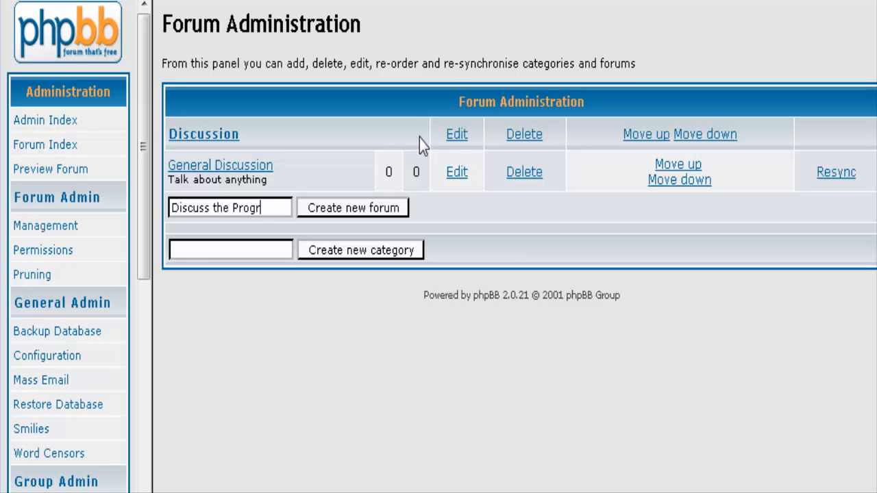
pyautogui.write('am')
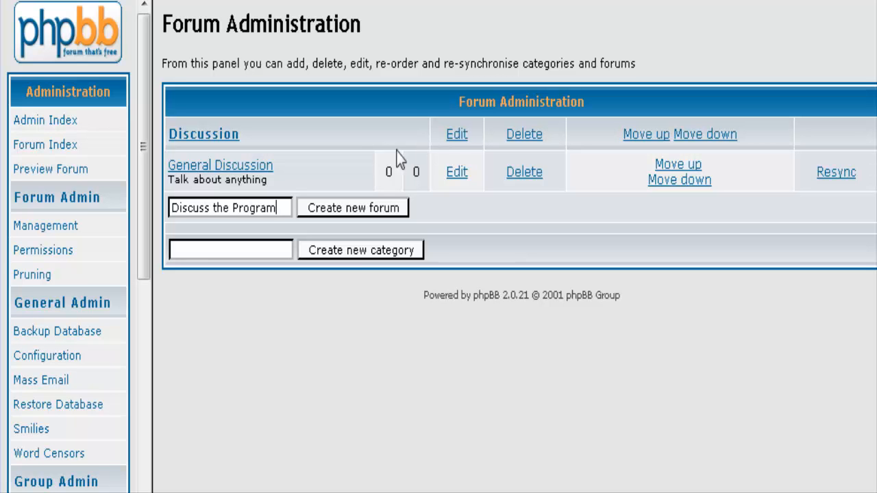
pyautogui.click(352, 209)
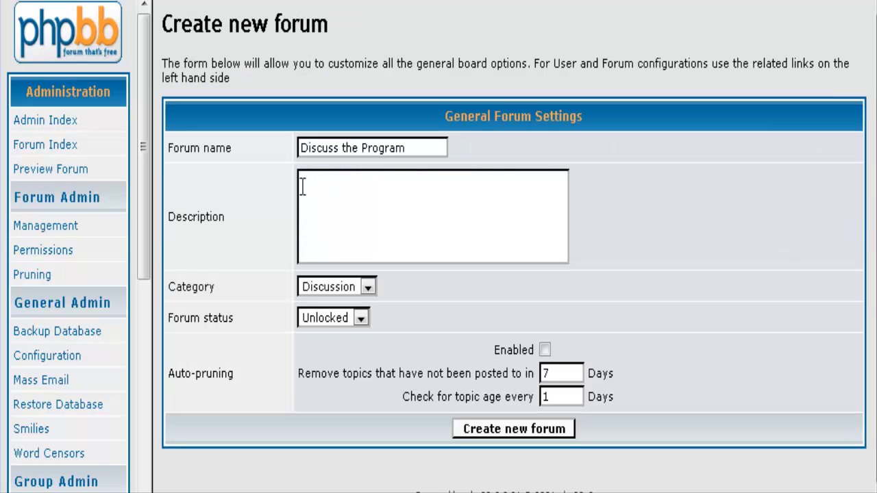
pyautogui.moveTo(336, 293)
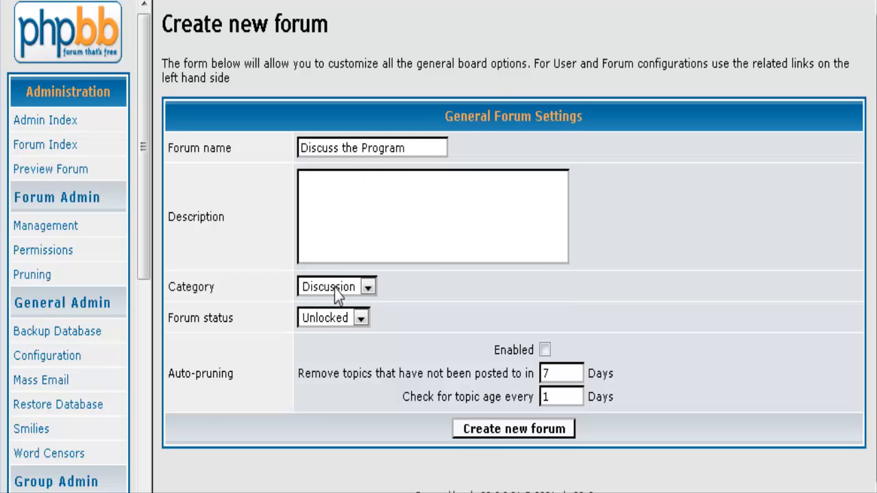
pyautogui.moveTo(485, 441)
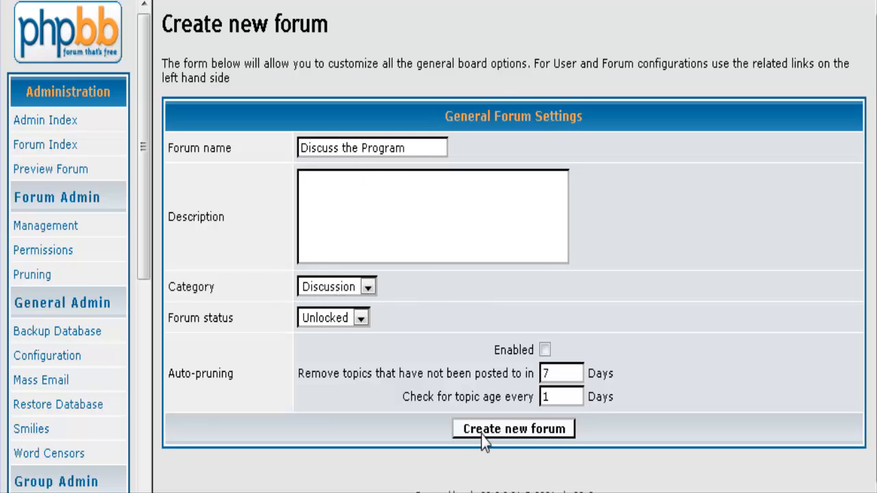
pyautogui.moveTo(372, 194)
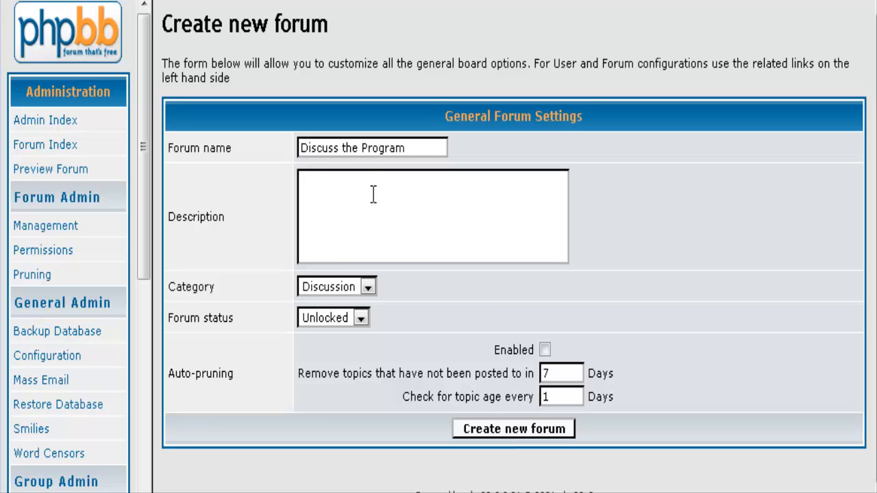
pyautogui.moveTo(368, 183)
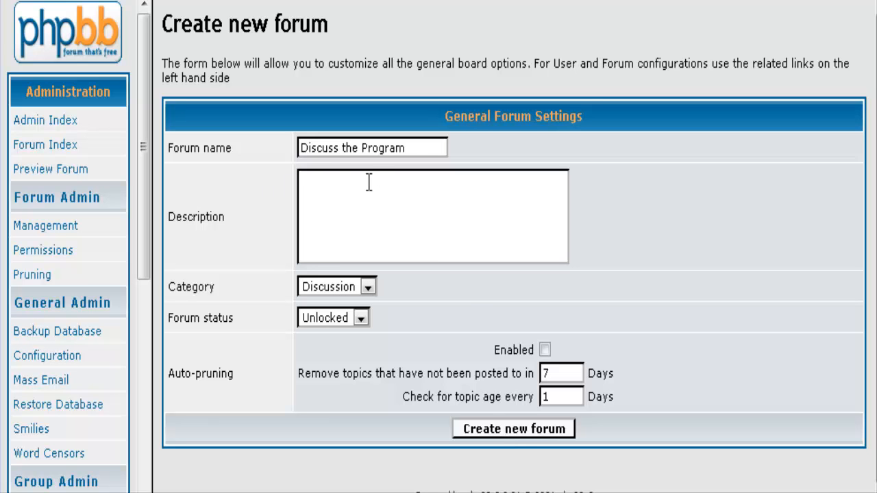
# - Save the Discuss the Program forum and return to the forum list
pyautogui.click(512, 427)
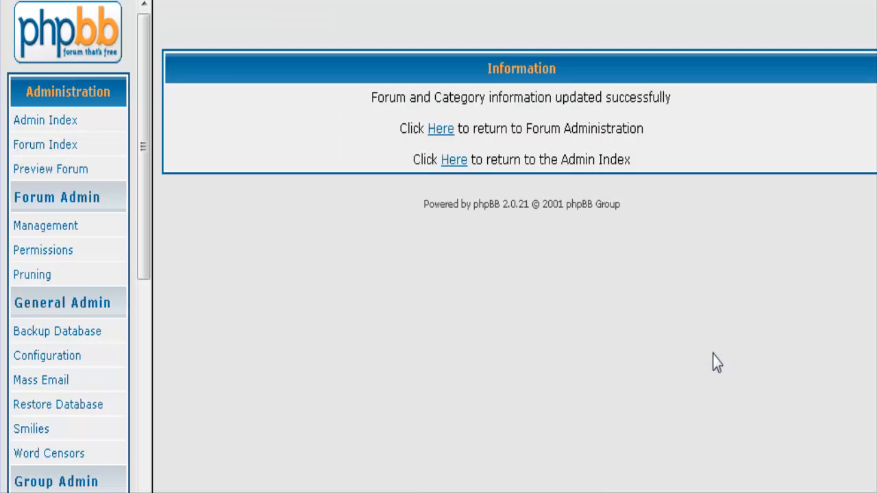
pyautogui.click(440, 129)
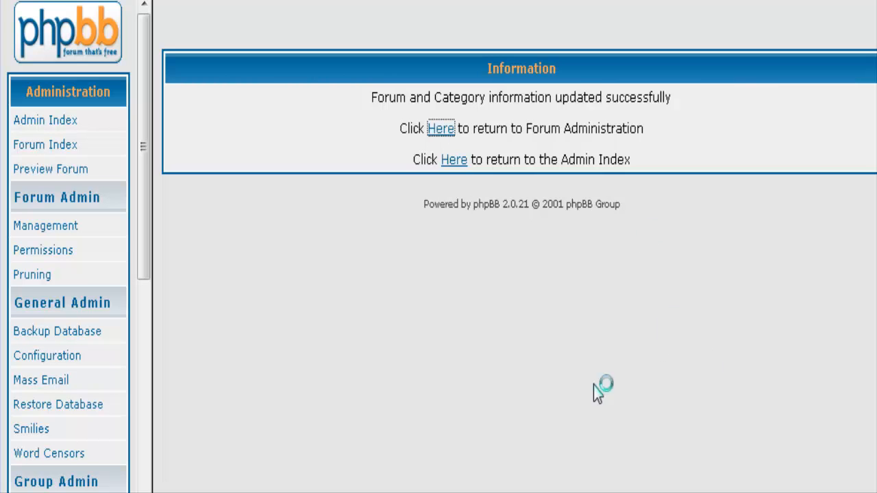
pyautogui.click(441, 128)
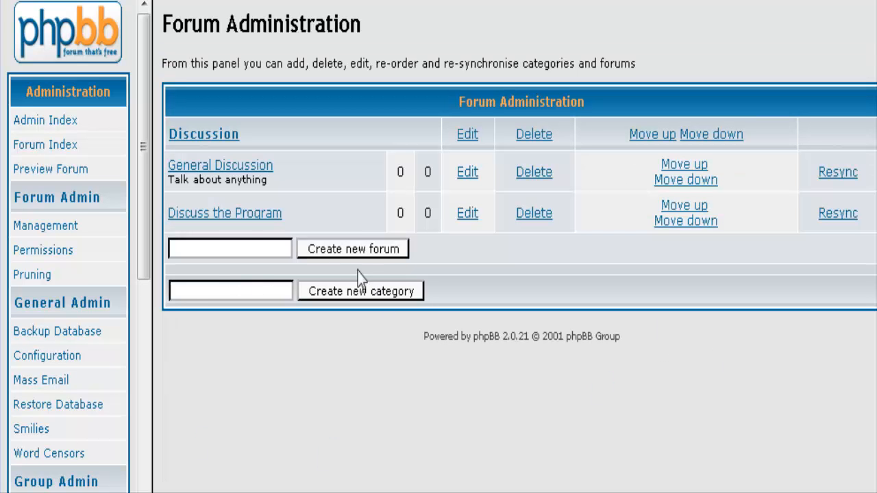
pyautogui.moveTo(611, 288)
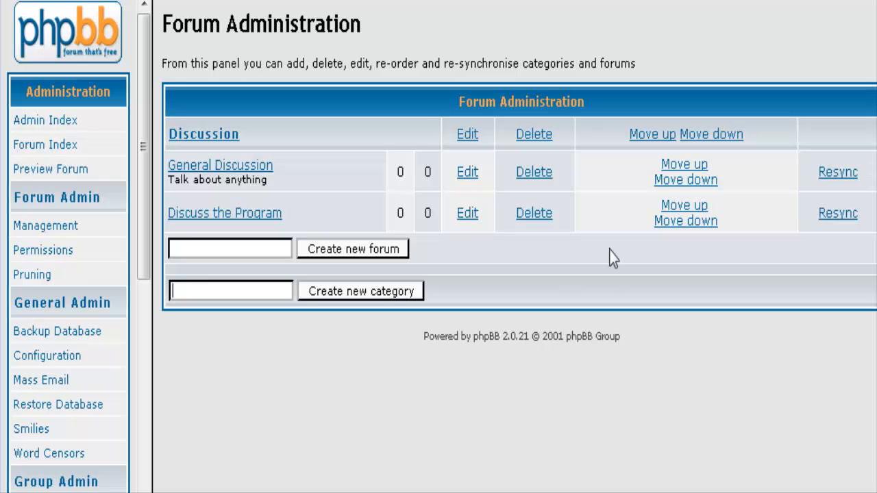
# - Create a 'Downloads' category below Discussion and return to the forum list
pyautogui.write('Do')
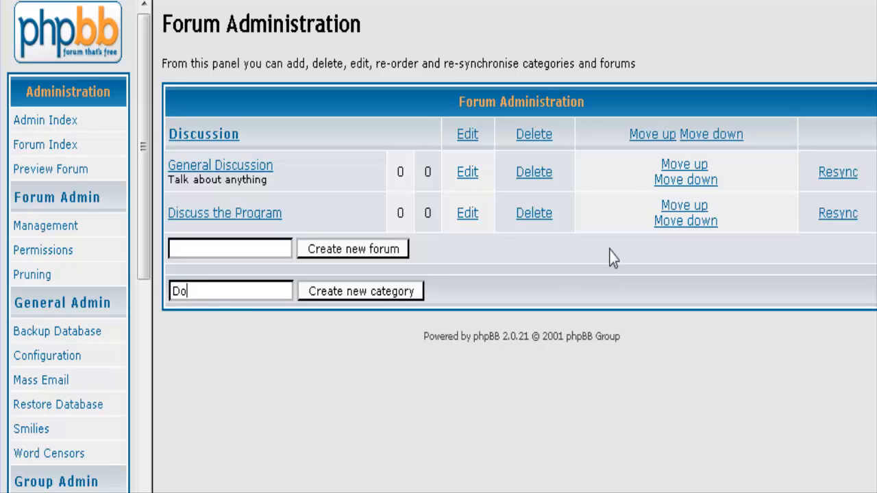
pyautogui.write('wnloa')
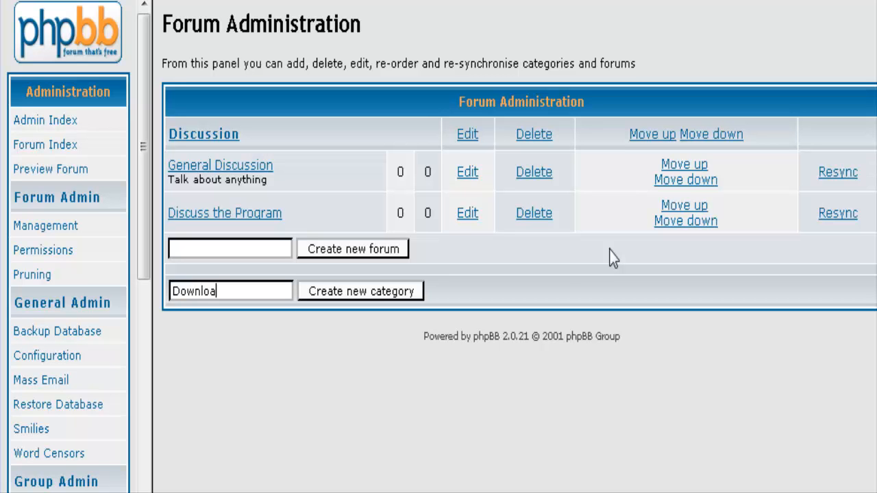
pyautogui.write('ds')
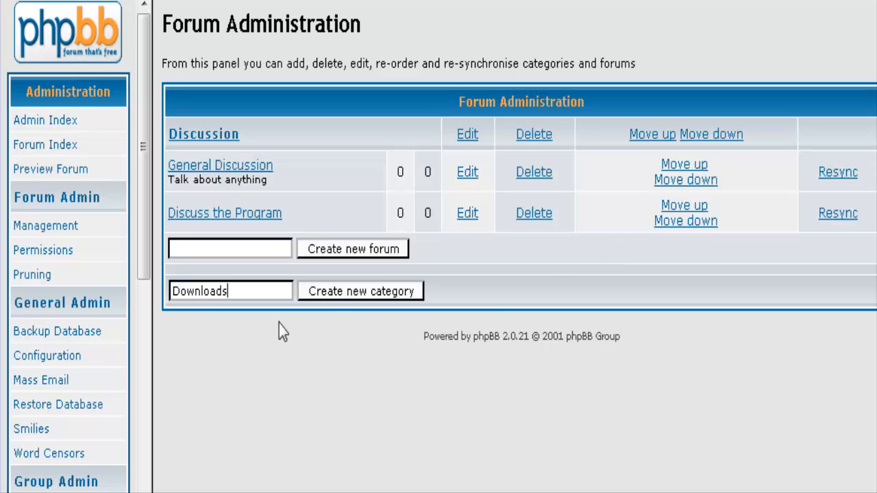
pyautogui.click(360, 290)
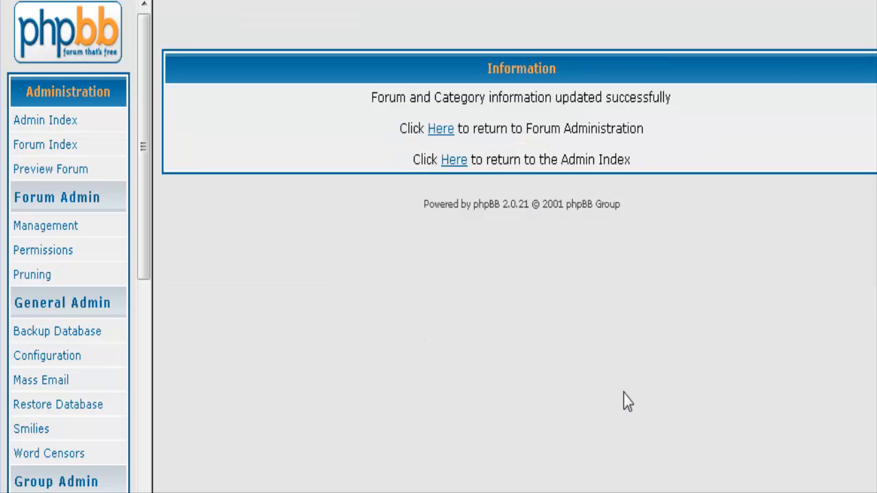
pyautogui.click(442, 129)
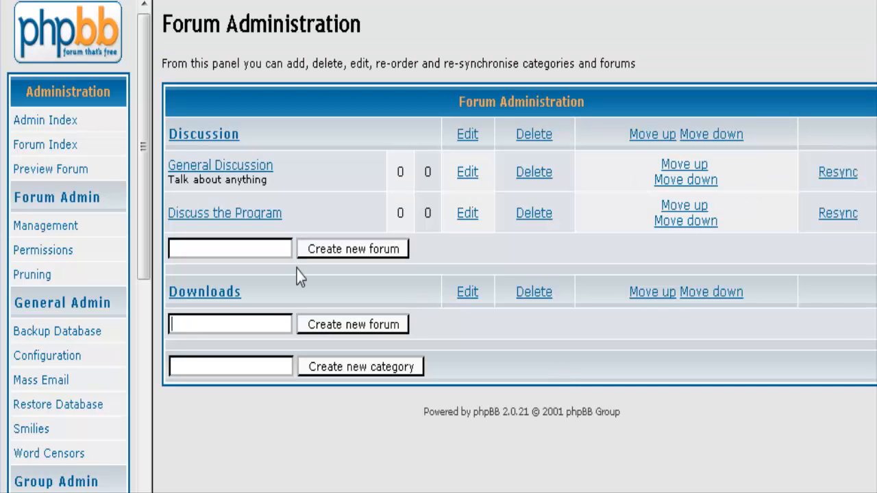
# - Start a new forum named 'Download Free Products Here' in the Downloads category
pyautogui.write('Do')
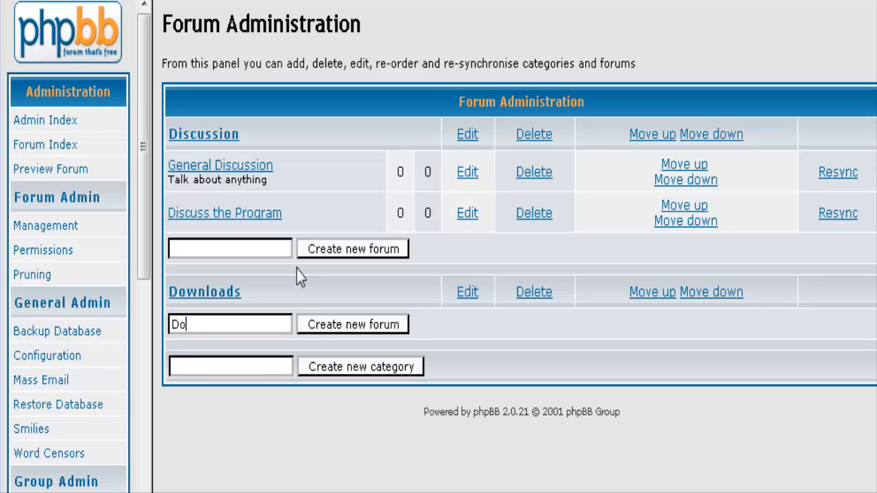
pyautogui.write('wnload')
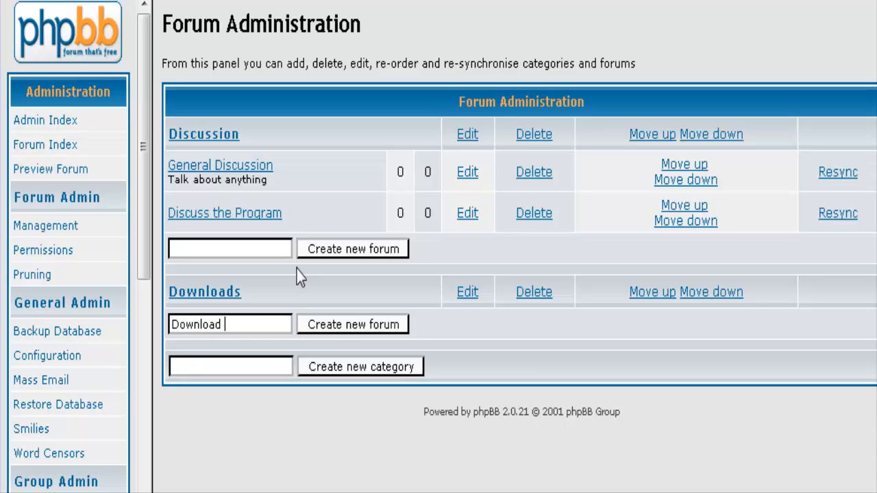
pyautogui.write('Free Produ')
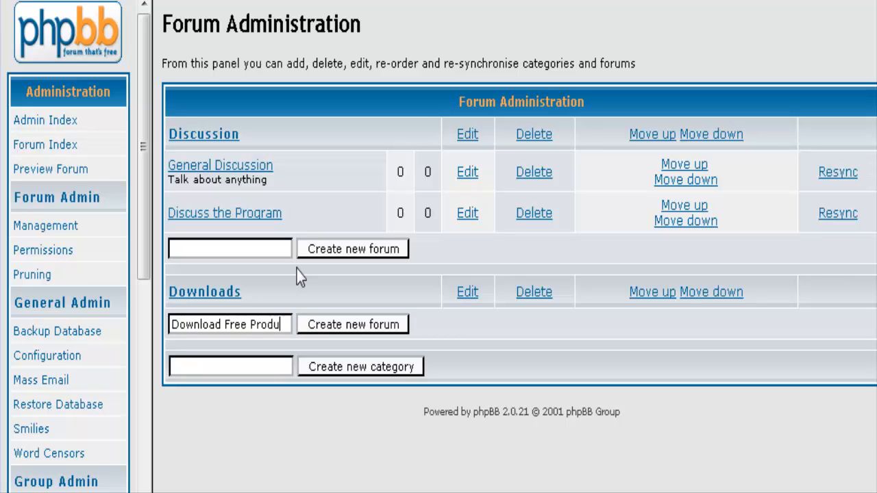
pyautogui.write('cts')
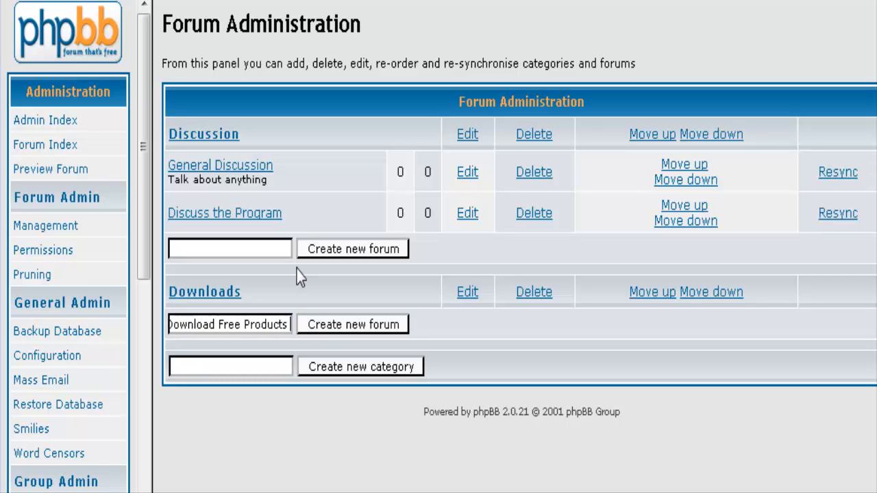
pyautogui.write('Here')
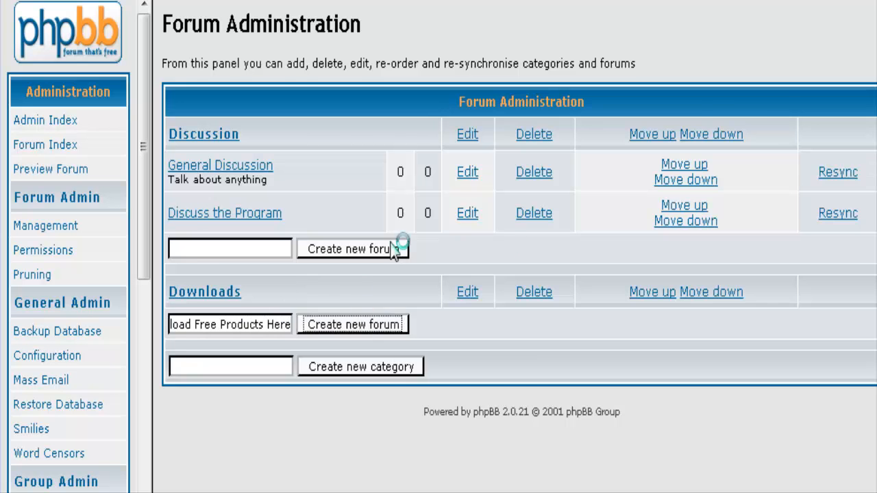
pyautogui.click(354, 323)
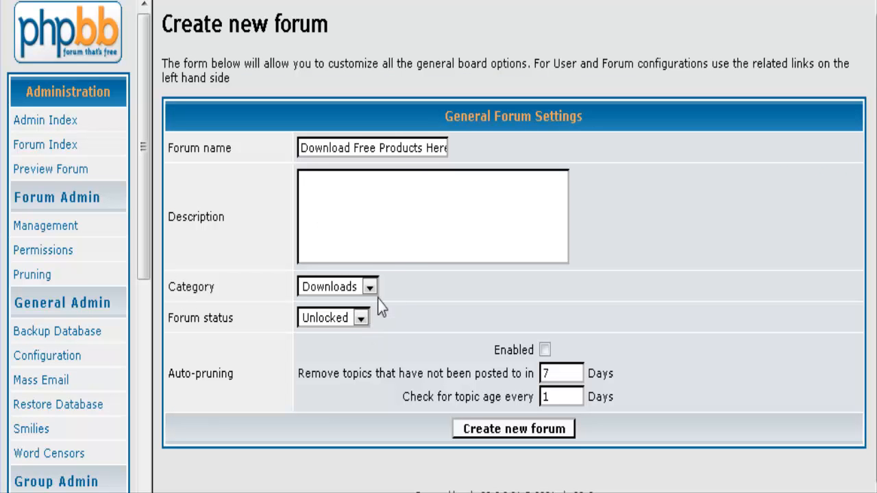
pyautogui.moveTo(446, 396)
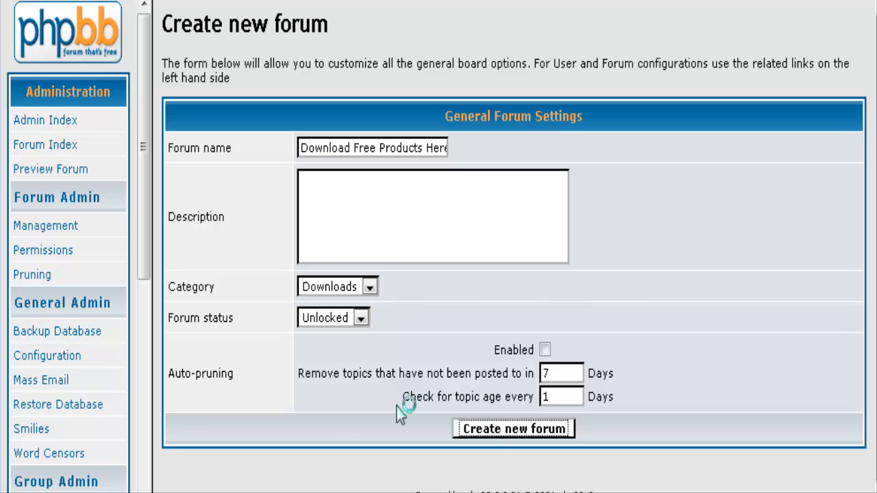
# - Save the Download Free Products Here forum and return to the forum list
pyautogui.click(513, 428)
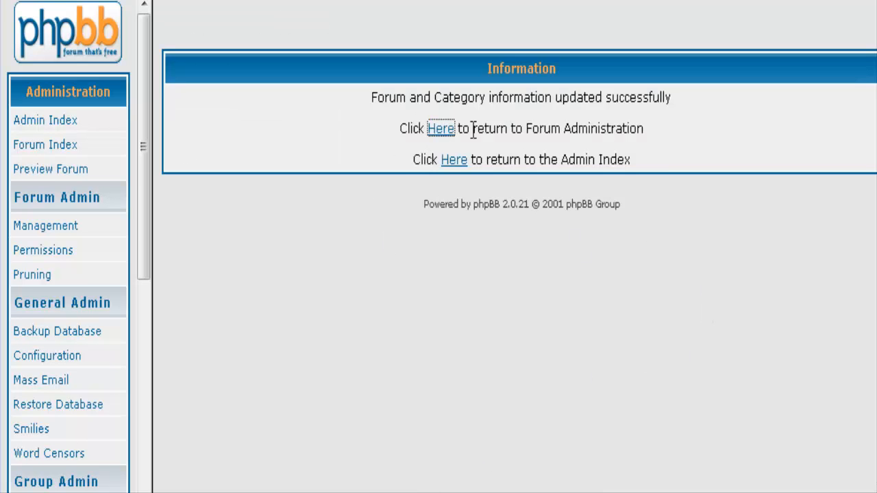
pyautogui.click(441, 129)
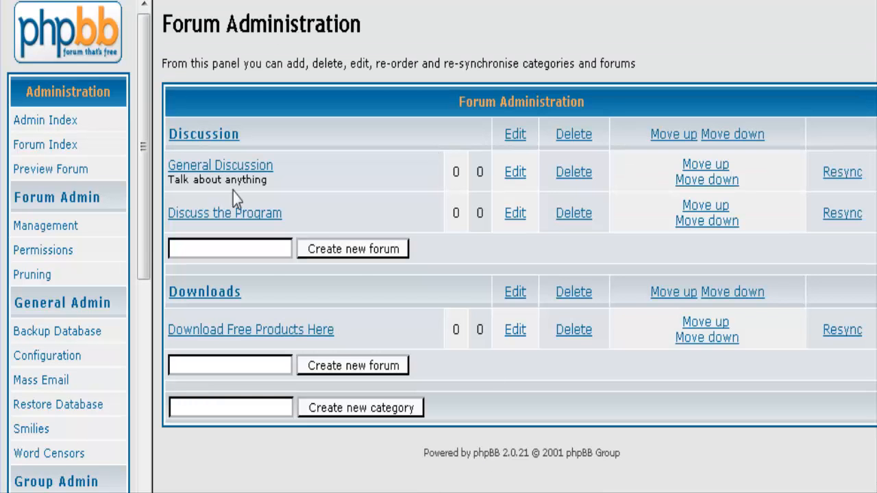
pyautogui.moveTo(302, 293)
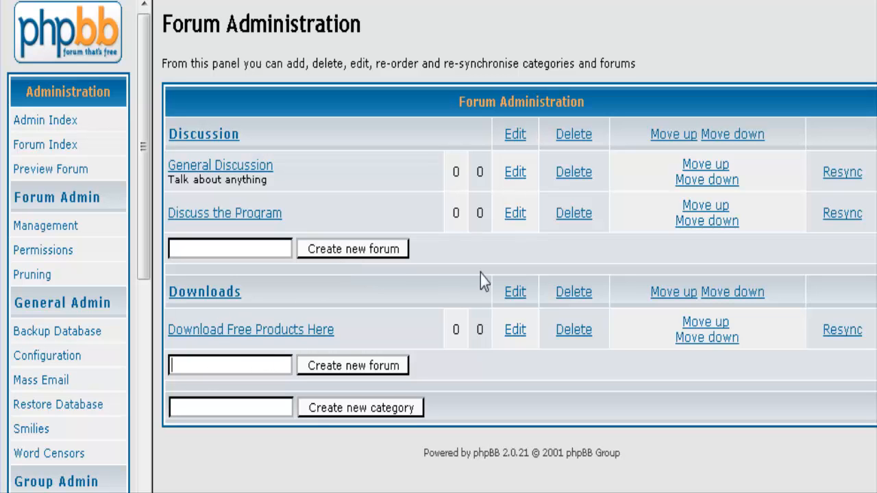
pyautogui.moveTo(486, 284)
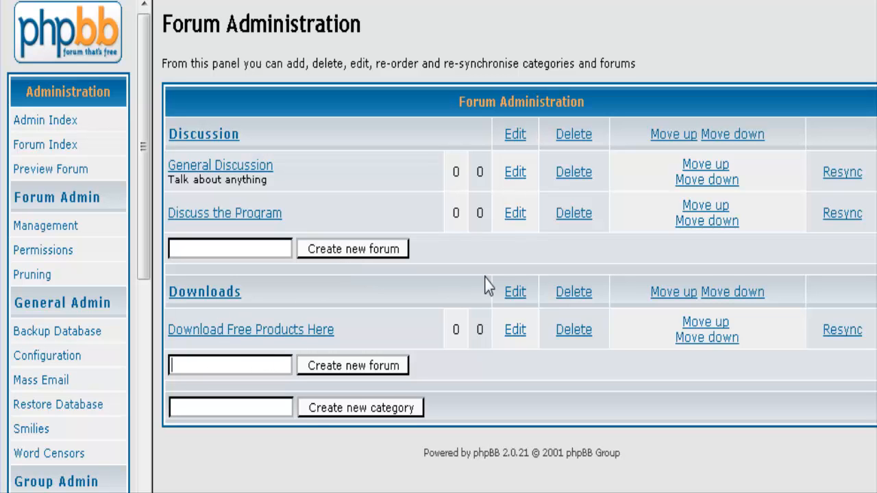
# - Start a new forum named 'Download Premium Poducts Here' in the Downloads category
pyautogui.write('Download P')
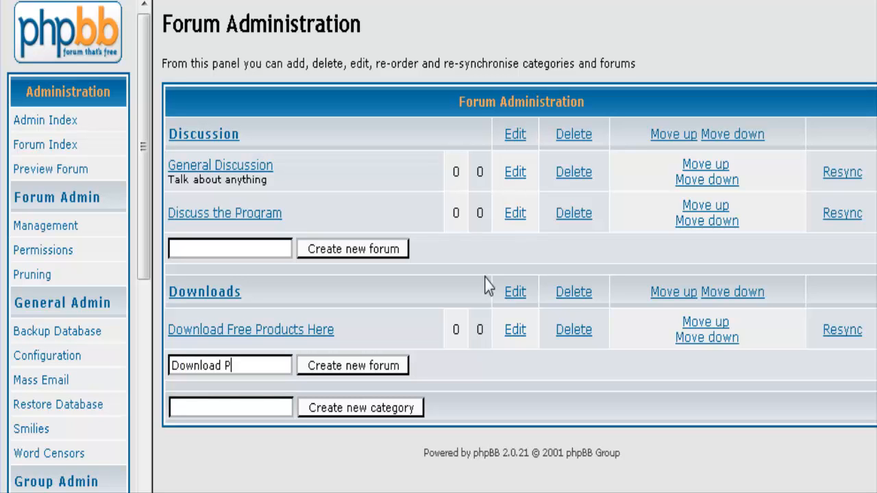
pyautogui.write('remiu')
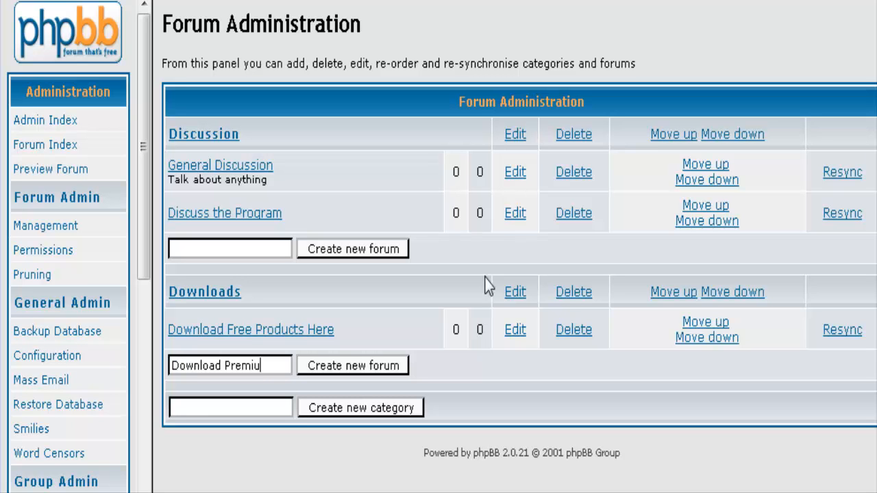
pyautogui.write('Poducts Here')
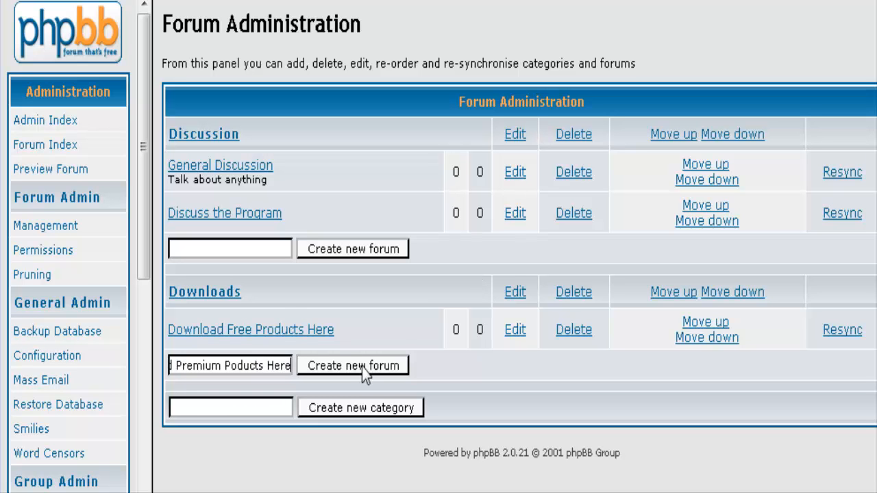
pyautogui.click(354, 364)
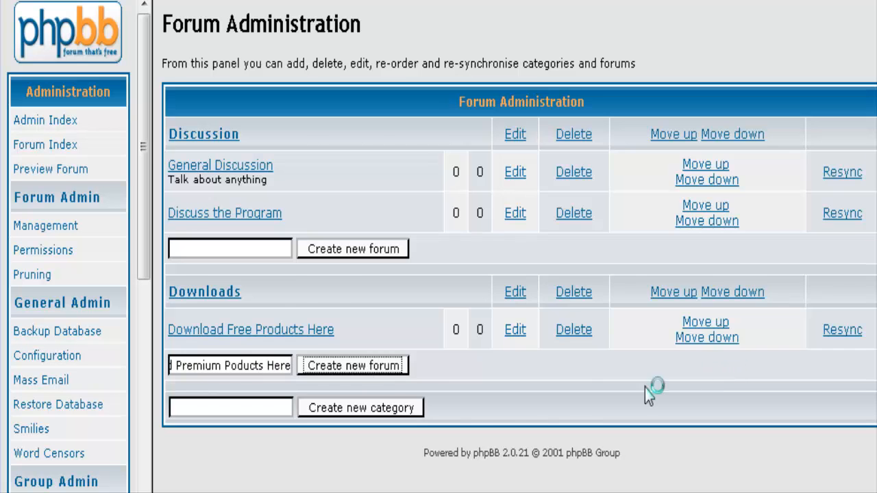
pyautogui.click(354, 365)
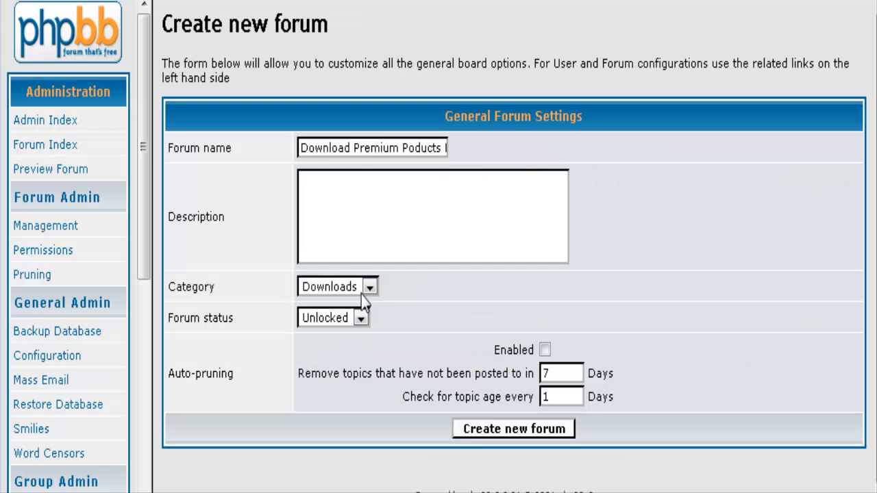
# - Set the premium products forum's status to Locked, save it and reload Forum Management
pyautogui.click(362, 318)
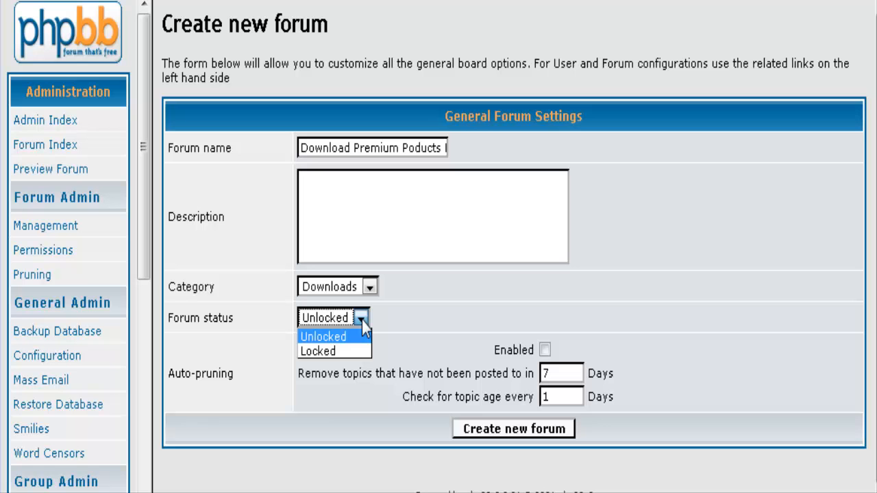
pyautogui.moveTo(362, 333)
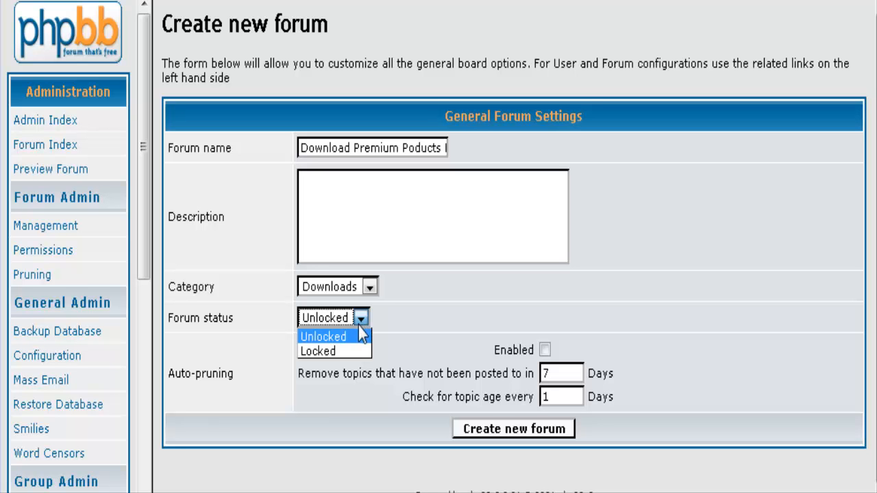
pyautogui.click(318, 351)
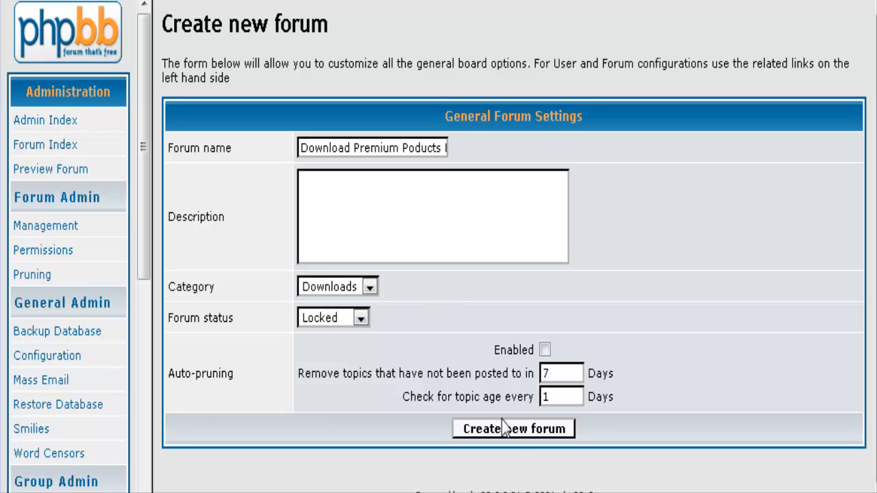
pyautogui.click(512, 427)
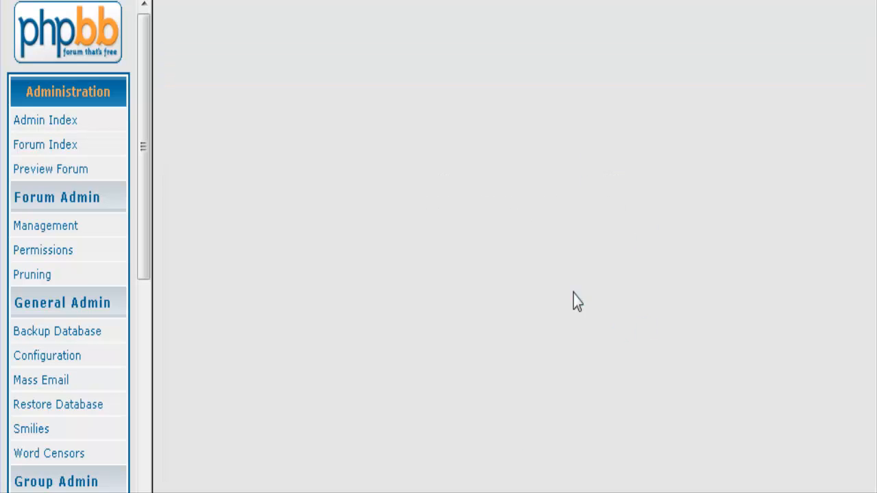
pyautogui.click(45, 225)
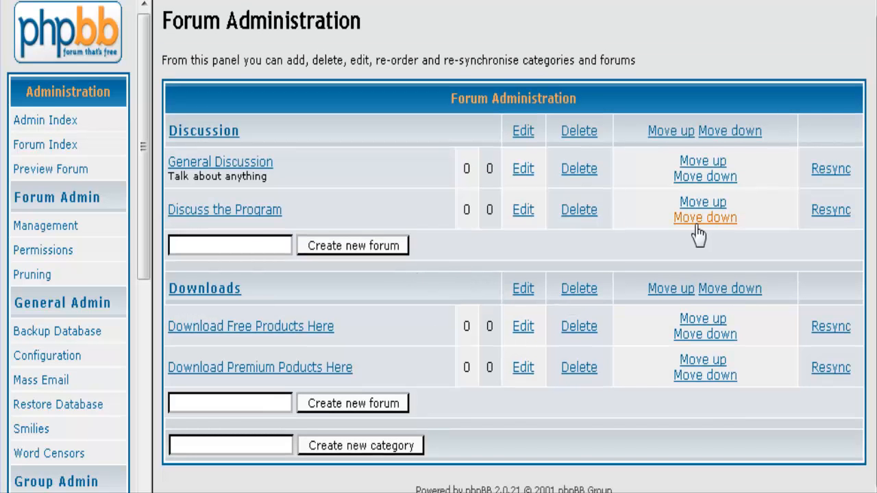
pyautogui.moveTo(542, 428)
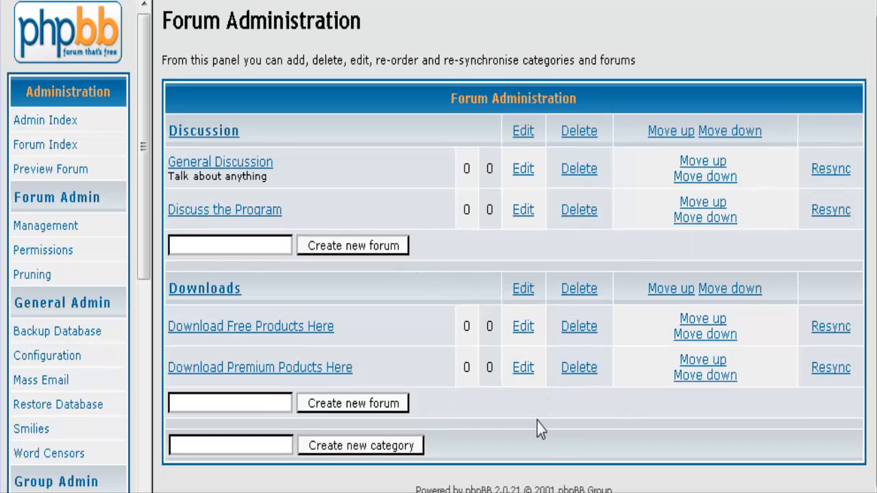
pyautogui.moveTo(120, 271)
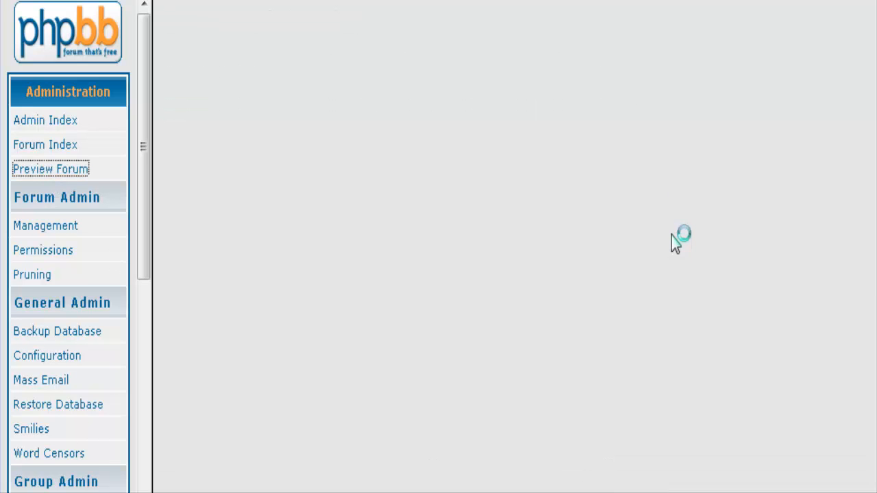
# - Preview the board, confirm Download Premium Poducts Here is locked, and return to Admin Index
pyautogui.click(49, 169)
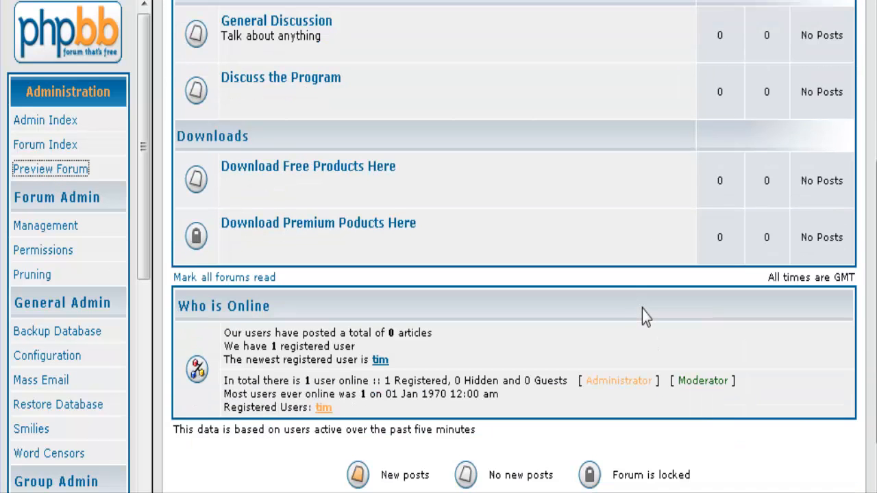
pyautogui.moveTo(510, 240)
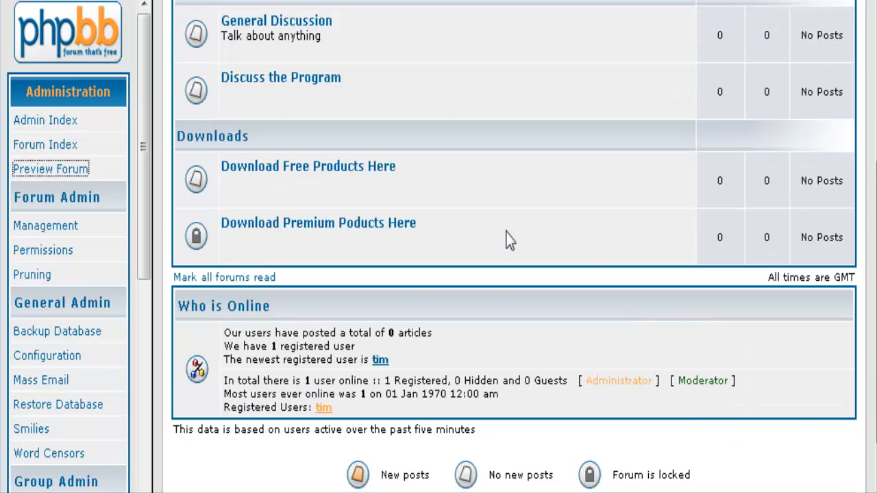
pyautogui.moveTo(196, 235)
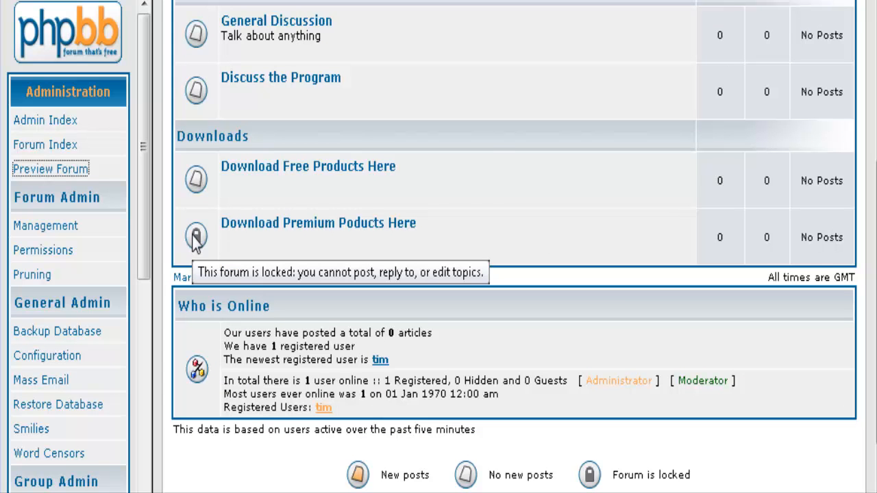
pyautogui.moveTo(331, 227)
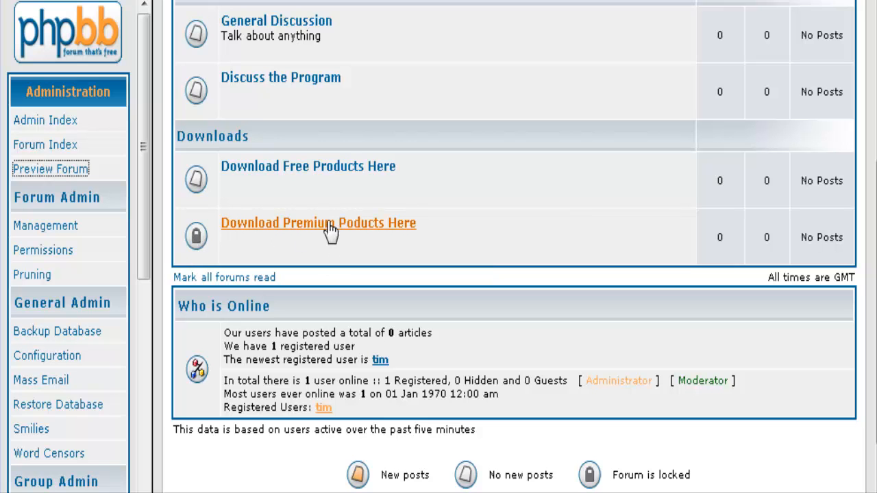
pyautogui.moveTo(424, 243)
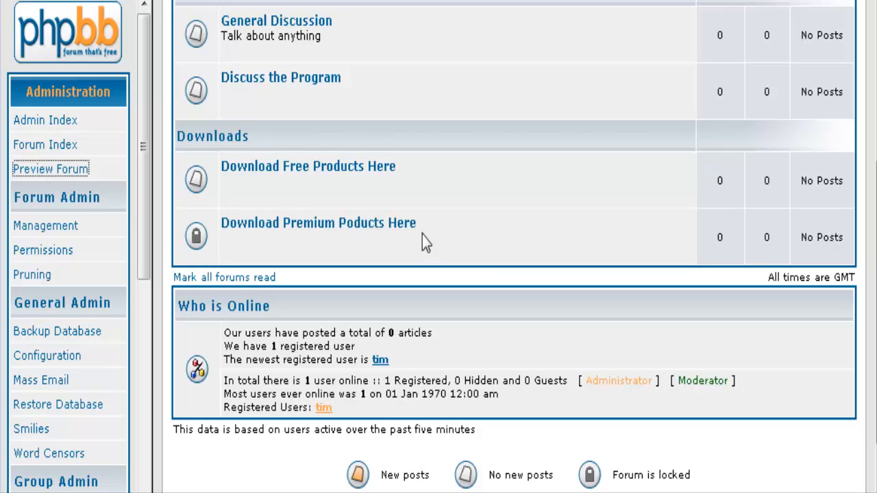
pyautogui.click(318, 222)
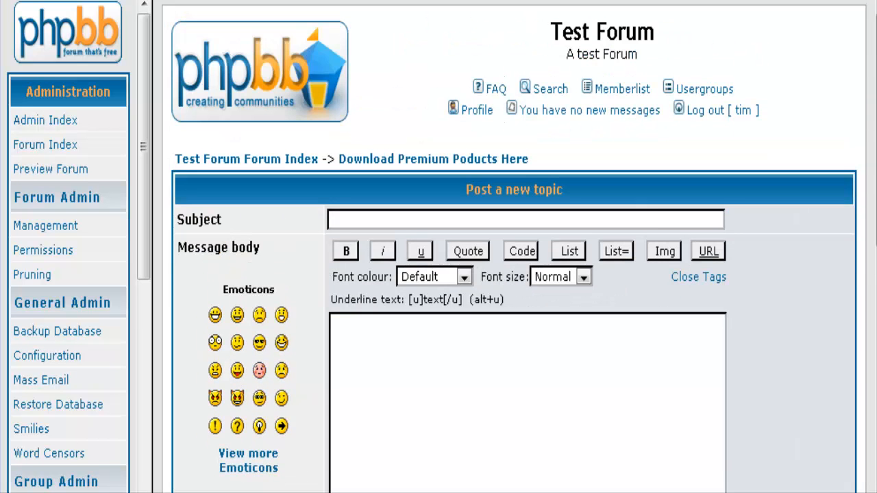
pyautogui.click(50, 170)
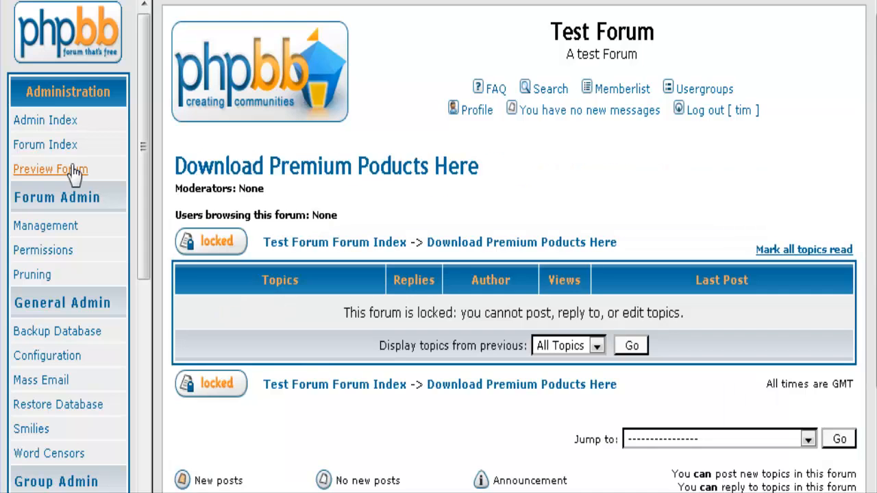
pyautogui.click(45, 120)
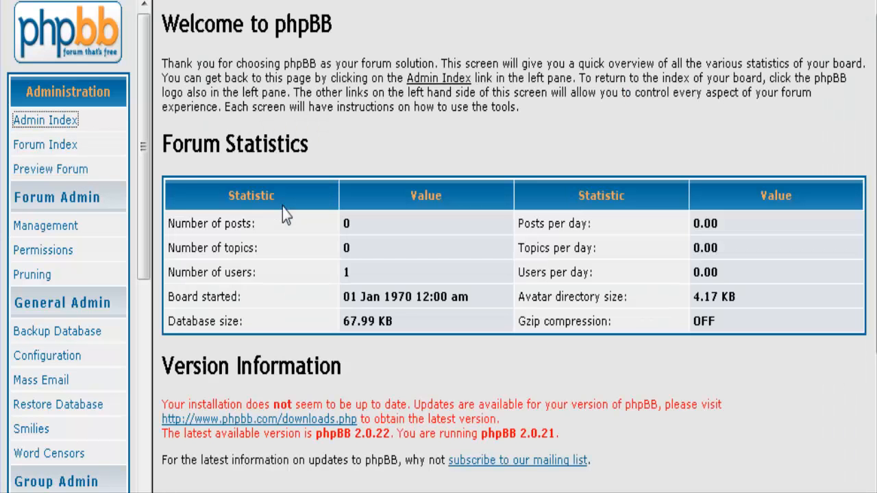
# - Load Forum Permissions for the Download Premium Poducts Here forum
pyautogui.scroll(-3)
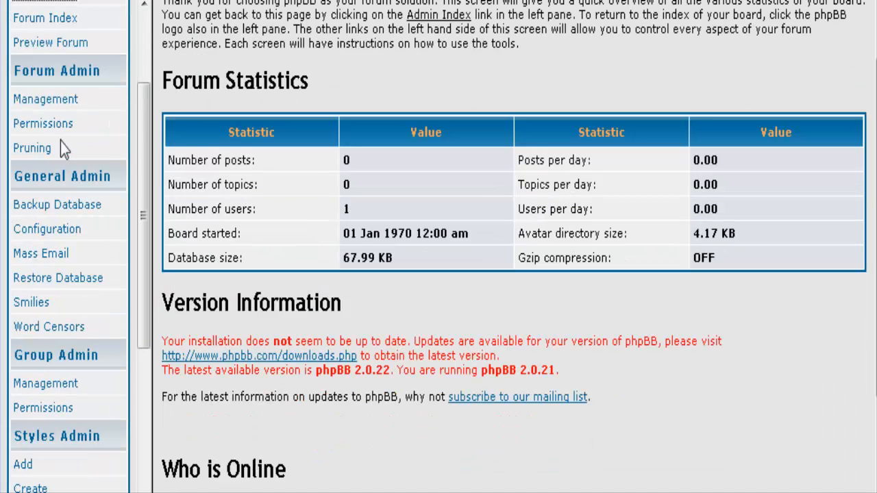
pyautogui.click(43, 123)
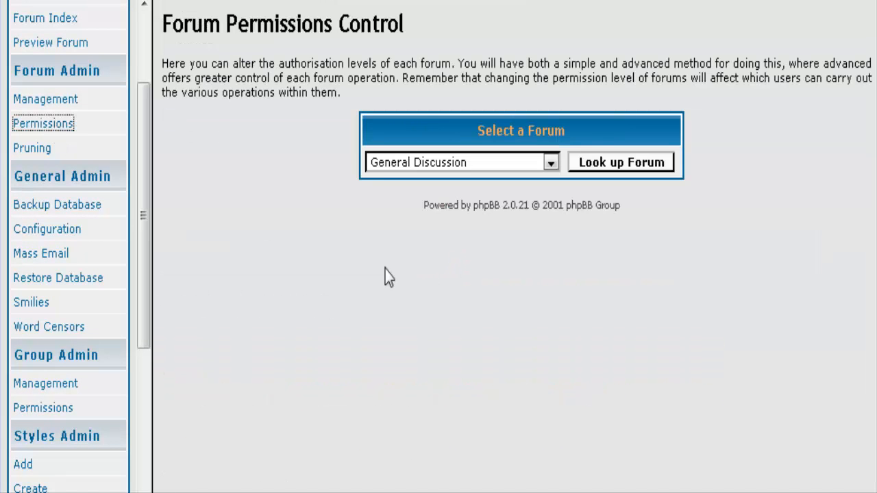
pyautogui.moveTo(562, 158)
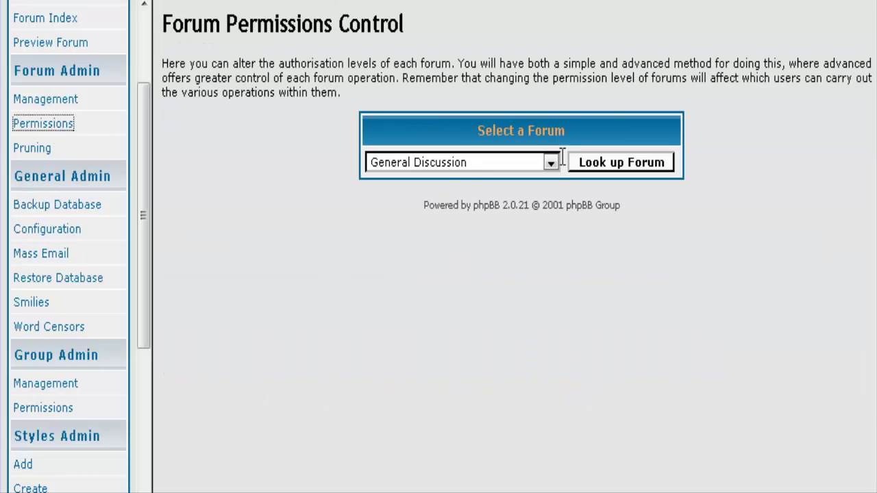
pyautogui.click(550, 162)
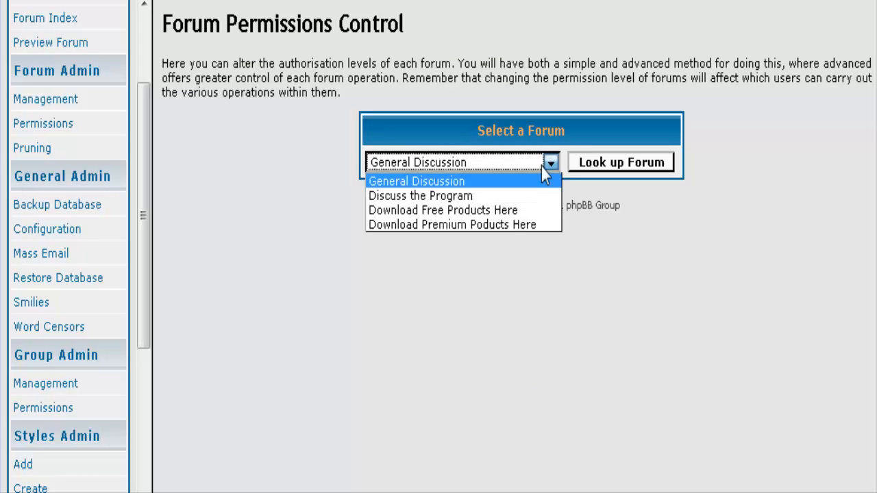
pyautogui.click(452, 225)
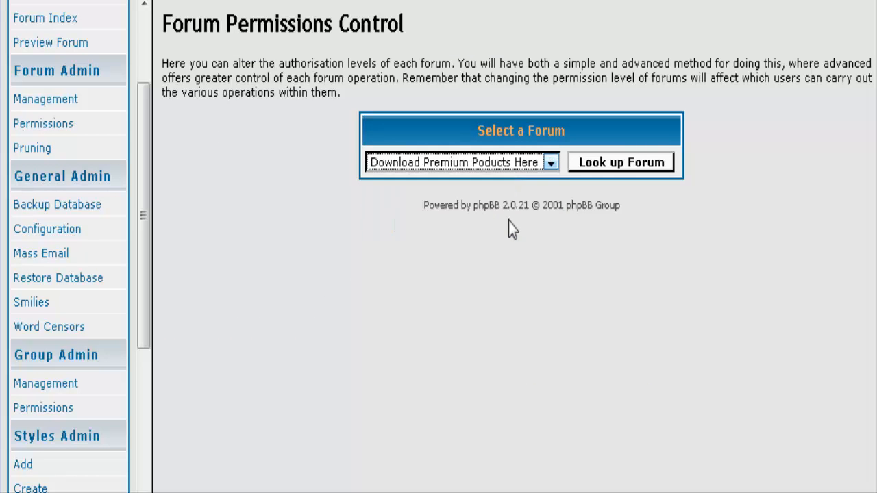
pyautogui.click(619, 162)
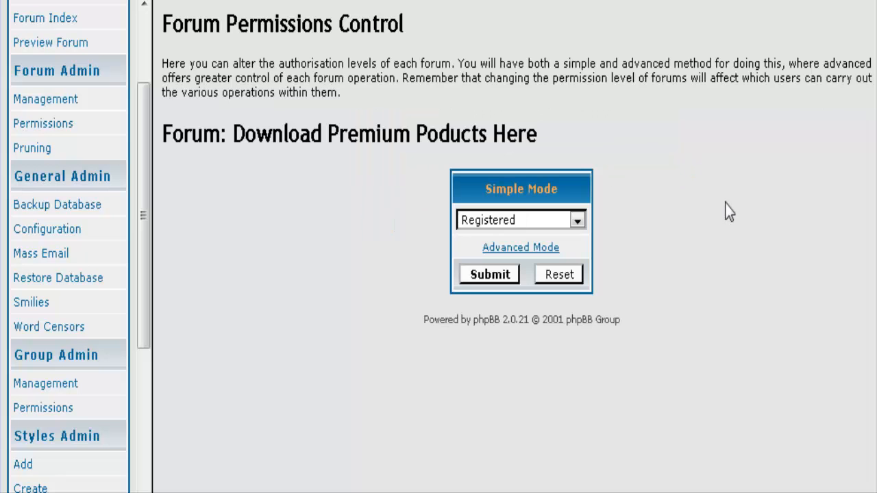
pyautogui.moveTo(41, 303)
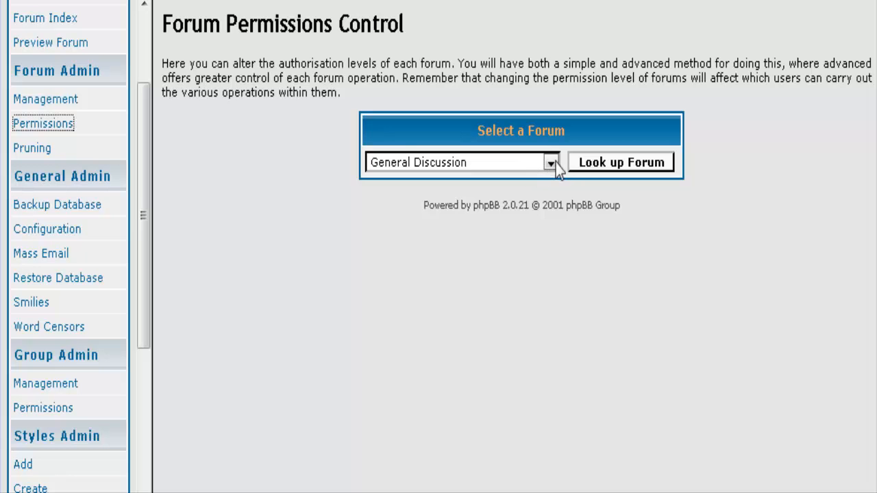
# - Reload the premium forum's permissions and choose Private in Simple Mode
pyautogui.click(550, 161)
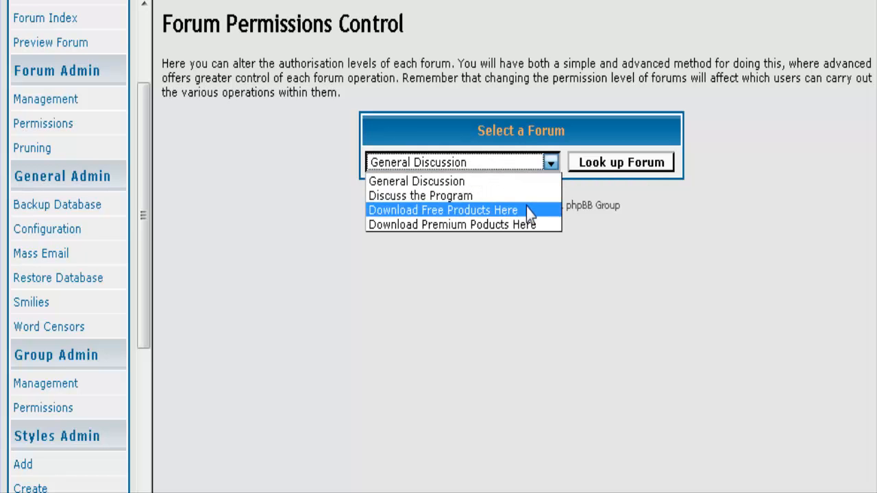
pyautogui.moveTo(532, 224)
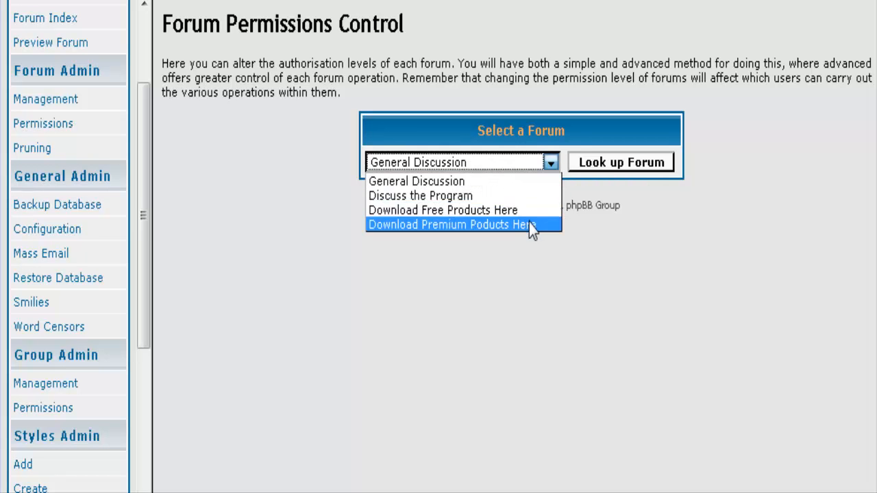
pyautogui.click(449, 225)
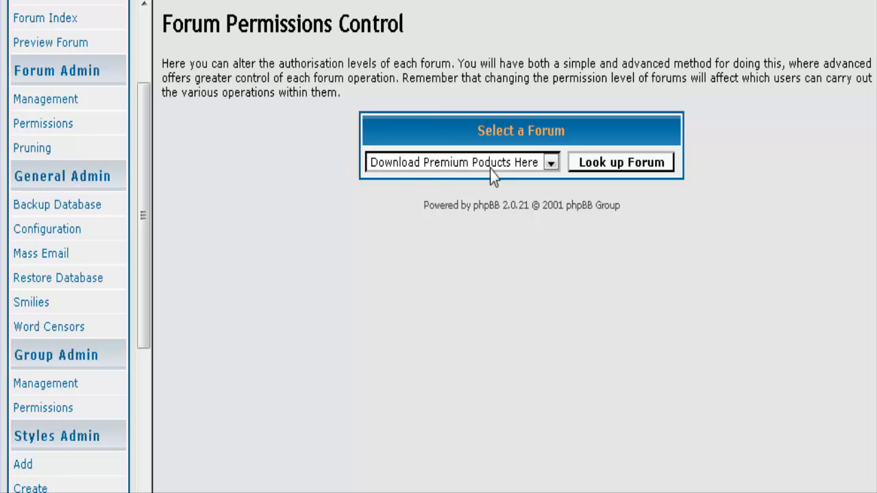
pyautogui.click(619, 162)
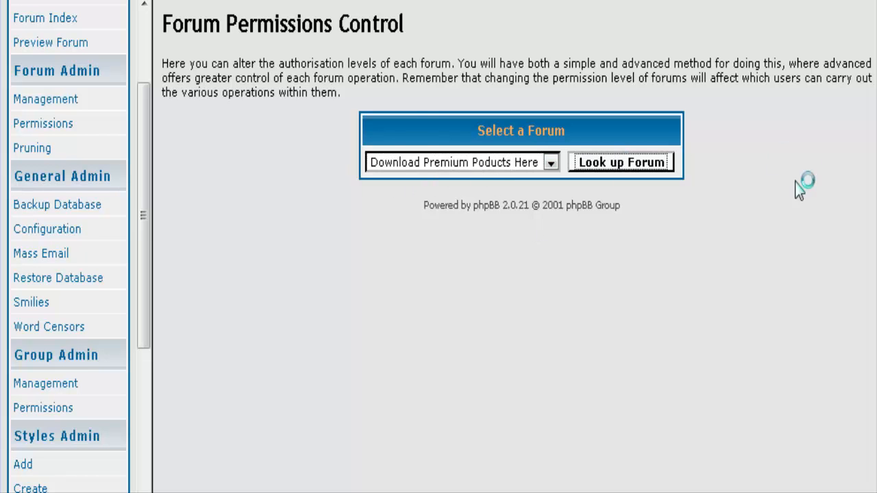
pyautogui.click(621, 161)
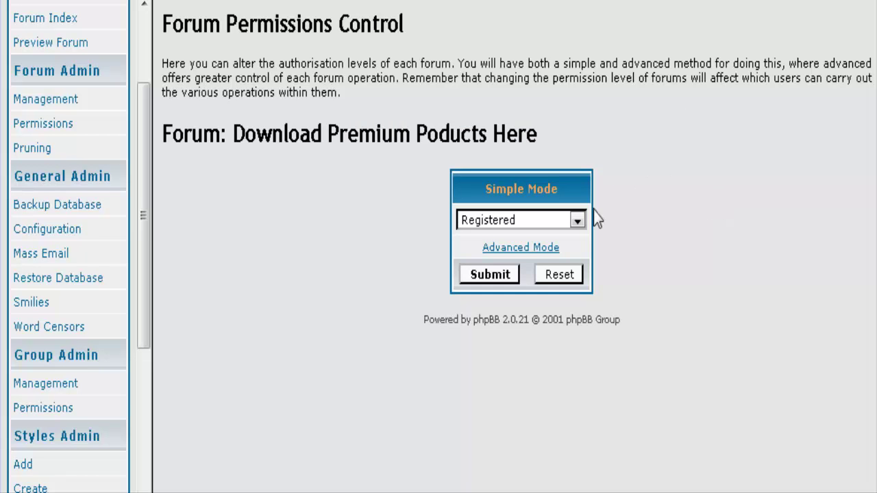
pyautogui.click(578, 219)
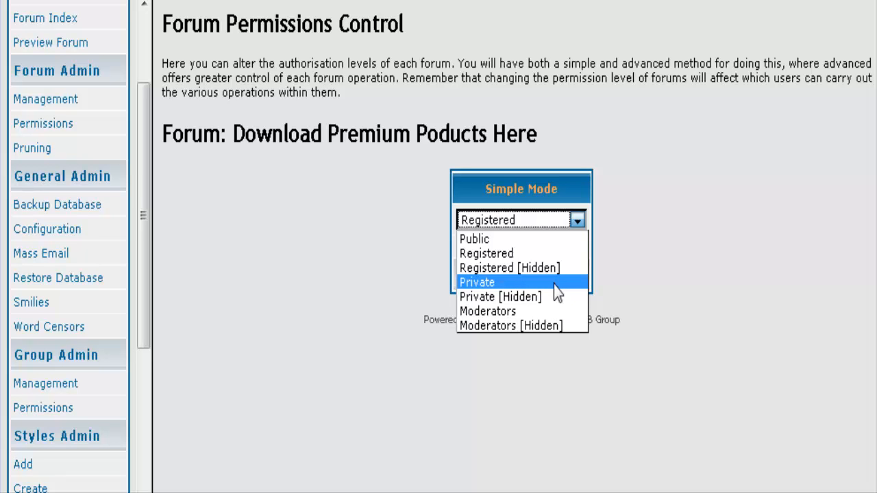
pyautogui.click(477, 282)
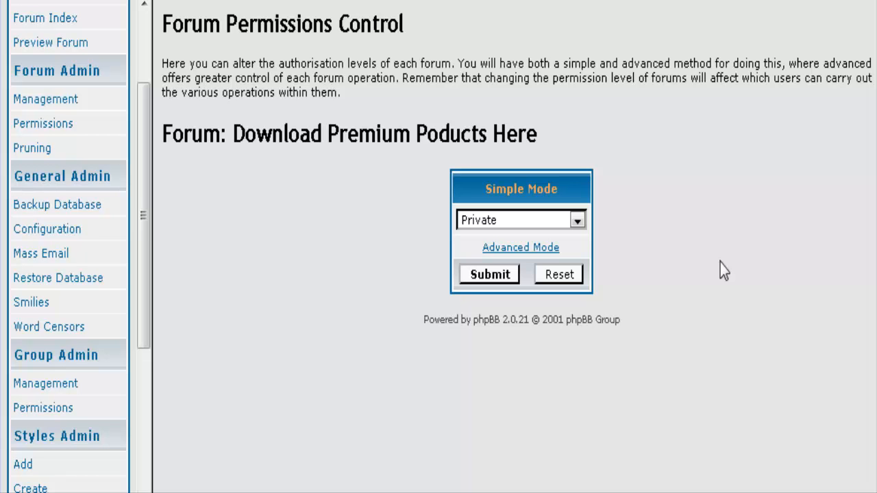
pyautogui.moveTo(520, 247)
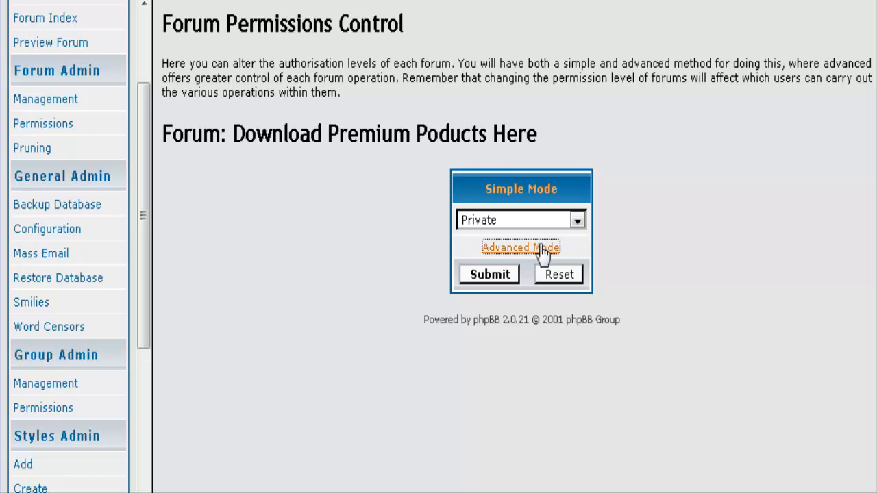
# - In Advanced Mode set Read to PRIVATE and Post to MOD
pyautogui.click(520, 246)
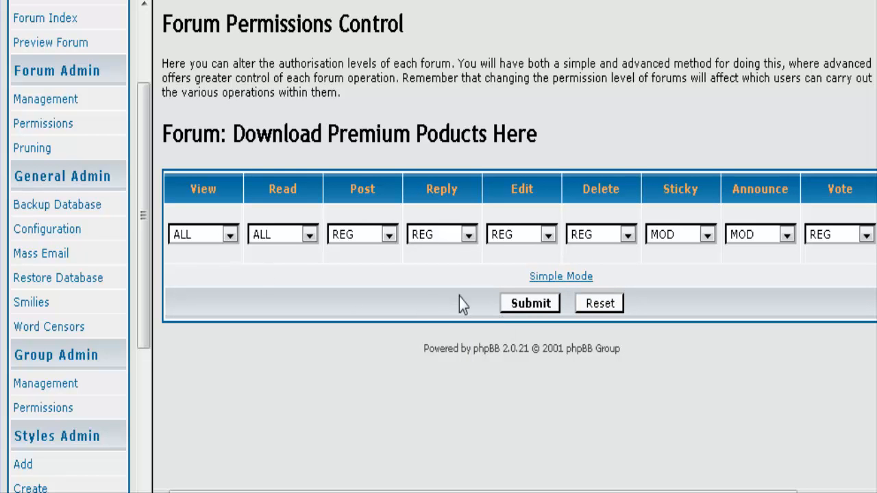
pyautogui.moveTo(310, 244)
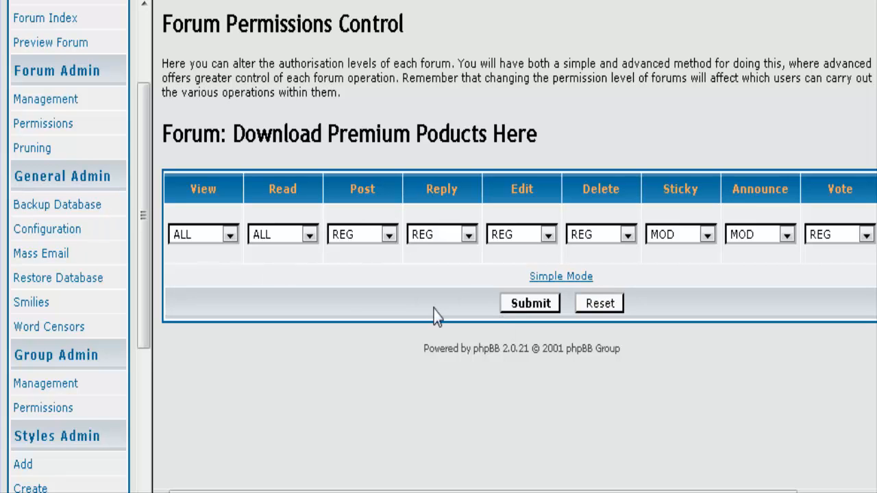
pyautogui.moveTo(212, 231)
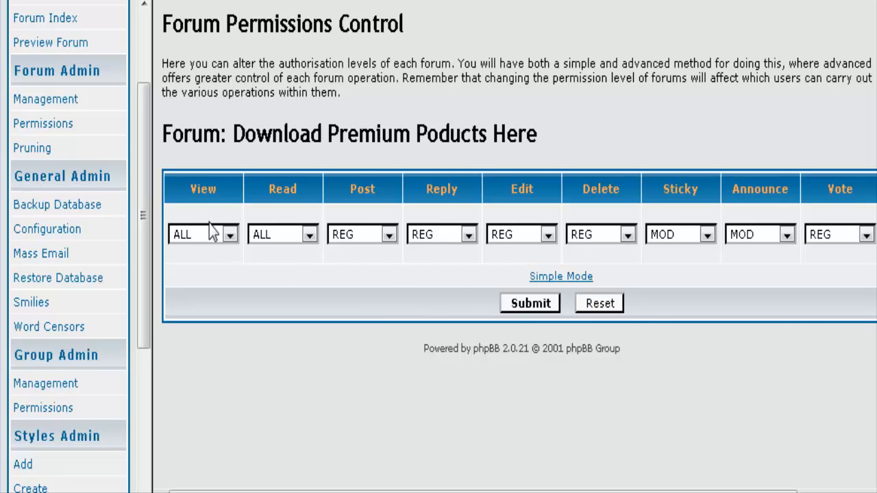
pyautogui.moveTo(310, 244)
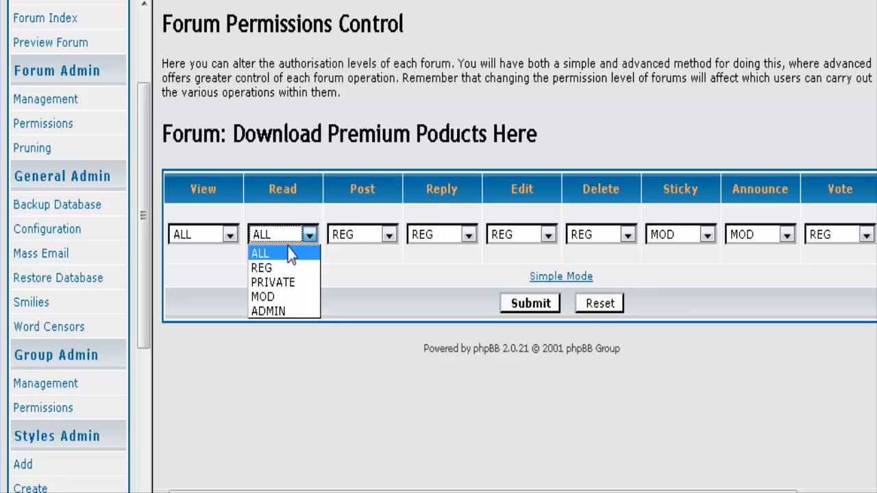
pyautogui.click(272, 282)
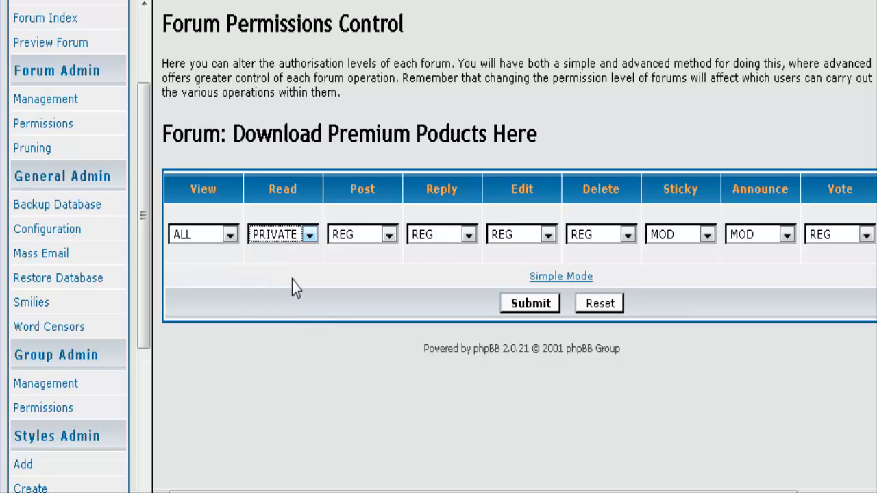
pyautogui.moveTo(299, 238)
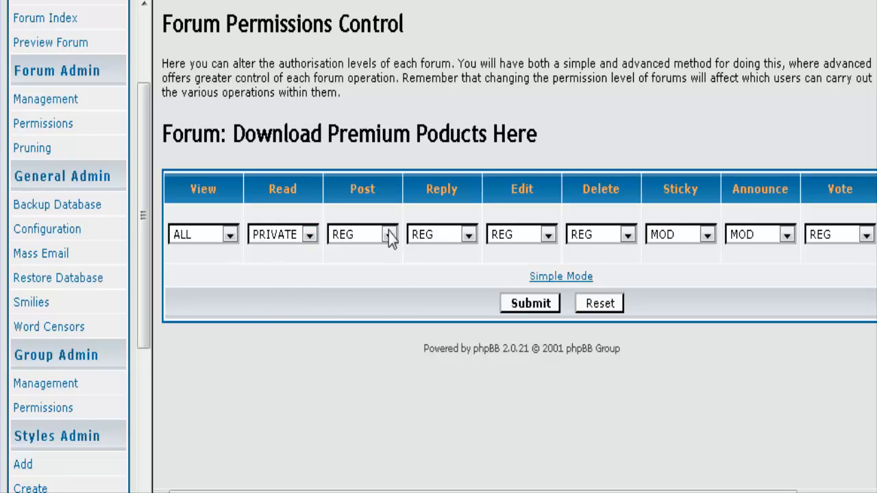
pyautogui.click(389, 235)
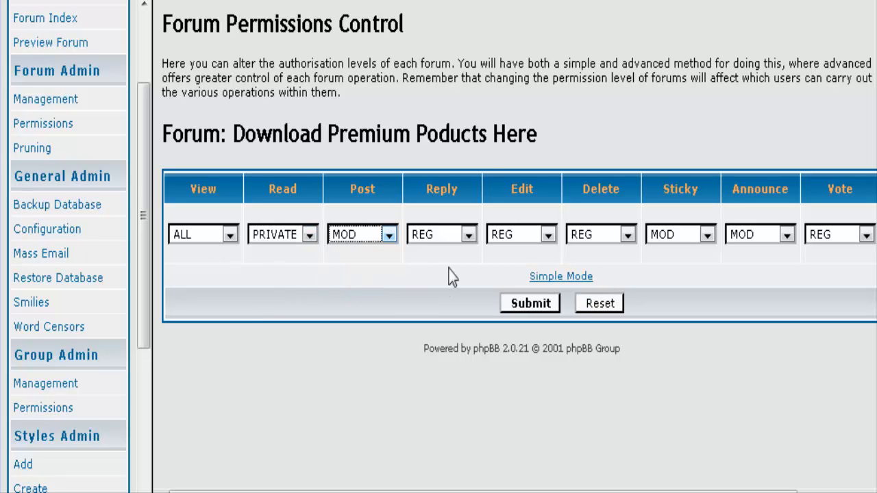
pyautogui.moveTo(469, 240)
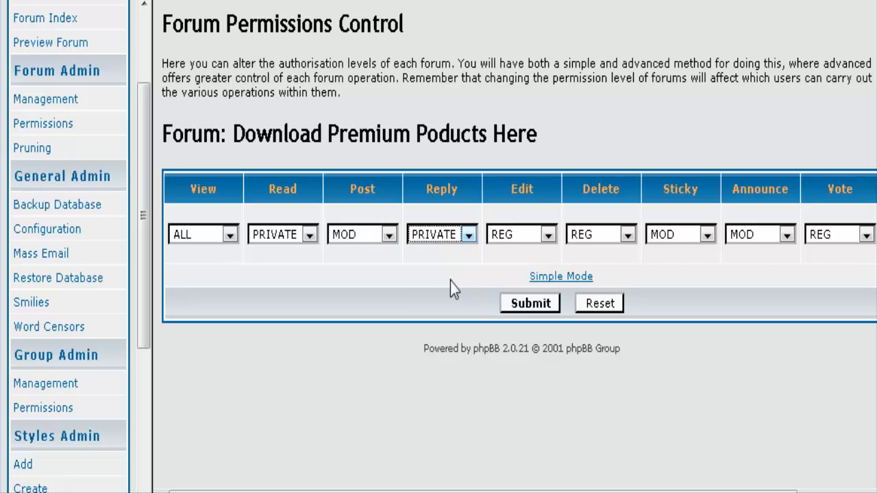
pyautogui.moveTo(553, 244)
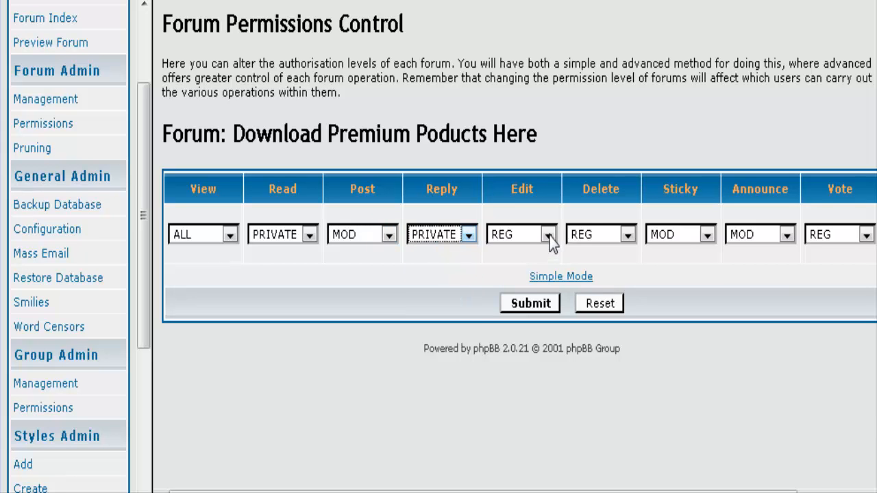
# - Set Edit and Delete to MOD and Vote to PRIVATE
pyautogui.click(548, 234)
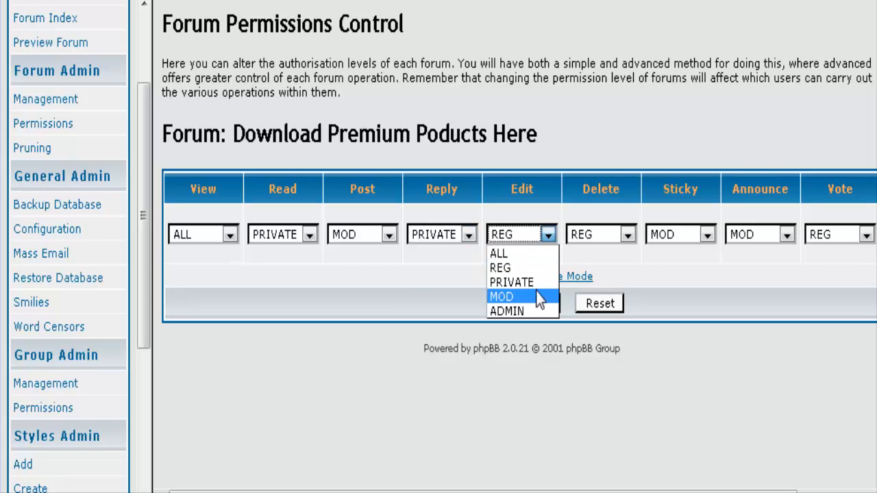
pyautogui.click(501, 296)
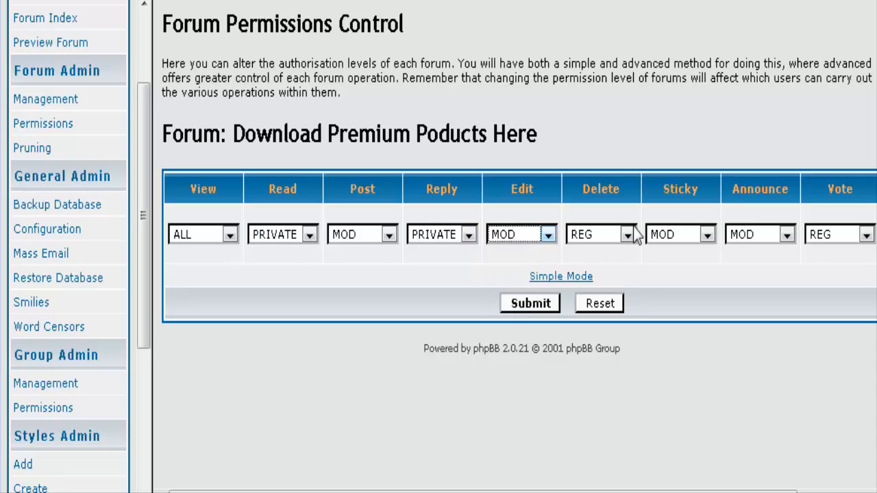
pyautogui.click(625, 235)
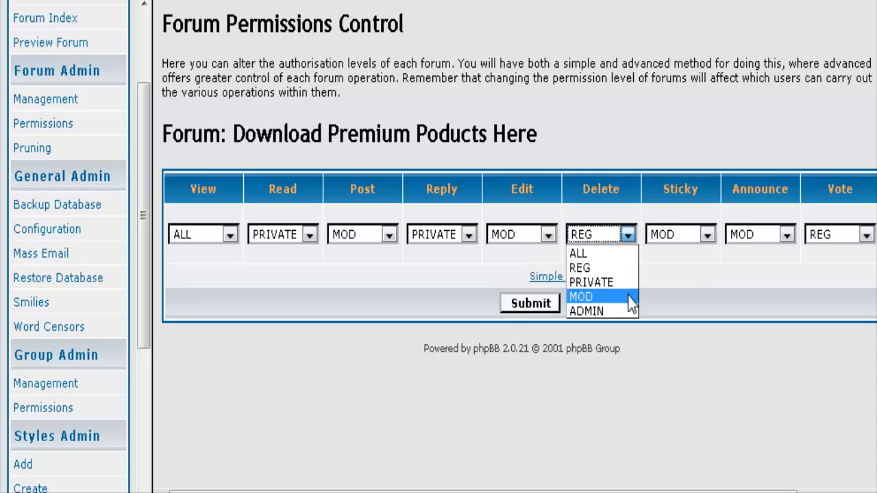
pyautogui.click(581, 296)
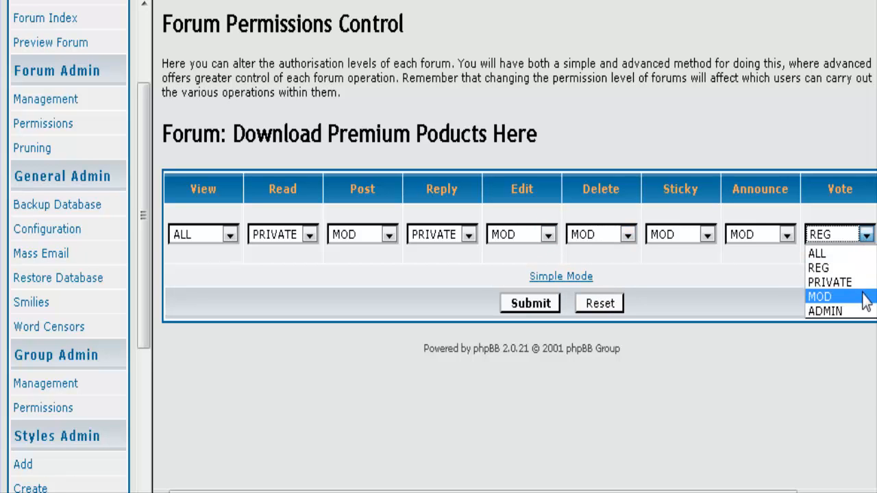
pyautogui.click(831, 282)
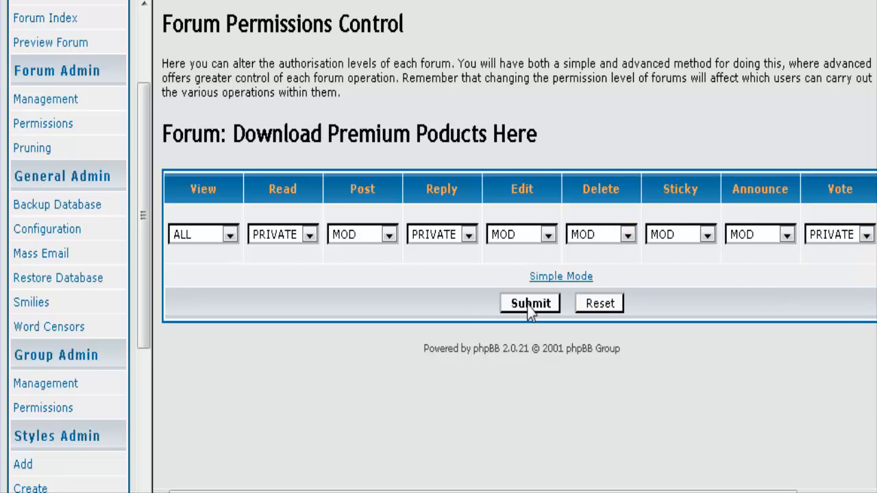
# - Submit the permissions and reload the premium forum showing Read/Reply/Vote PRIVATE, rest MOD
pyautogui.click(528, 303)
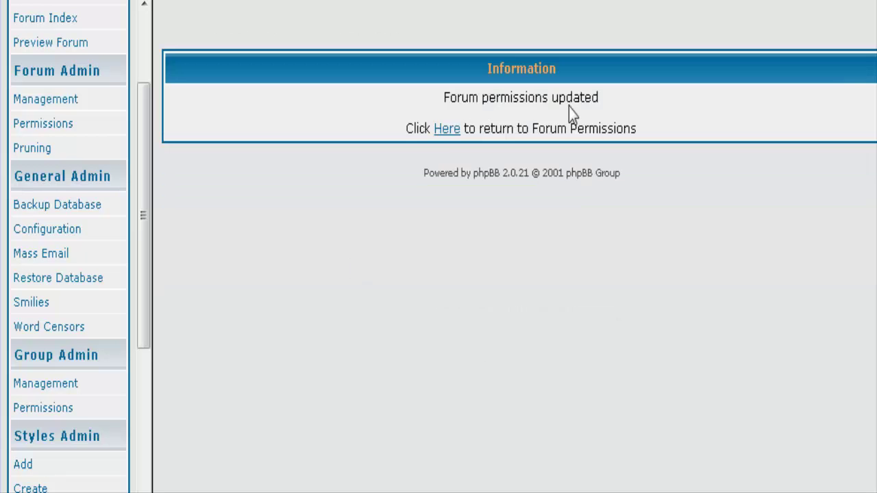
pyautogui.moveTo(446, 129)
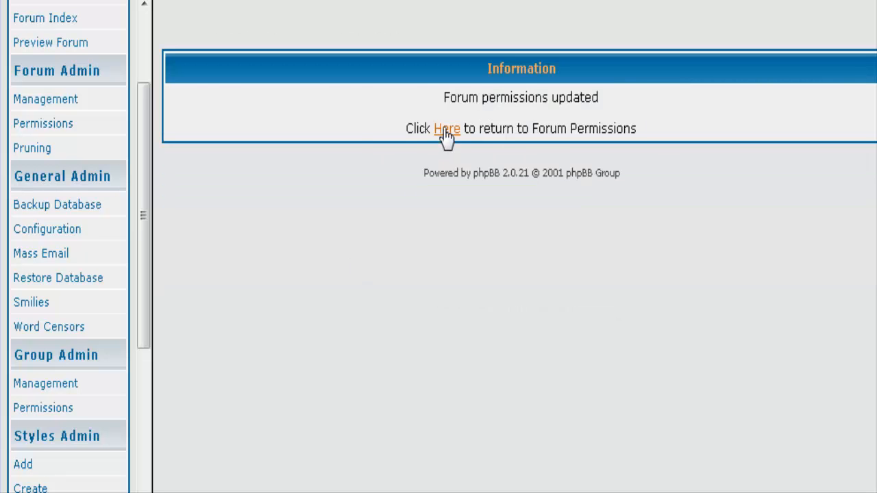
pyautogui.click(446, 129)
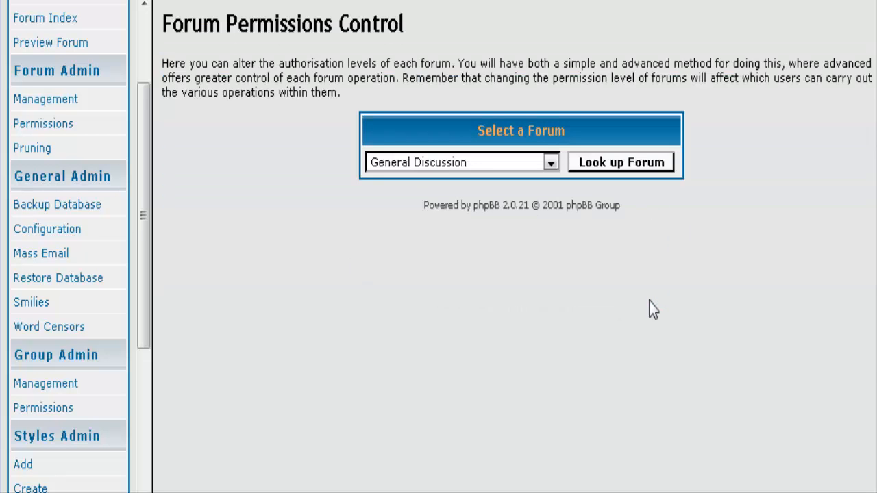
pyautogui.moveTo(550, 170)
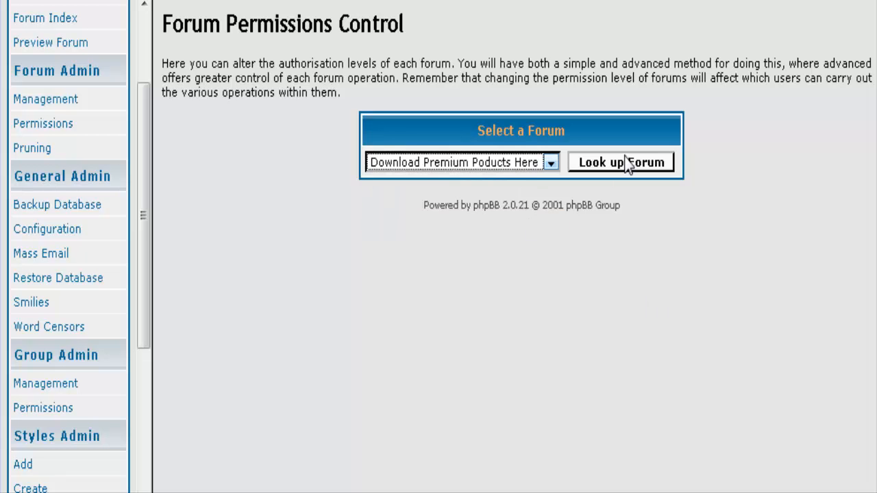
pyautogui.click(619, 162)
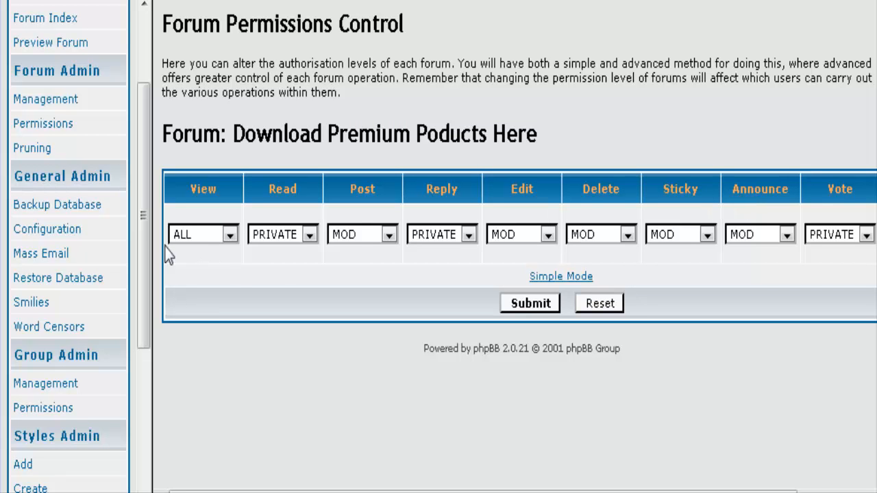
pyautogui.moveTo(363, 217)
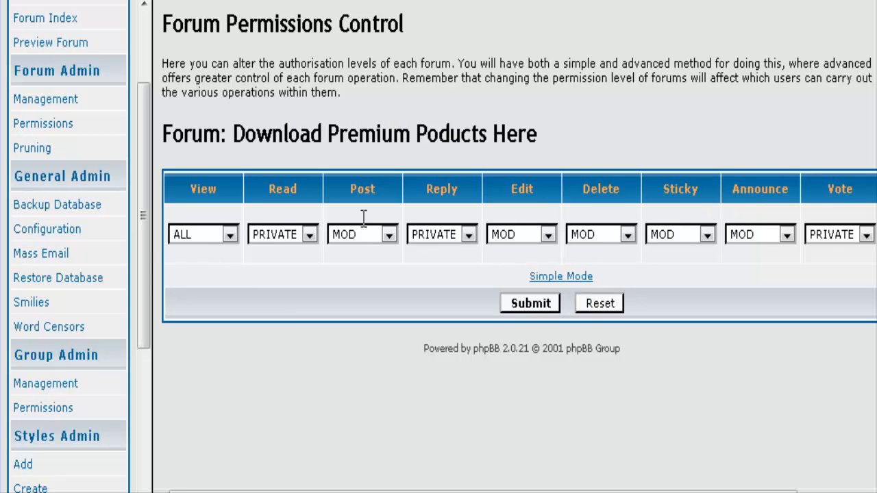
pyautogui.moveTo(404, 303)
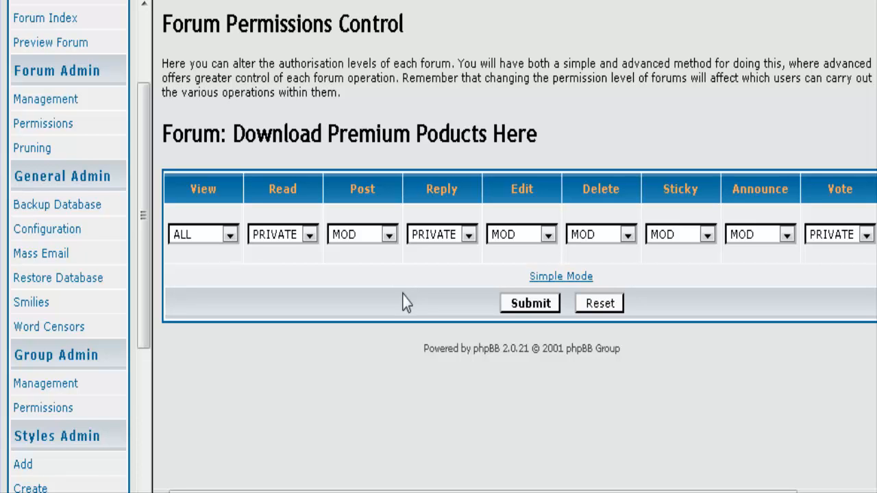
pyautogui.moveTo(308, 345)
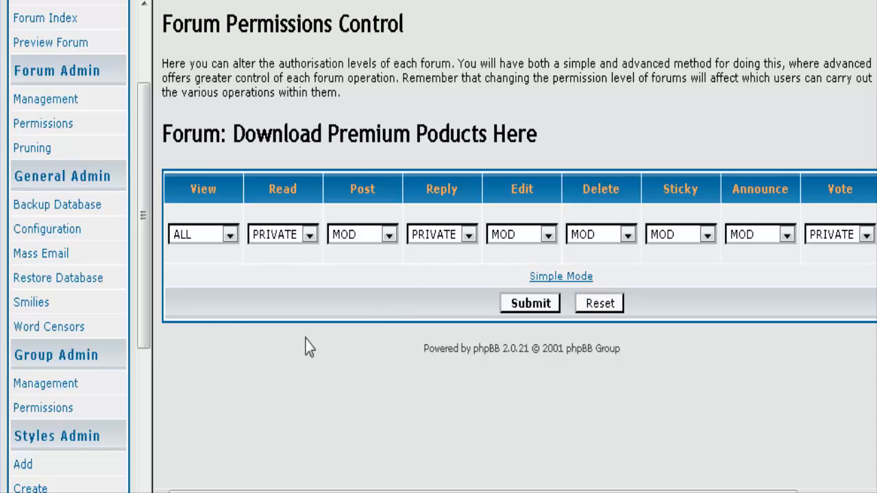
pyautogui.moveTo(206, 185)
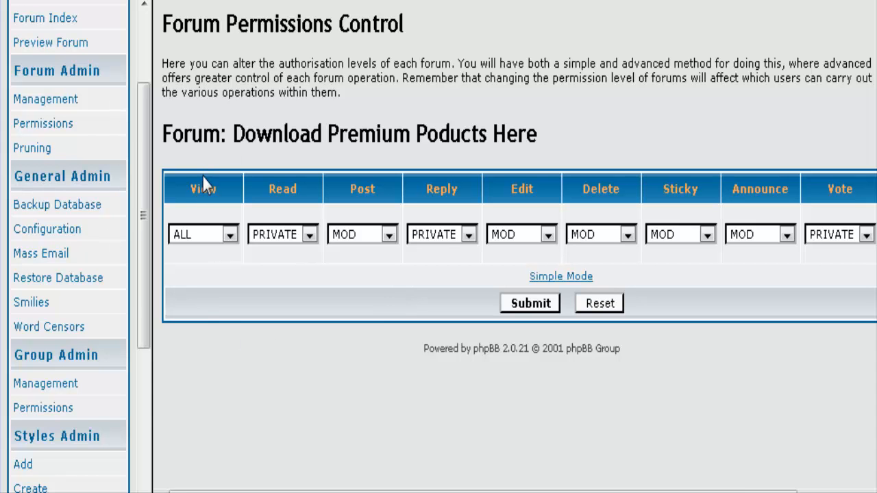
pyautogui.scroll(-3)
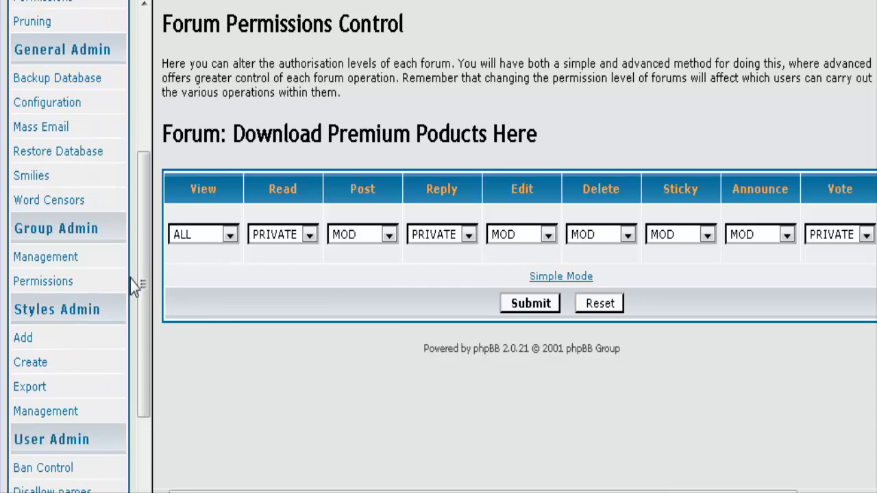
pyautogui.scroll(-3)
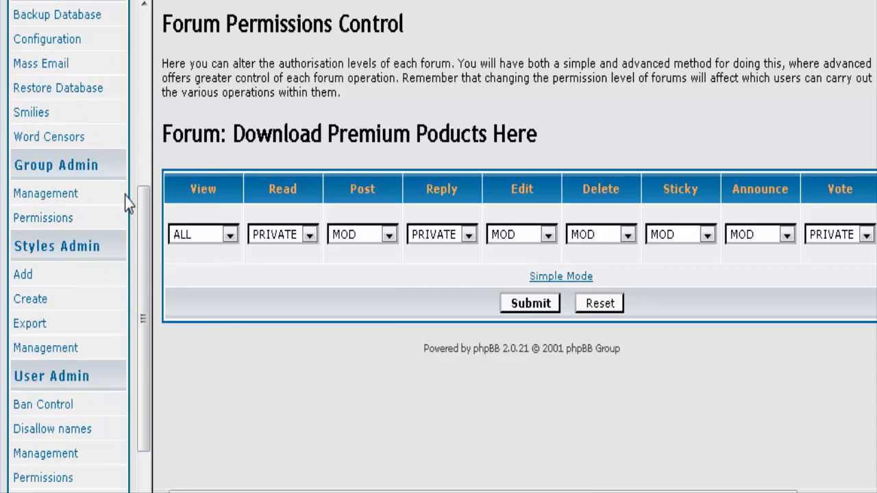
pyautogui.scroll(-3)
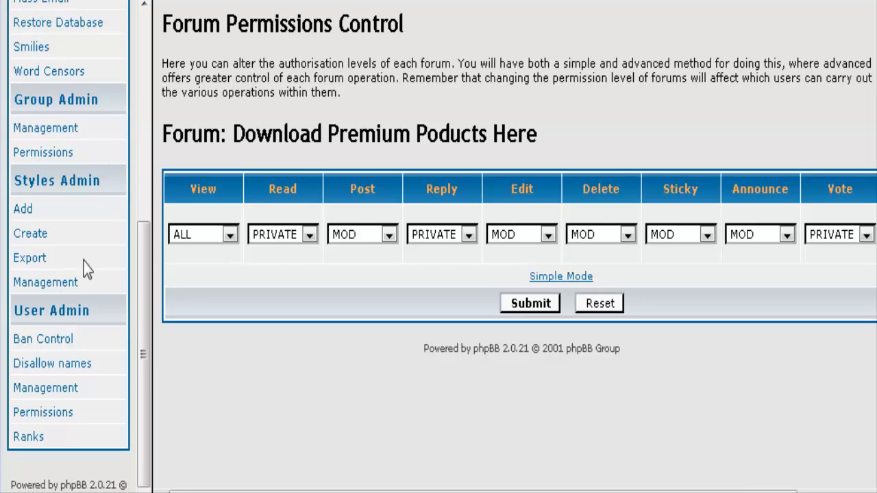
pyautogui.moveTo(282, 401)
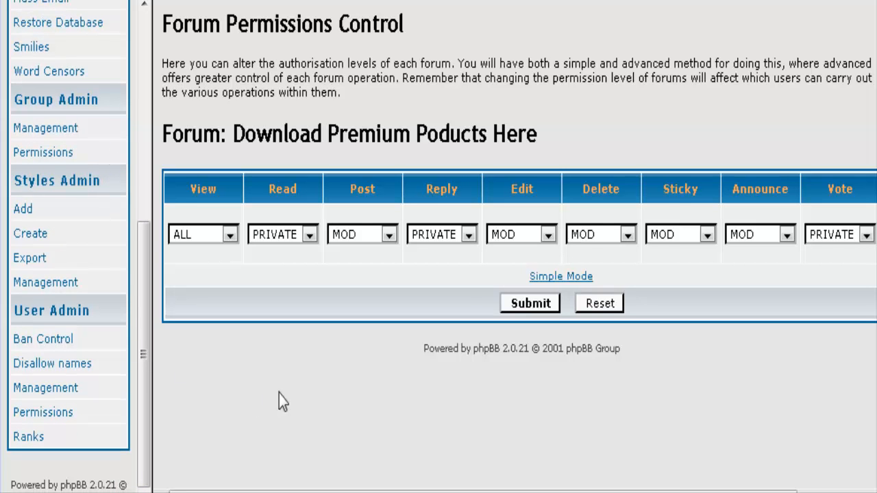
pyautogui.moveTo(620, 112)
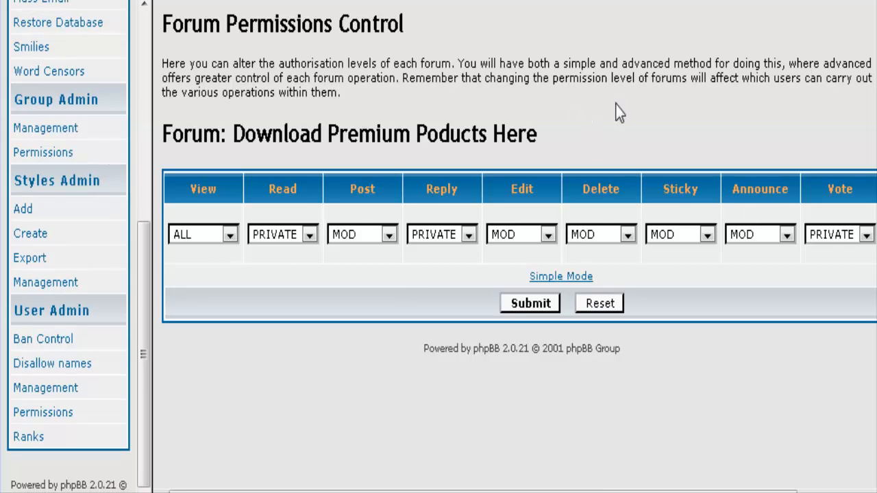
pyautogui.moveTo(623, 138)
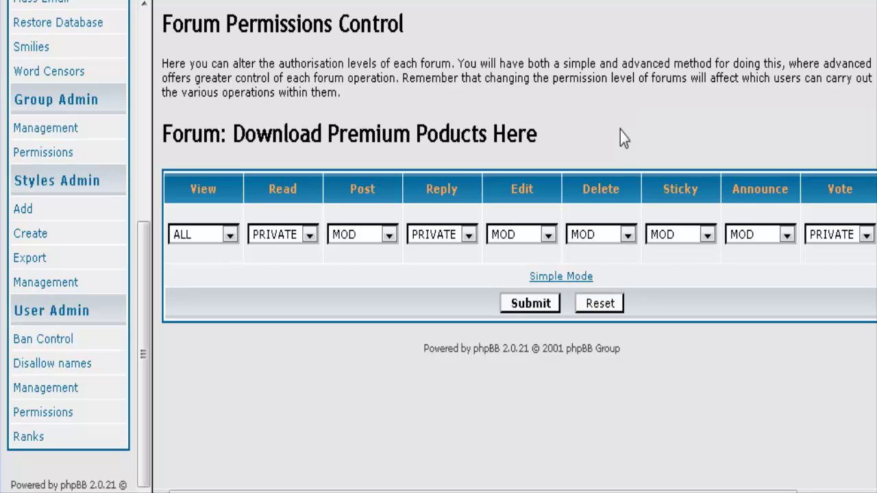
pyautogui.moveTo(743, 135)
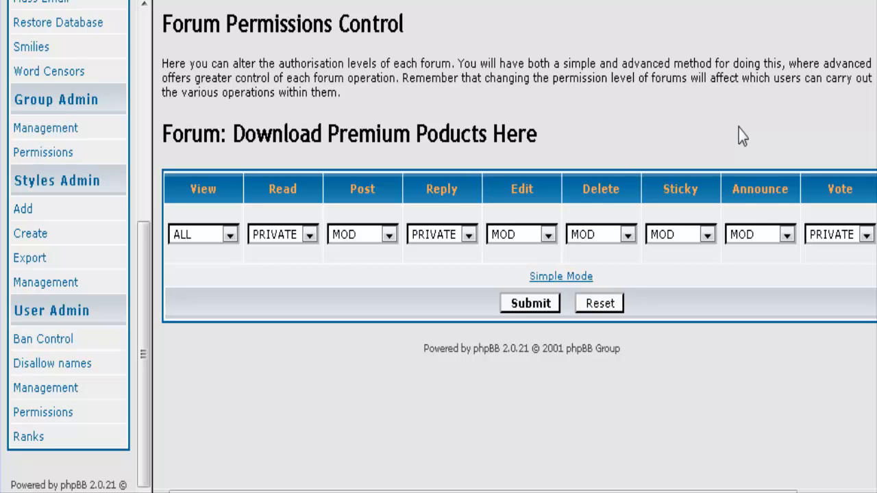
pyautogui.moveTo(664, 158)
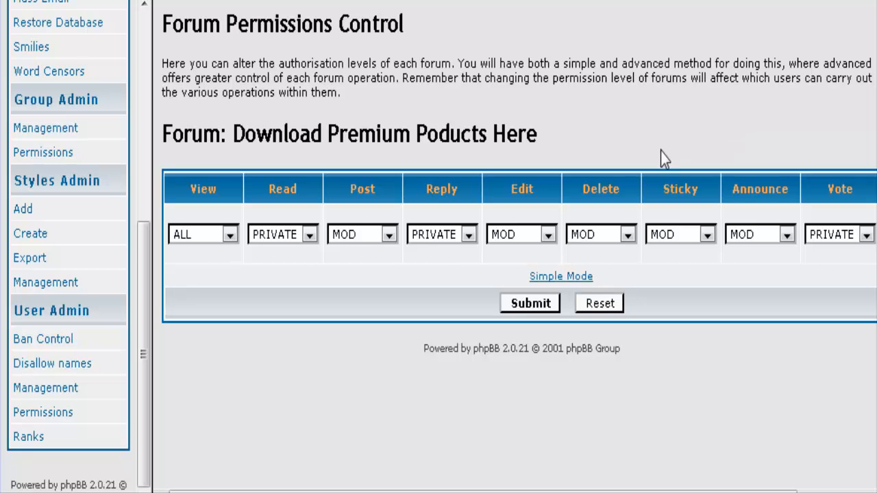
pyautogui.scroll(3)
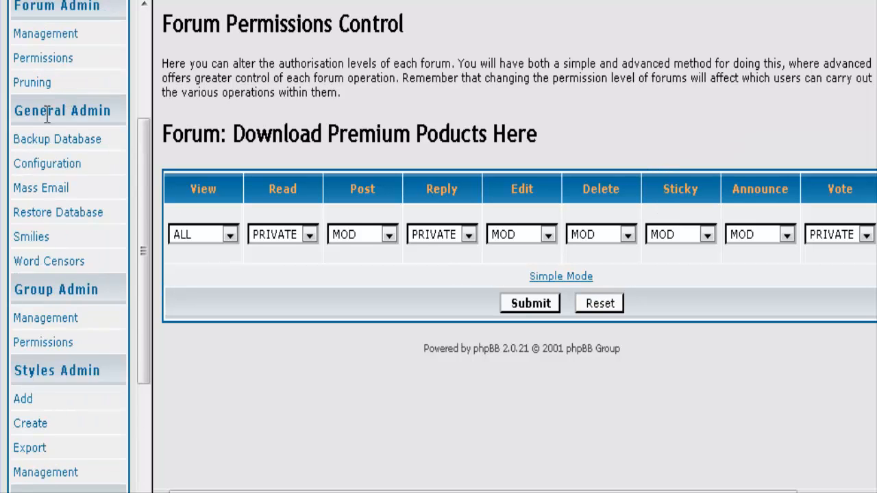